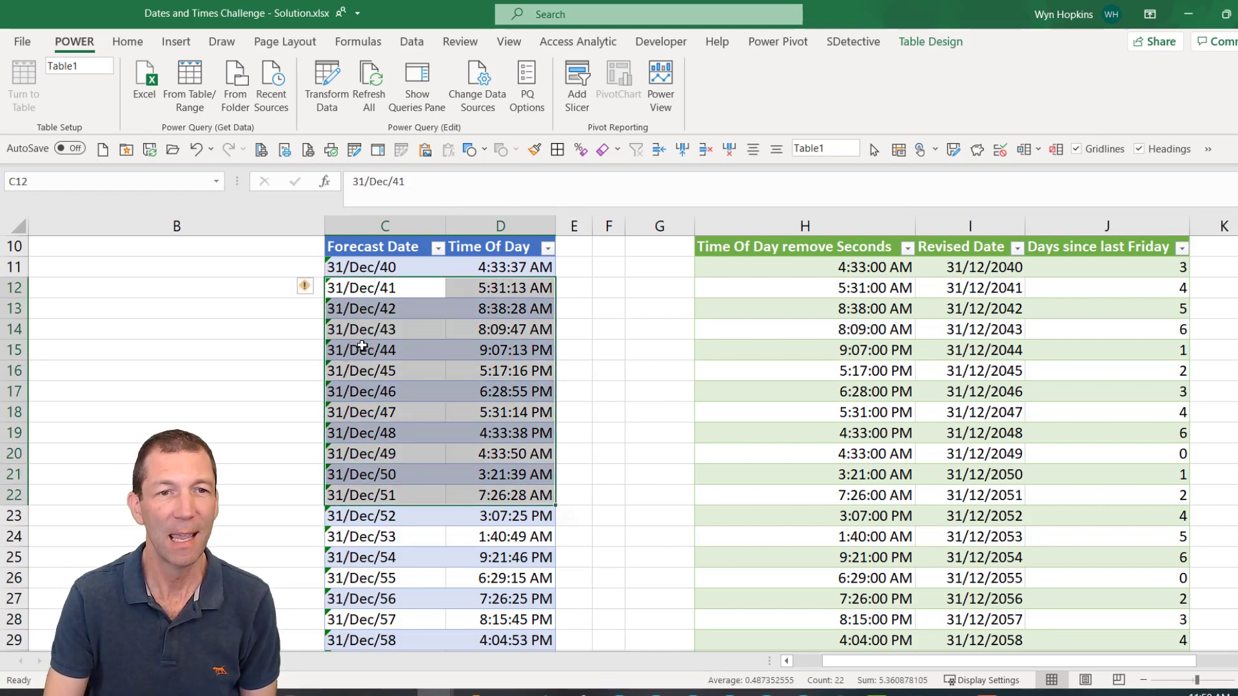
# Review the source Forecast Date and Time Of Day values and the Days since last Friday results.
pyautogui.click(385, 495)
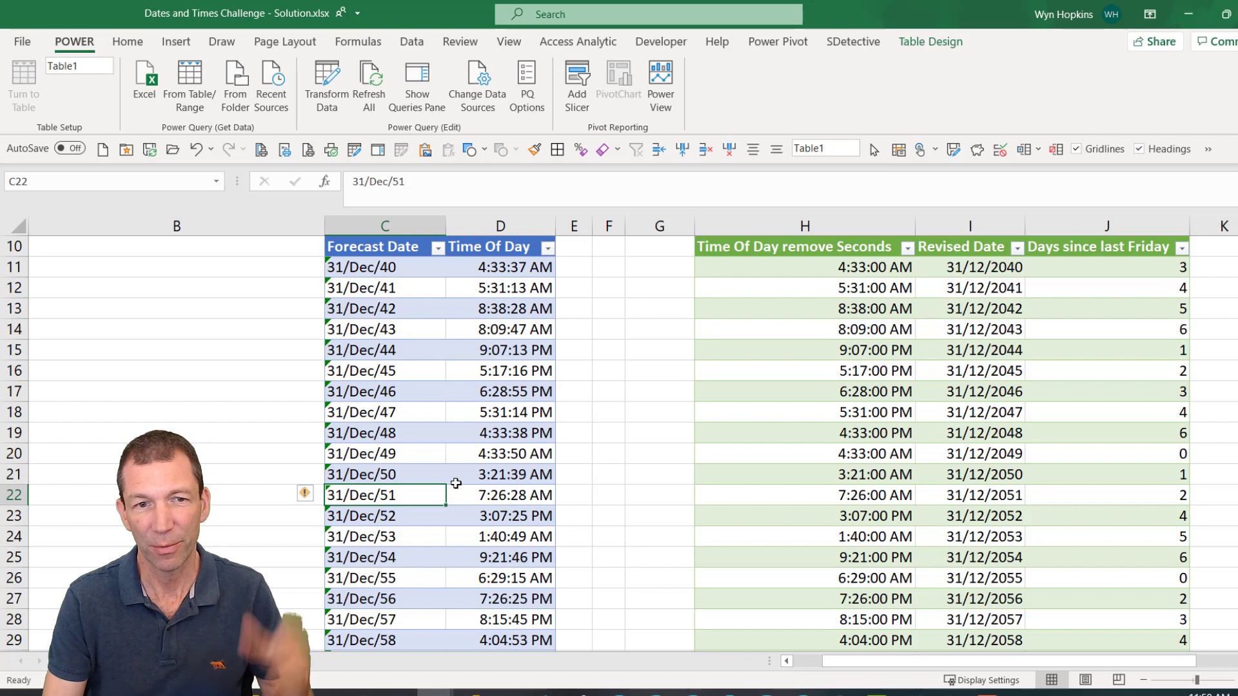
pyautogui.click(803, 287)
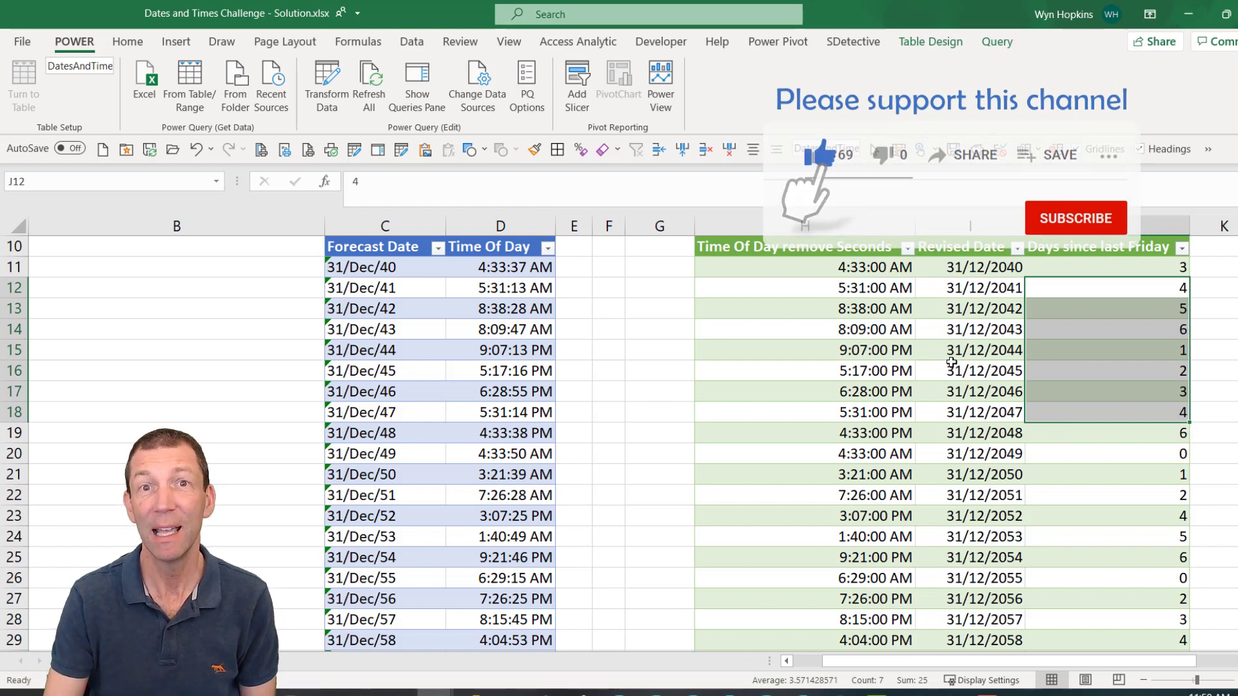
pyautogui.click(983, 370)
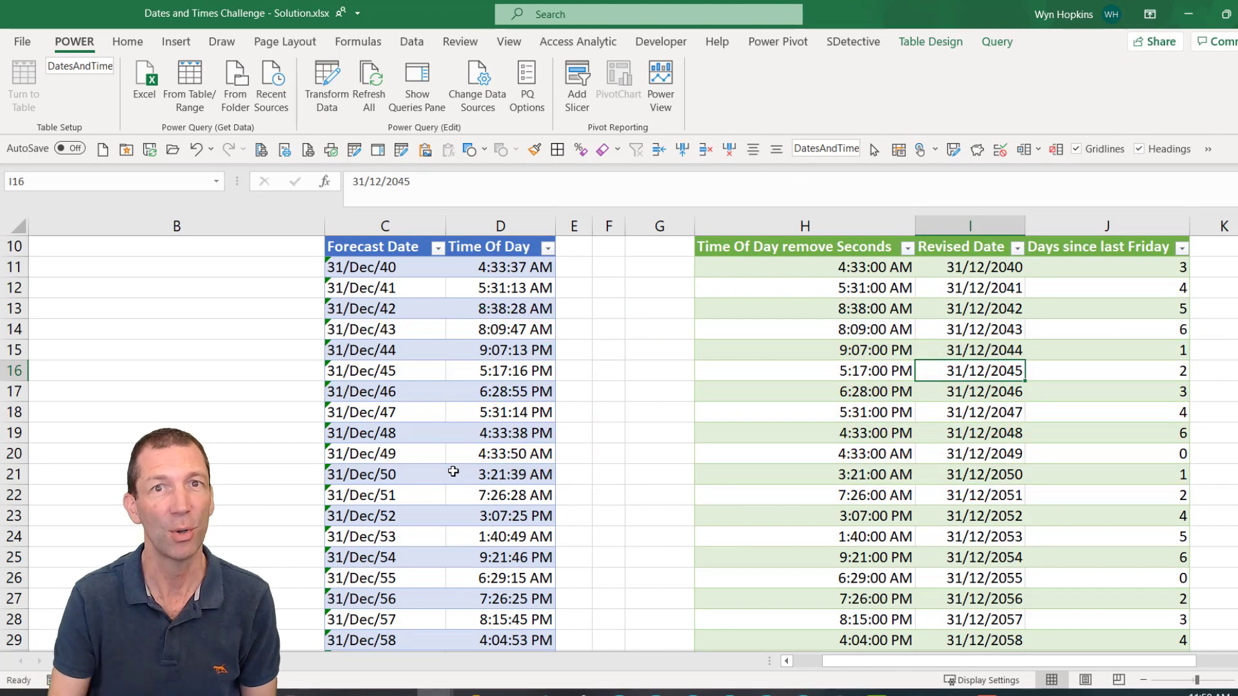
pyautogui.click(384, 411)
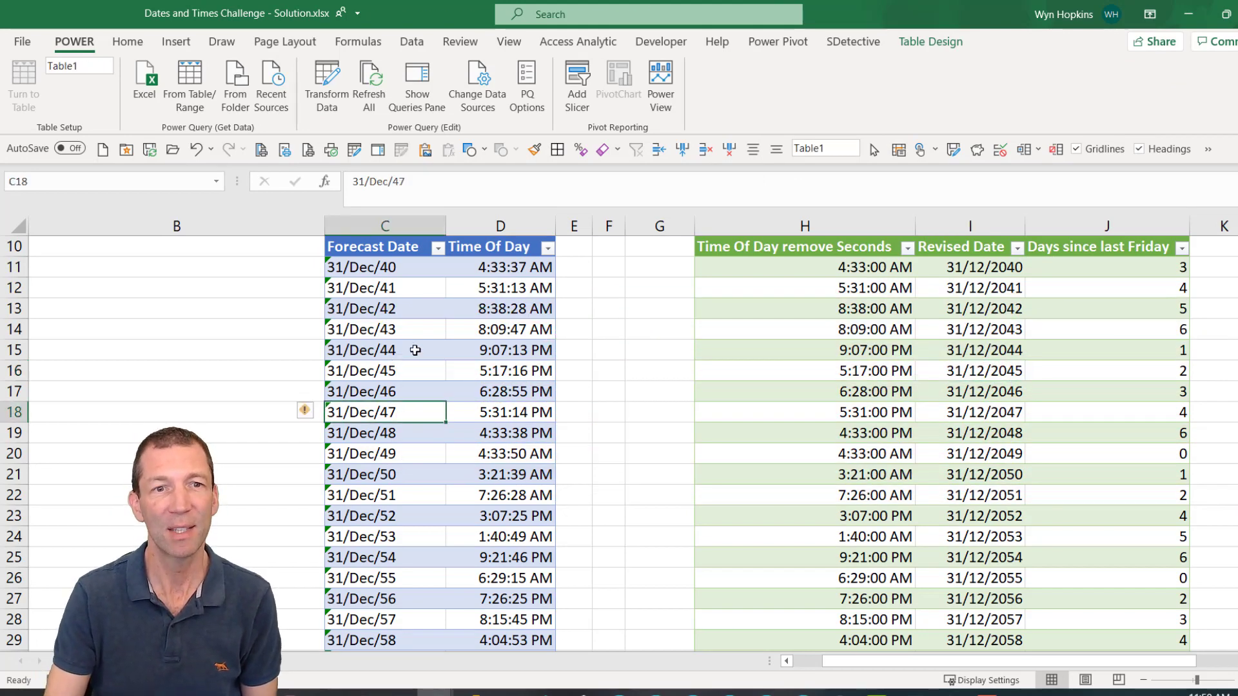
# Load the source table into Power Query via Get Data from Table/Range.
pyautogui.rightClick(384, 349)
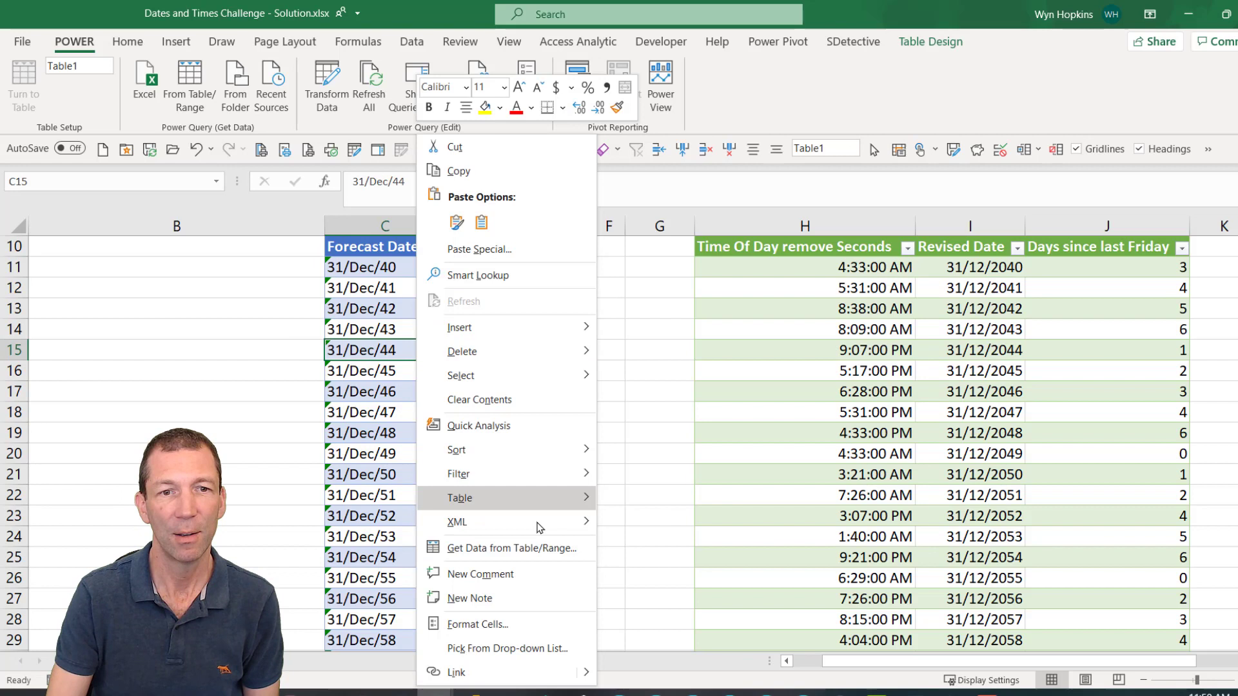
pyautogui.moveTo(529, 548)
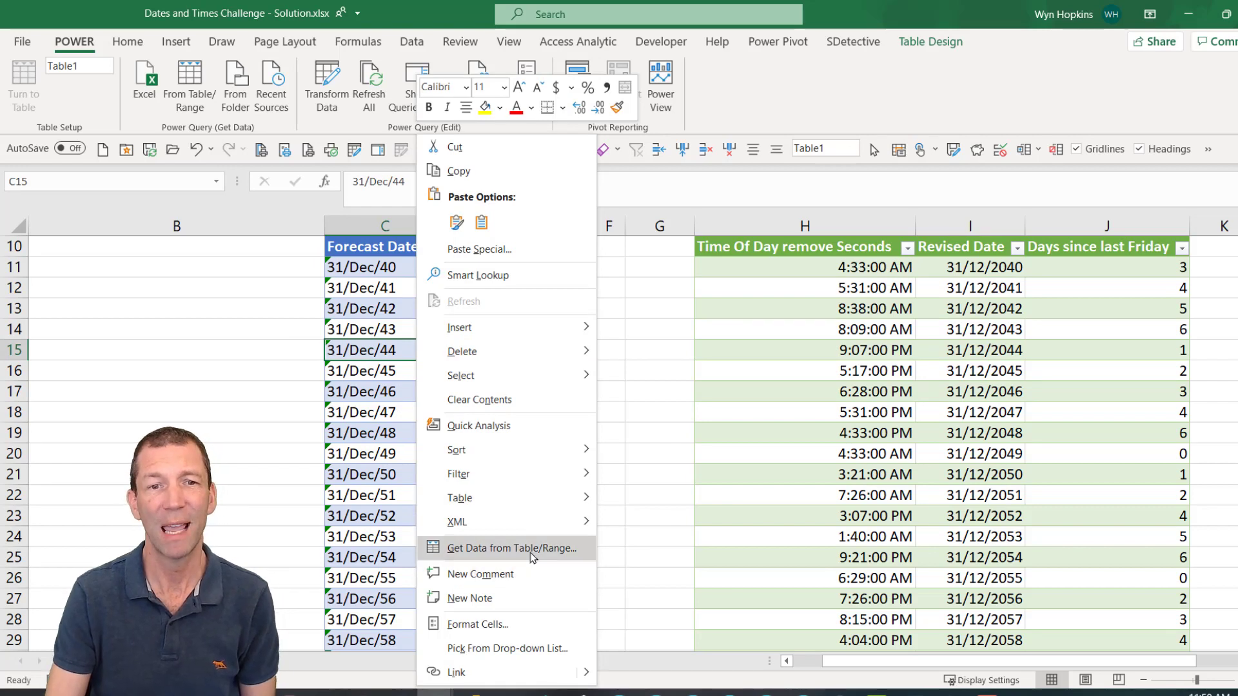
pyautogui.moveTo(541, 552)
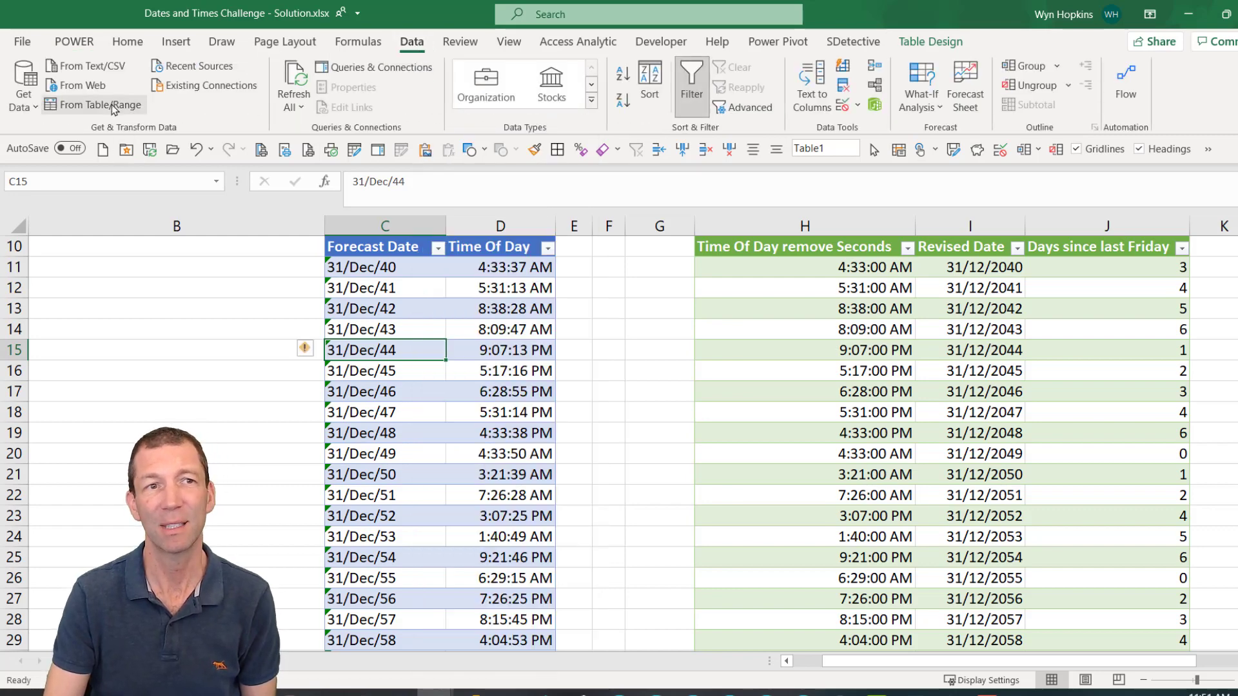
pyautogui.click(93, 104)
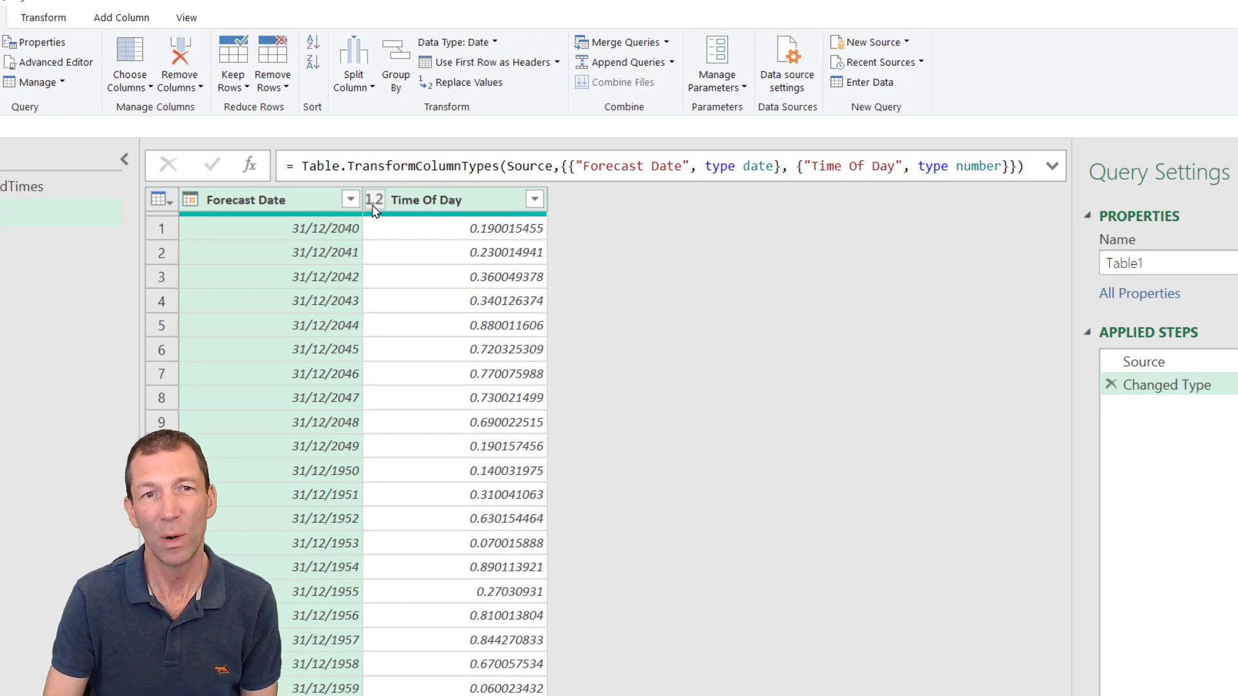
pyautogui.moveTo(384, 212)
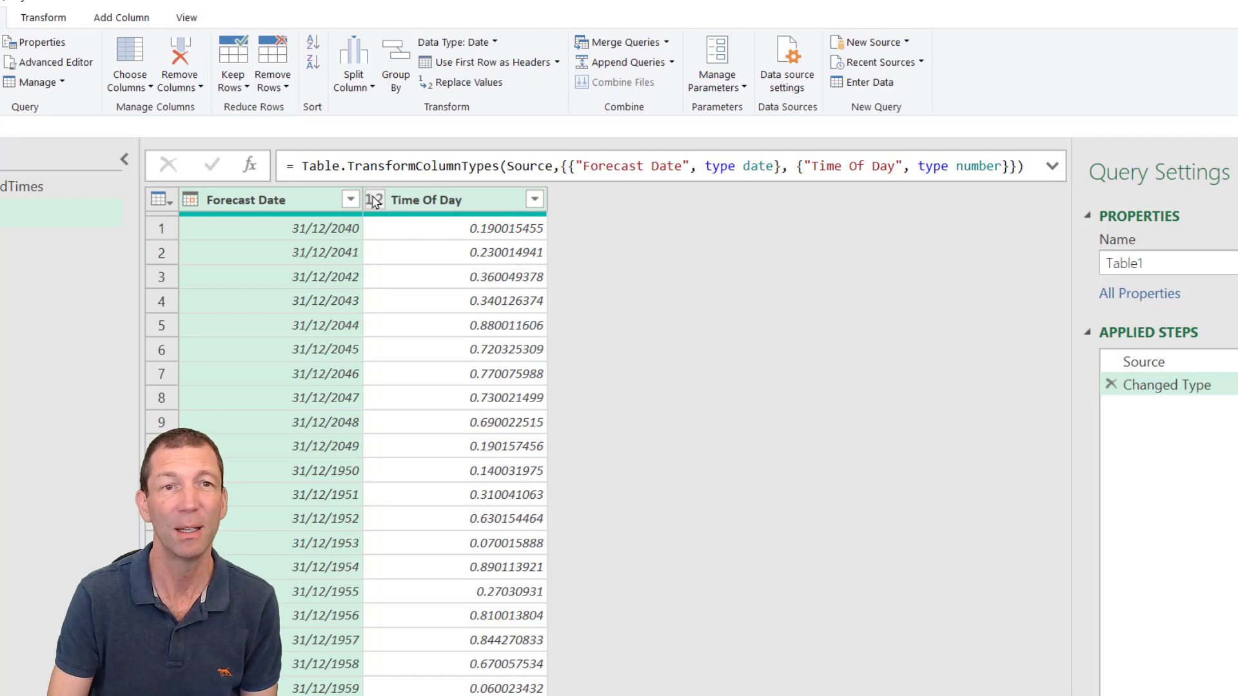
# Bring up the data type choices on the Time Of Day column header.
pyautogui.click(374, 199)
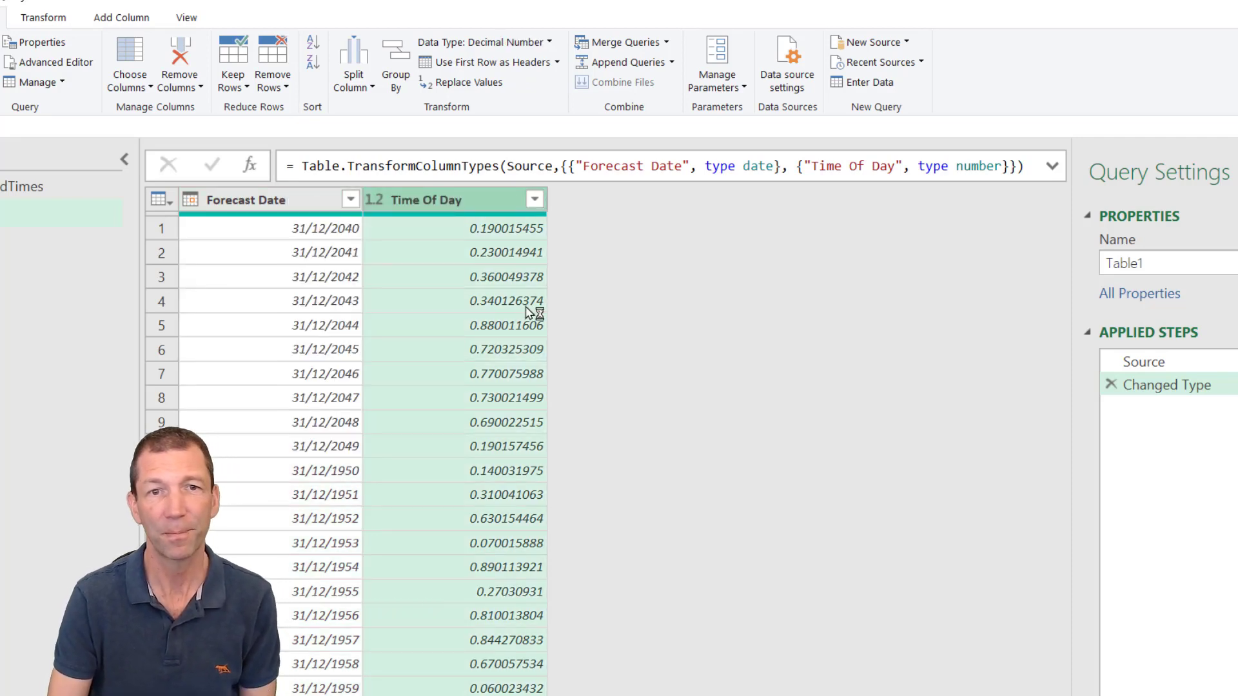
pyautogui.moveTo(644, 438)
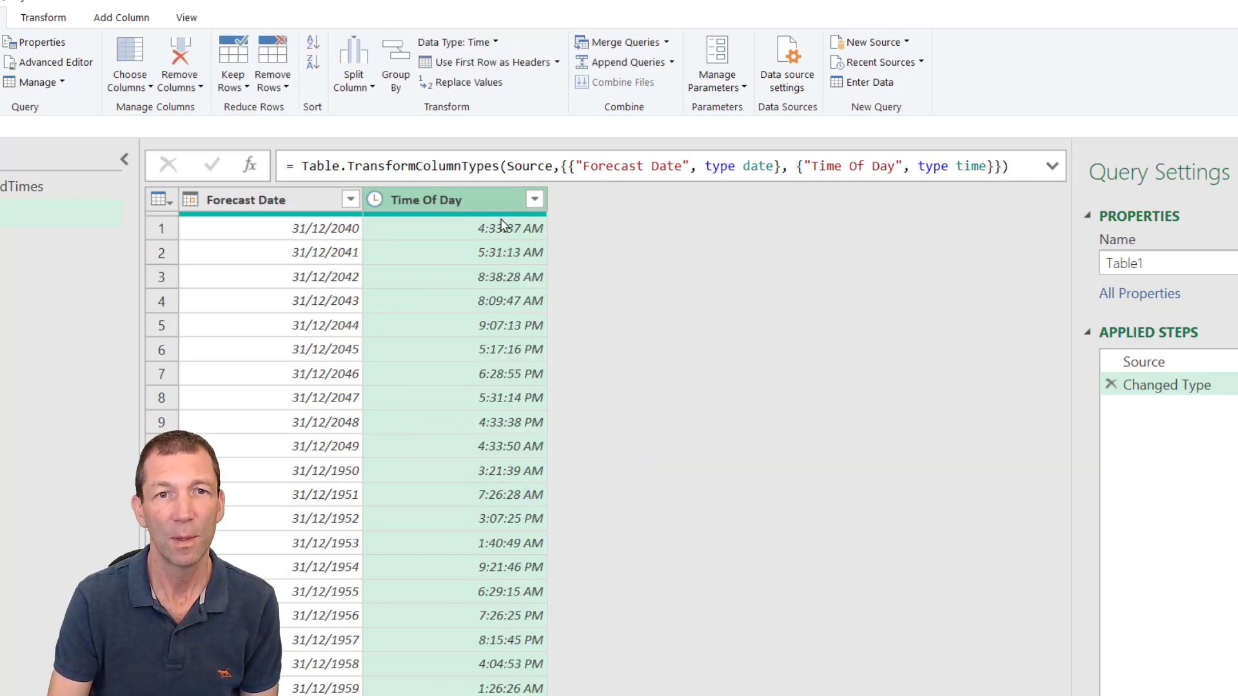
pyautogui.moveTo(453, 570)
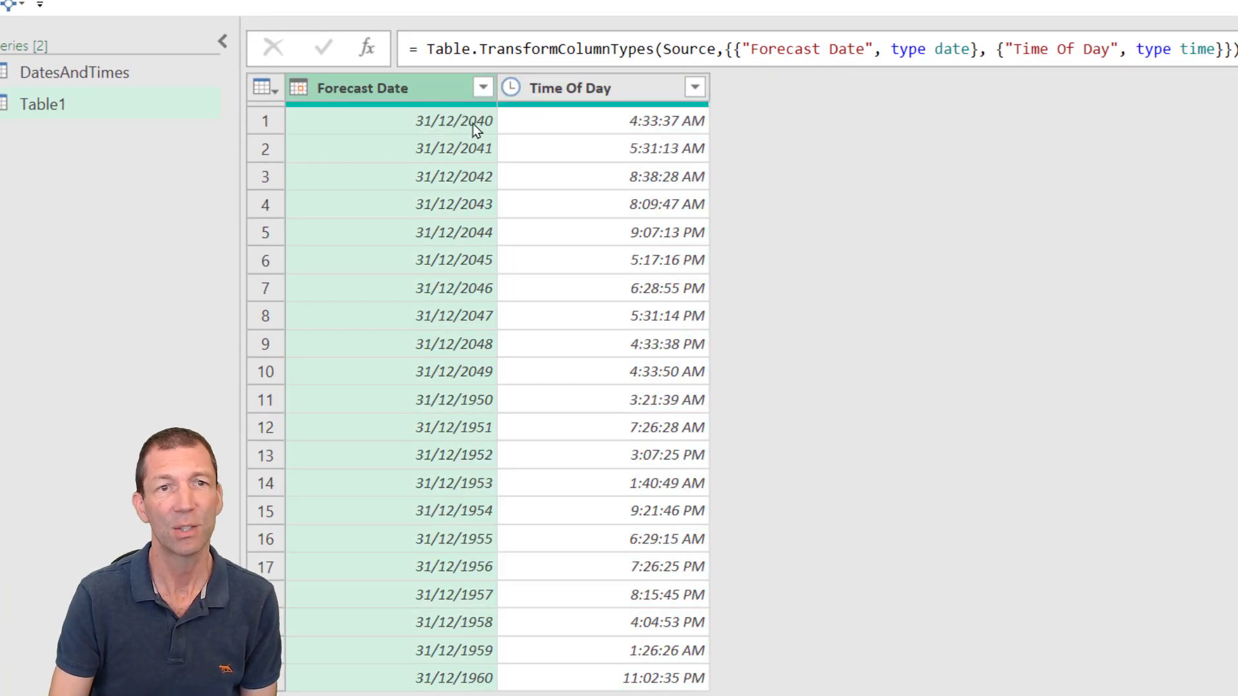
pyautogui.moveTo(471, 300)
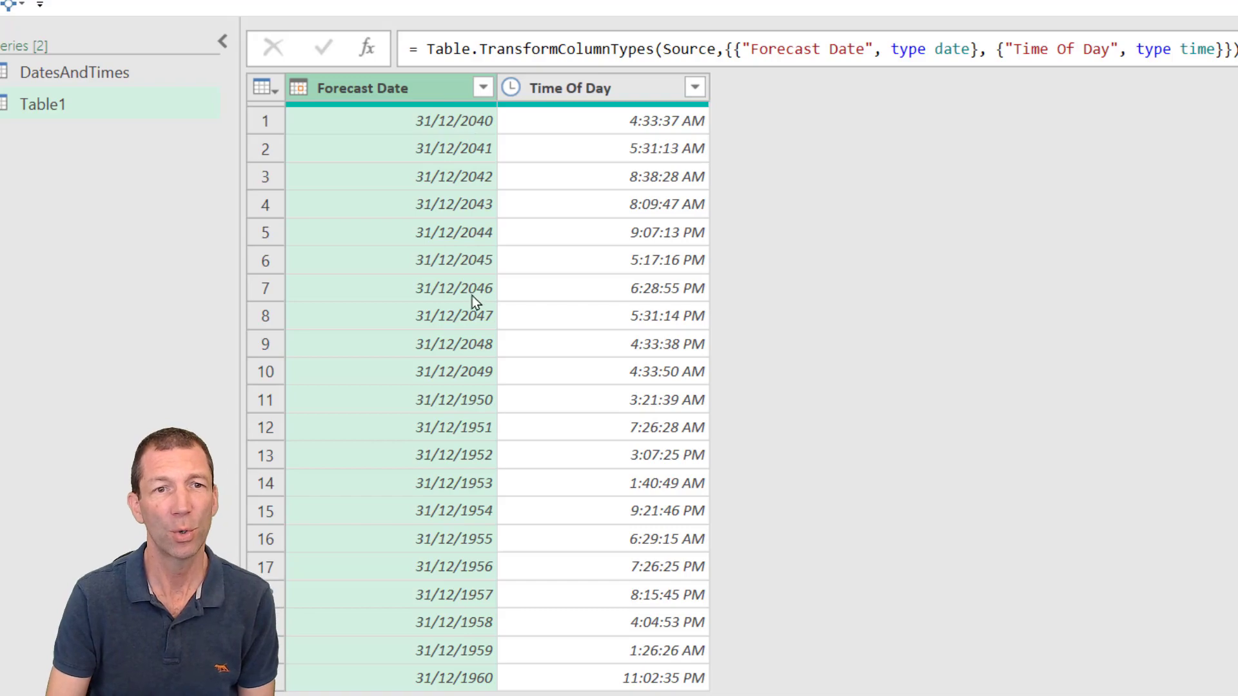
pyautogui.moveTo(466, 445)
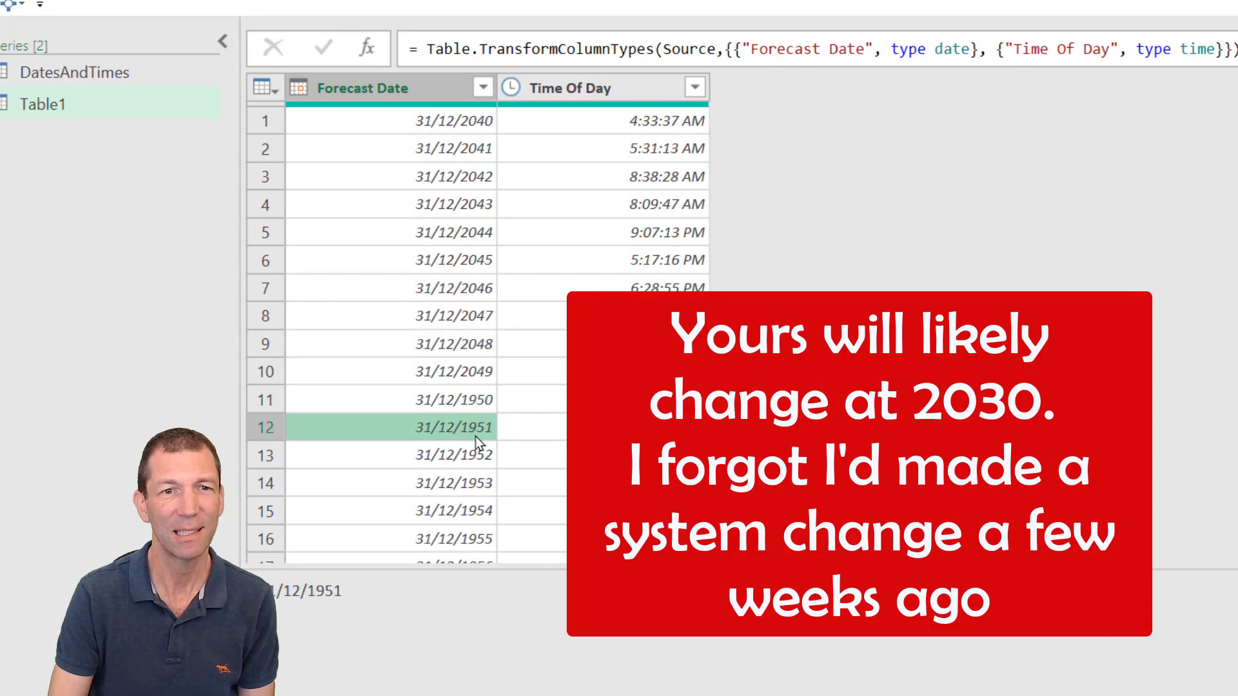
pyautogui.click(454, 455)
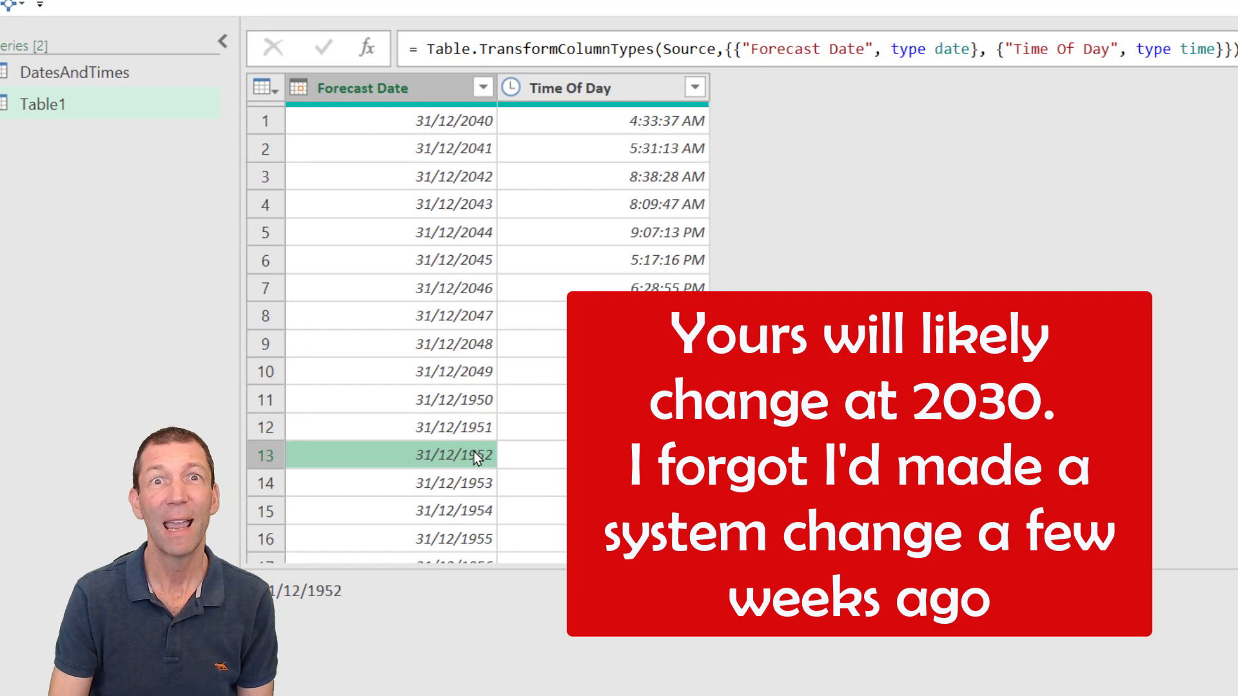
pyautogui.moveTo(534, 416)
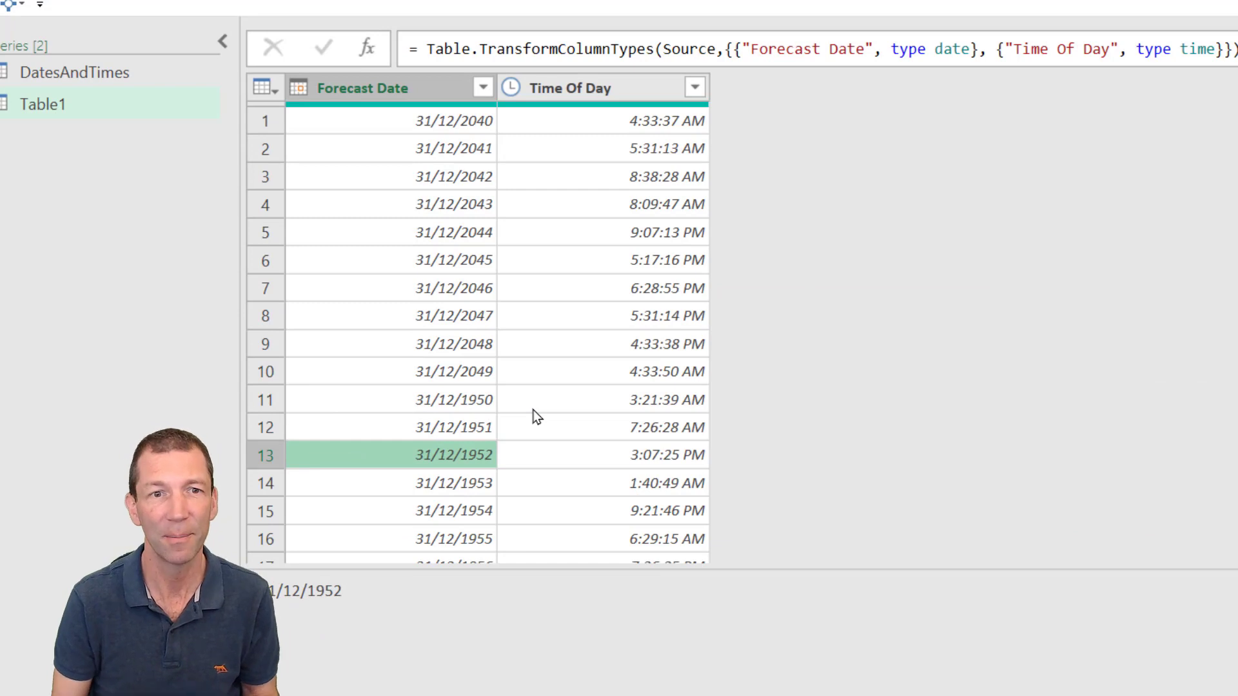
pyautogui.moveTo(557, 411)
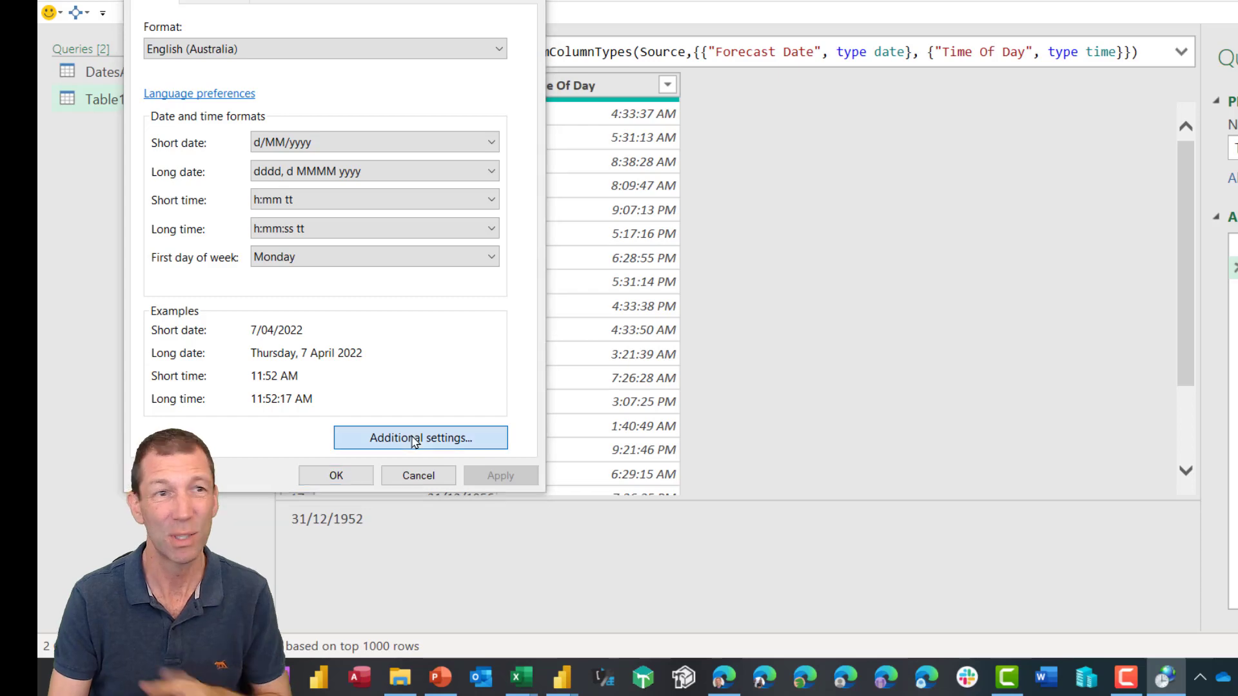
pyautogui.click(420, 439)
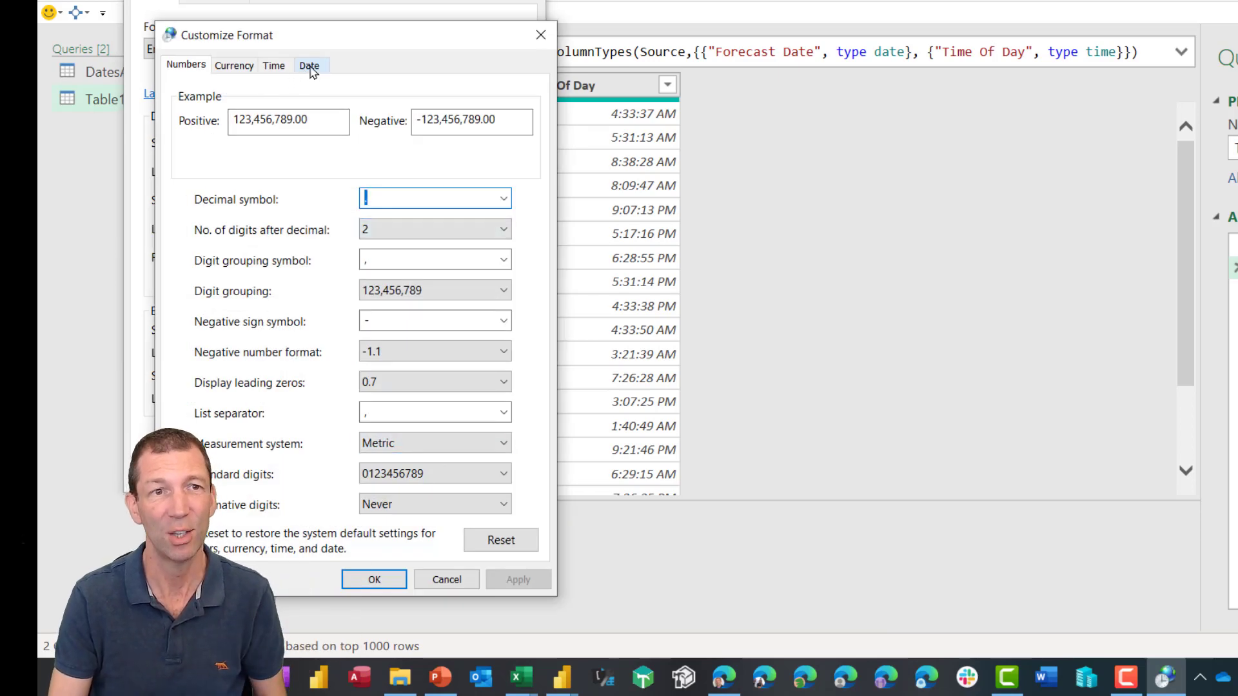
pyautogui.click(308, 64)
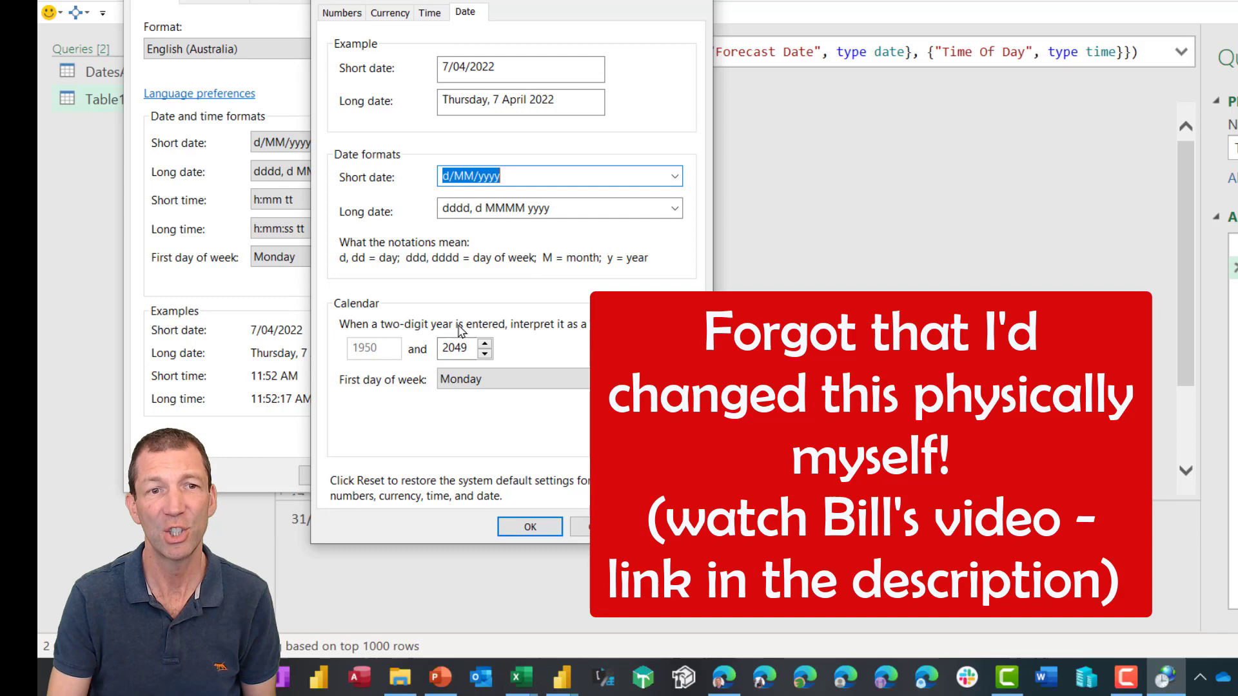
pyautogui.moveTo(533, 346)
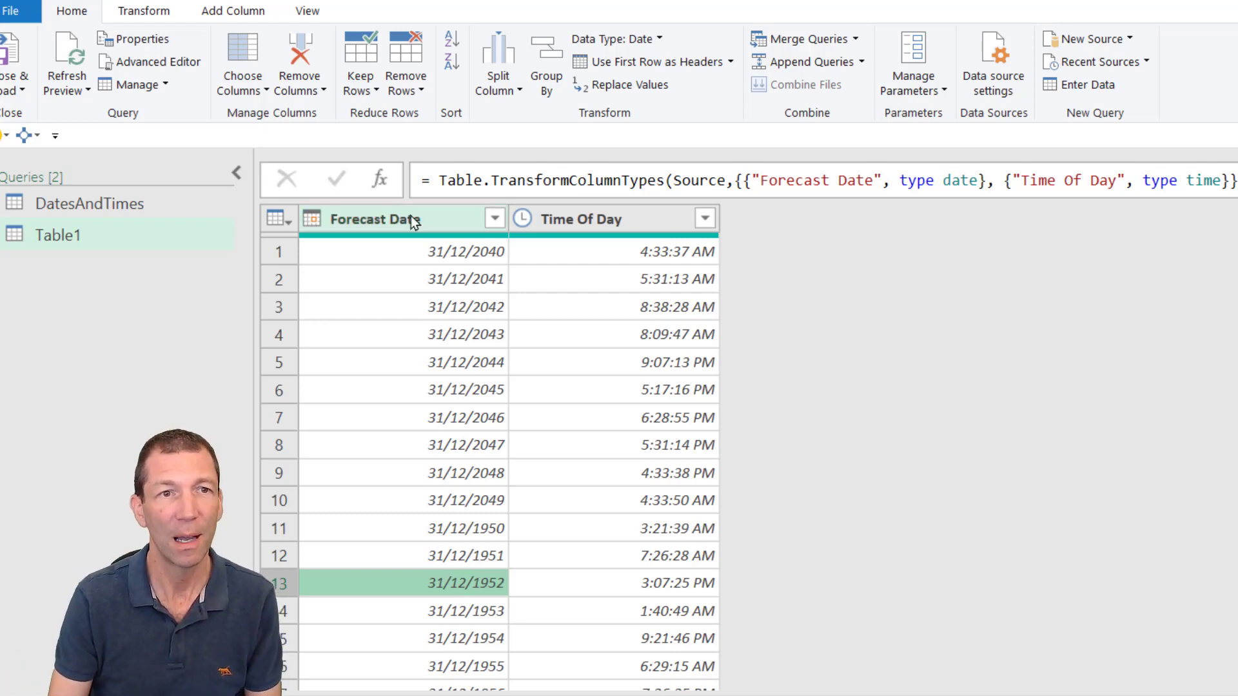
# Select the Forecast Date column and switch to the Add Column features.
pyautogui.click(232, 10)
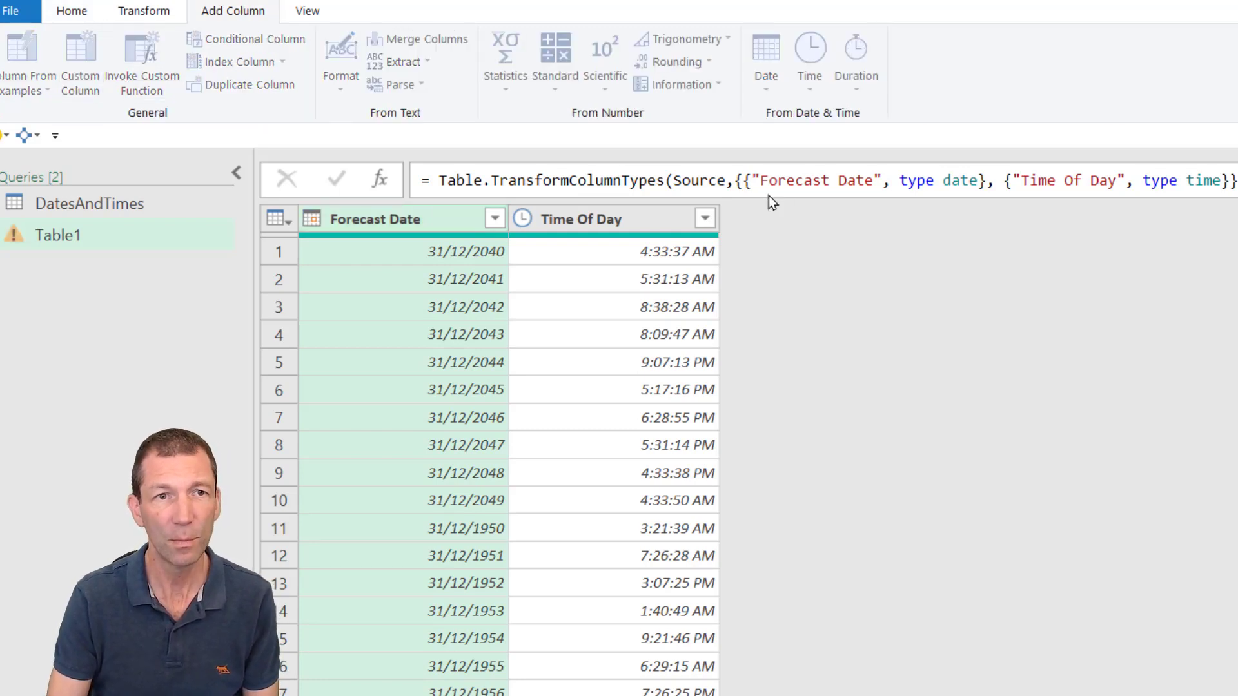
pyautogui.click(80, 60)
pyautogui.write('Fixed up date')
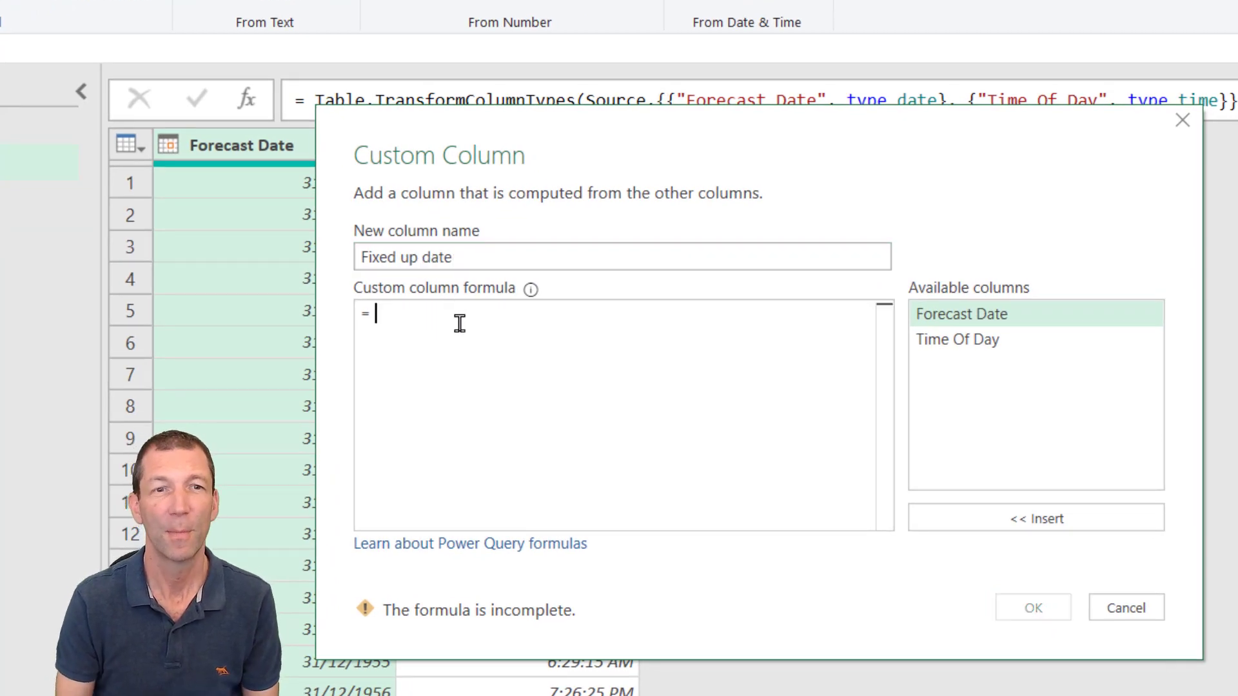
# Write the condition: if Date.Year([Forecast Date])<2000 then.
pyautogui.write('if')
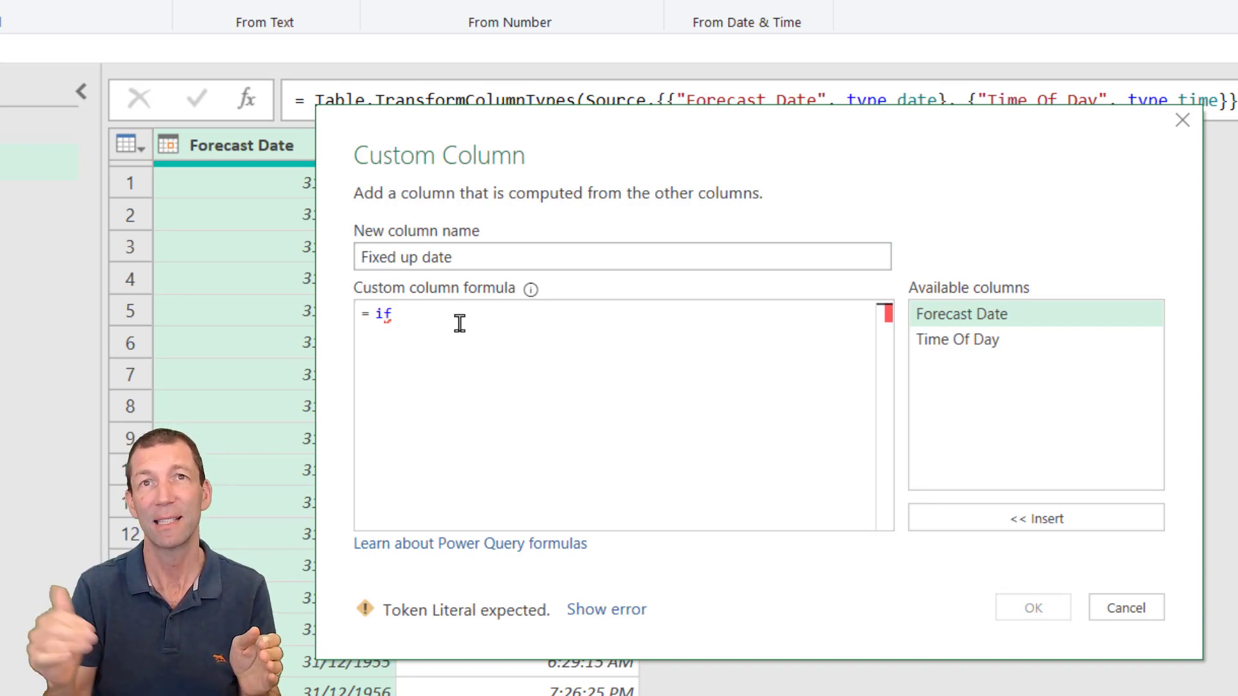
pyautogui.write('Dat')
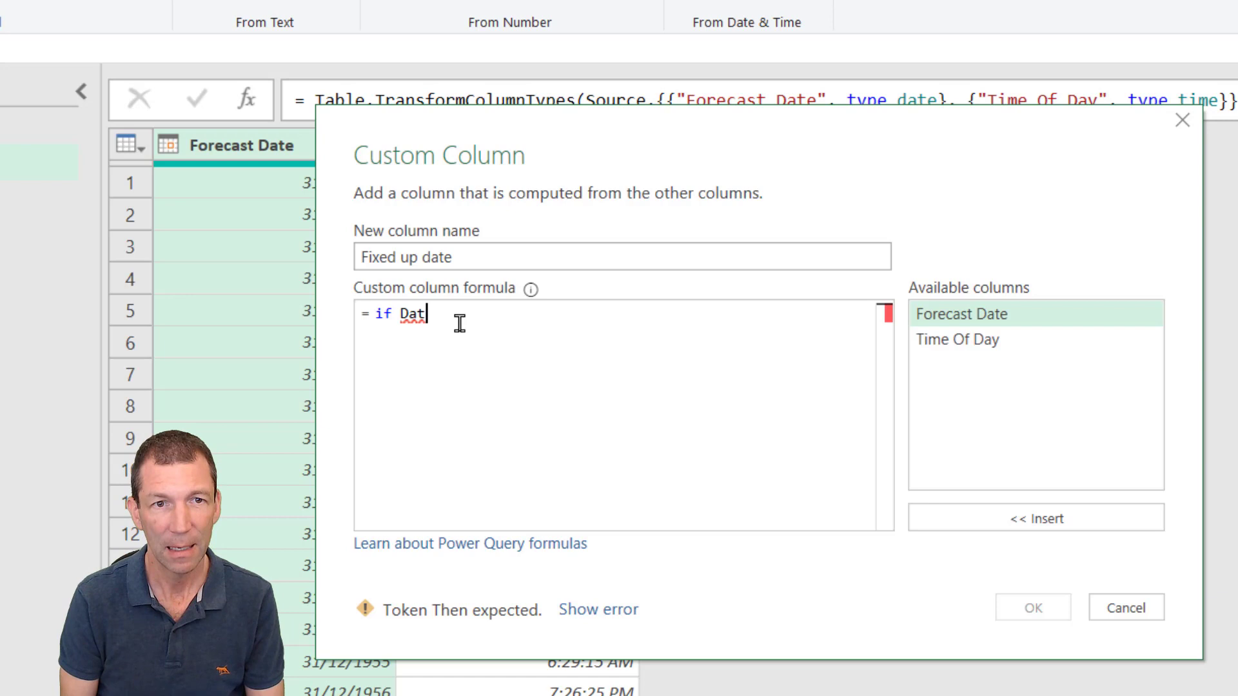
pyautogui.write('e.Y')
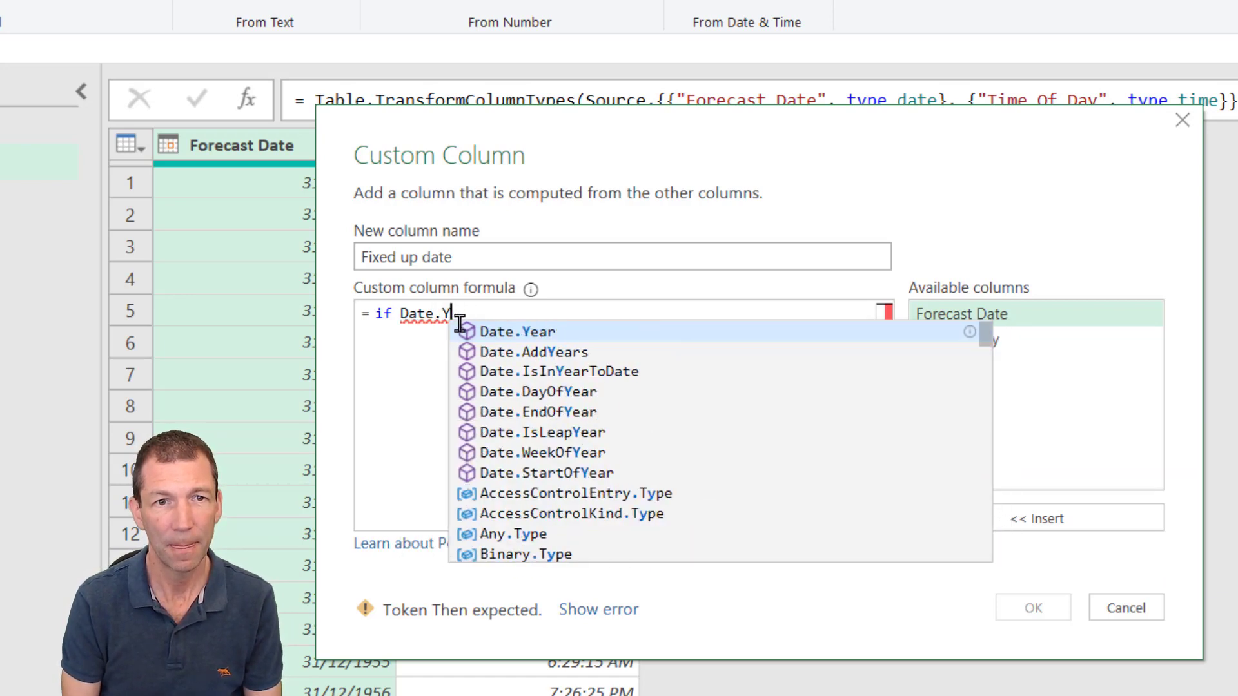
pyautogui.click(517, 331)
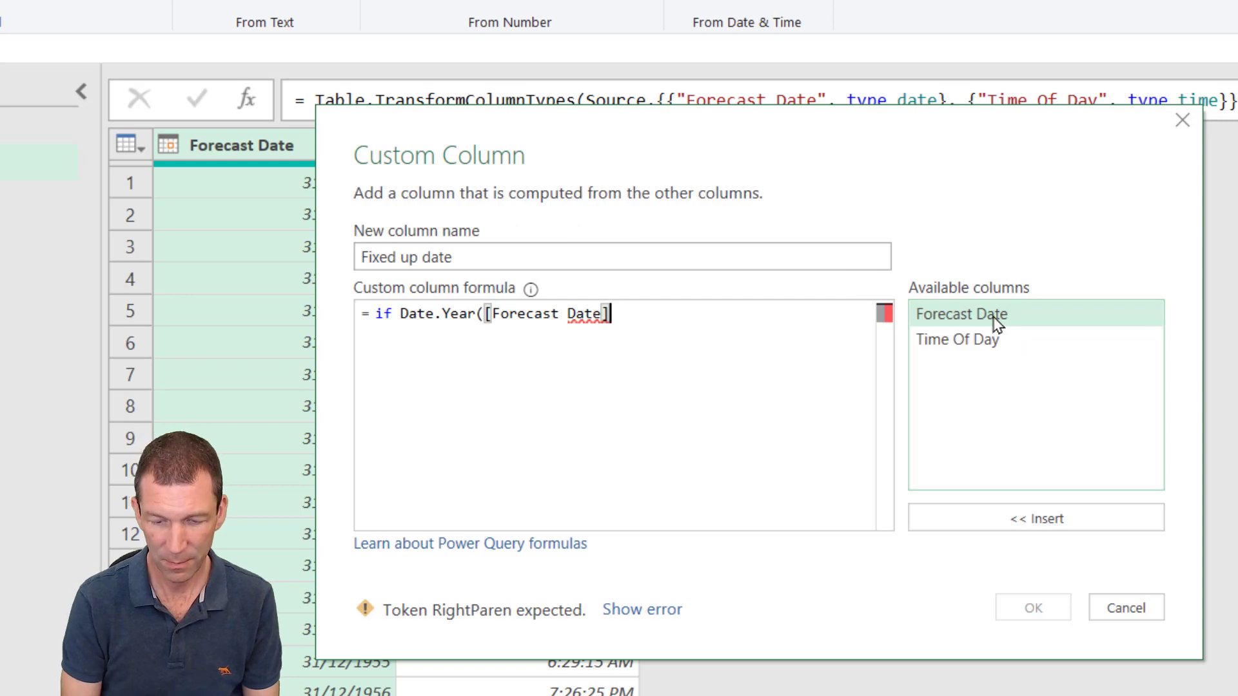
pyautogui.write('<2000')
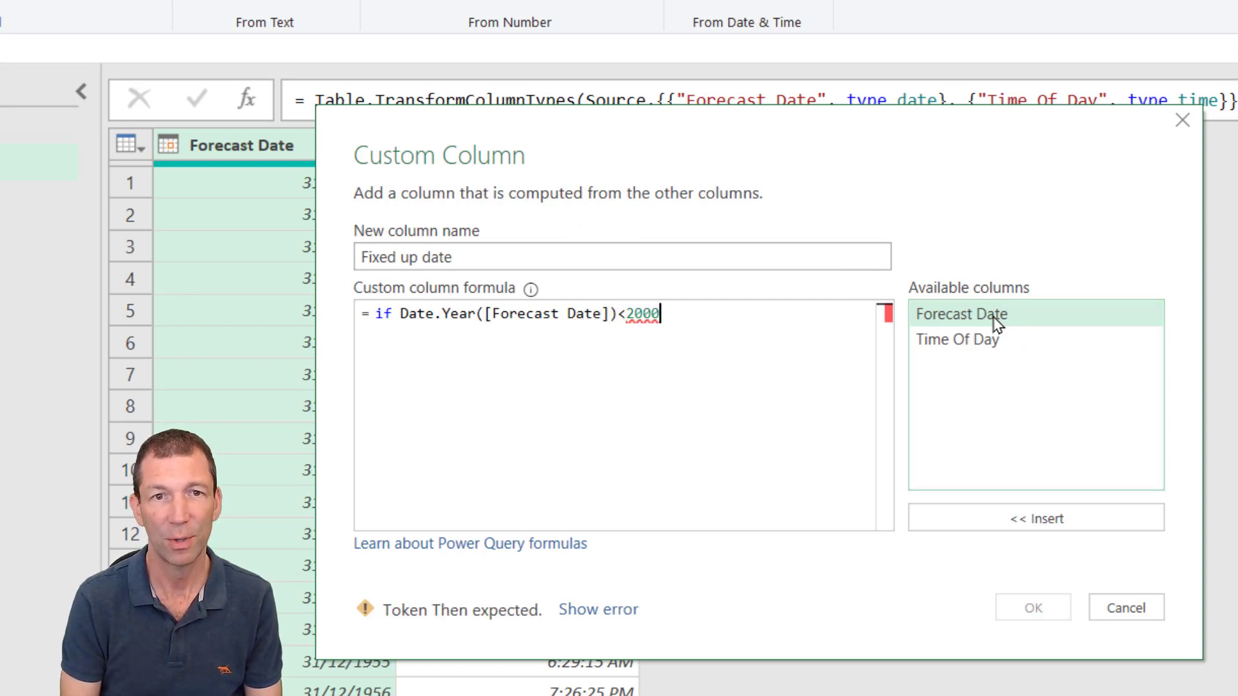
pyautogui.write('then')
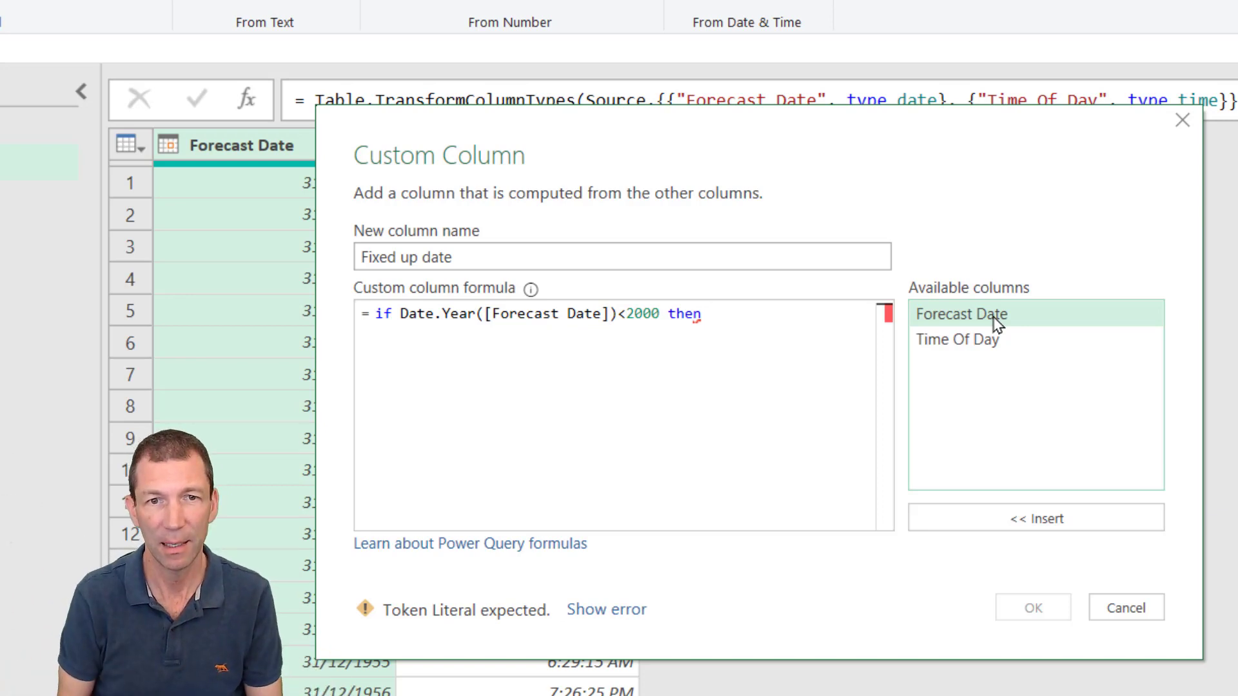
# Complete with Date.AddYears([Forecast Date],100) else [Forecast Date] and create the Fixed up date column.
pyautogui.write('Date')
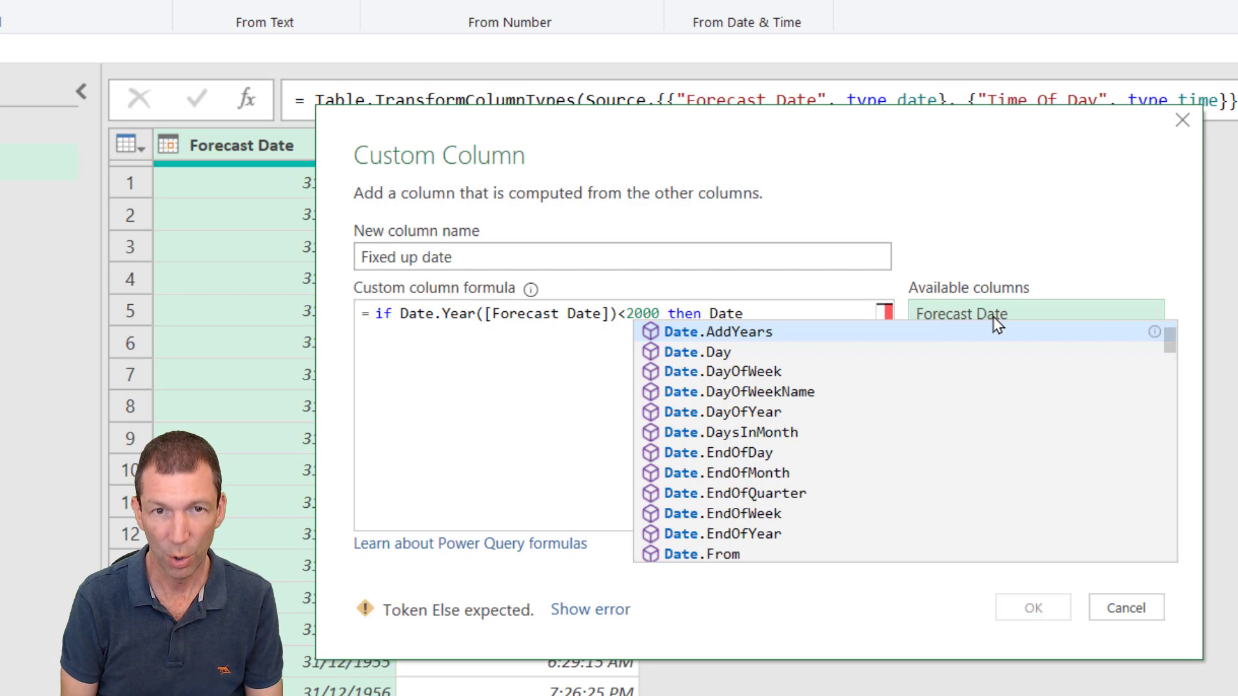
pyautogui.click(716, 332)
pyautogui.write('[Forecast Date],')
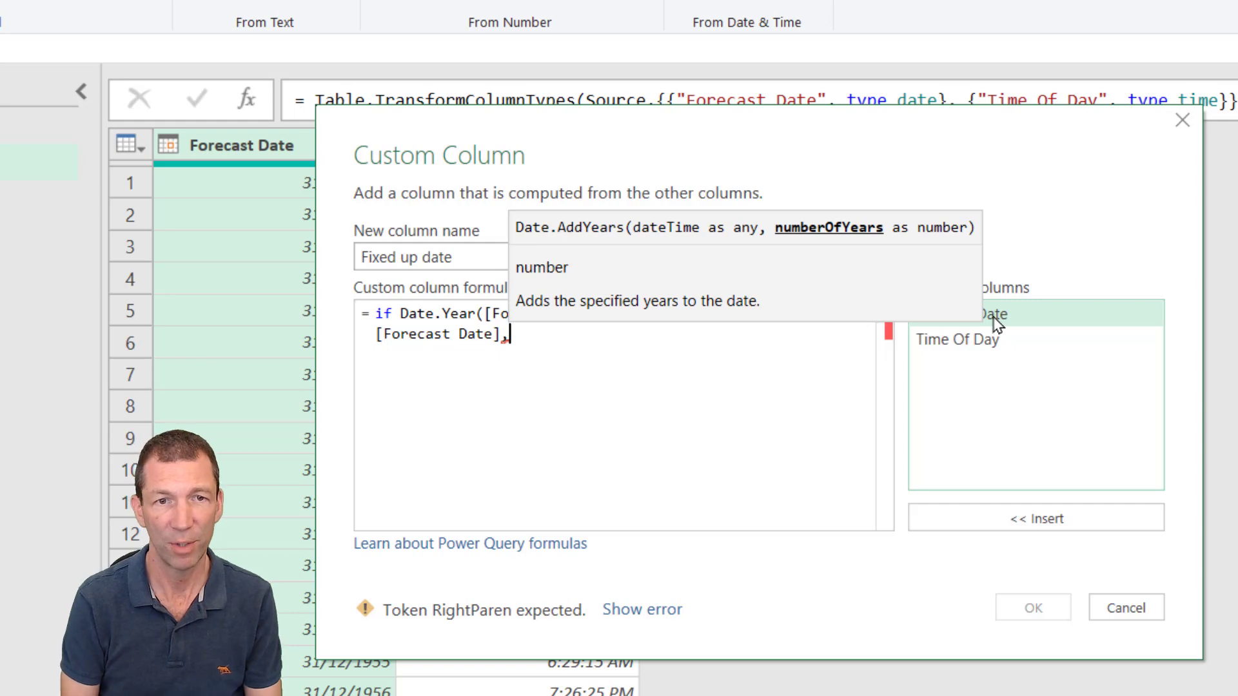
pyautogui.write('100)')
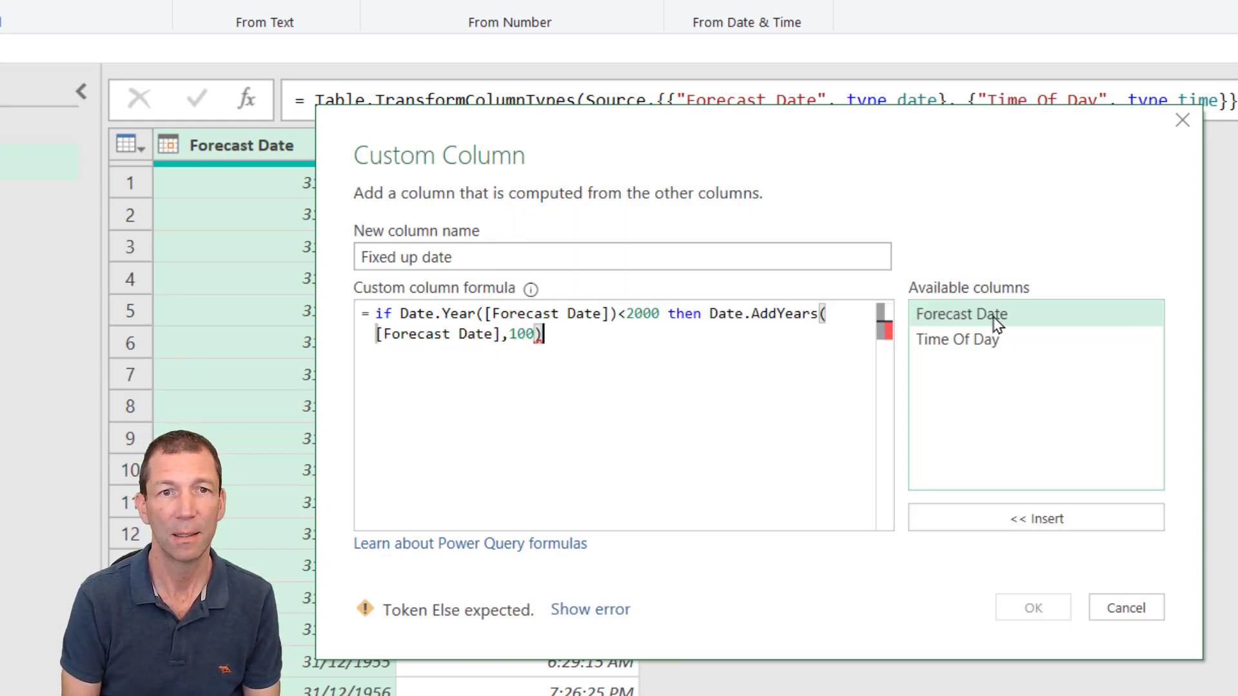
pyautogui.write('else')
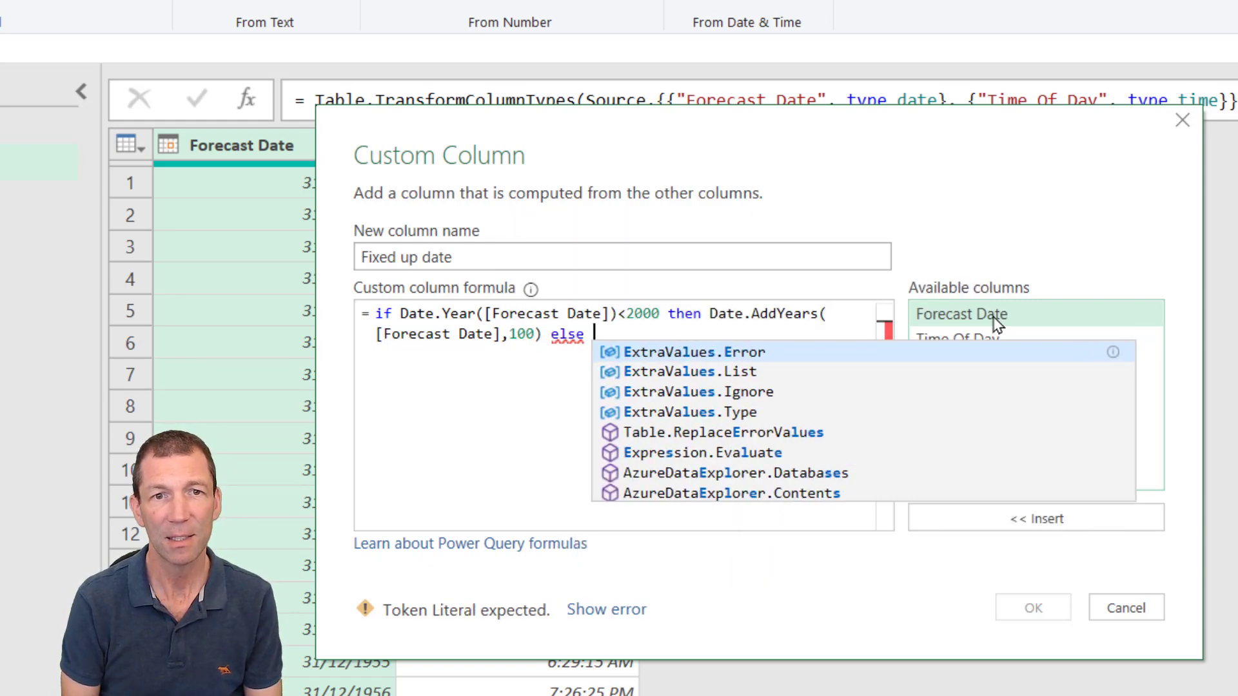
pyautogui.write('[Forecast Date]')
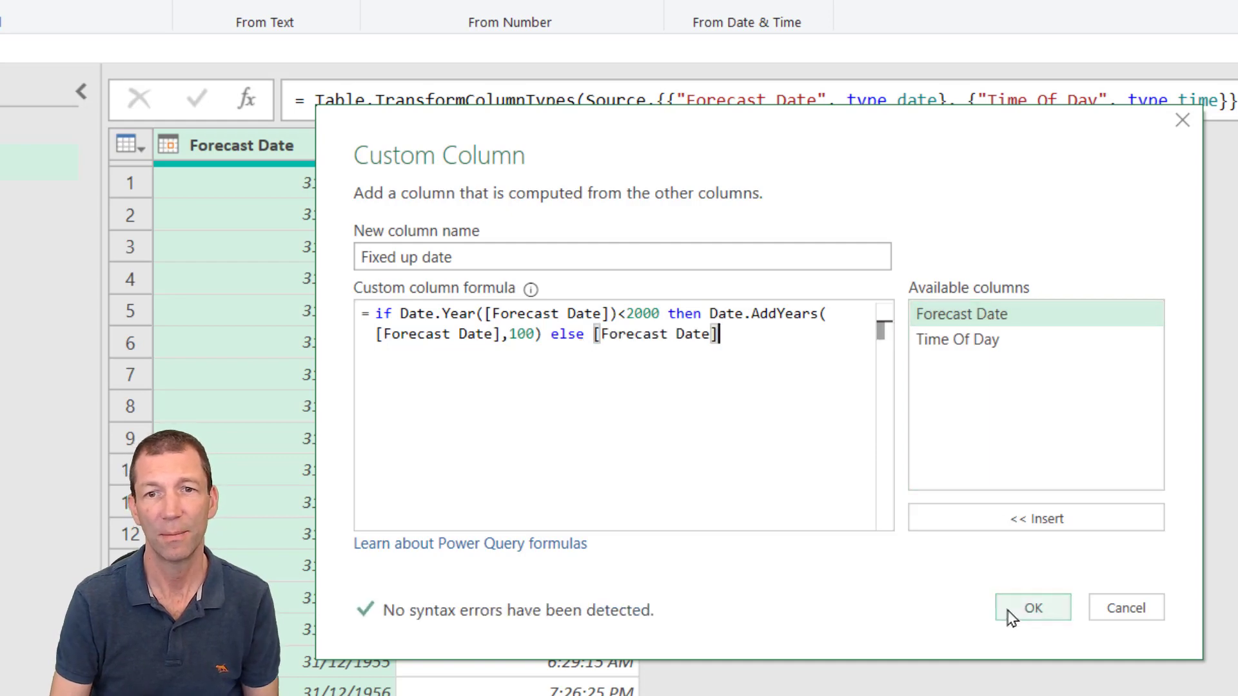
pyautogui.click(1033, 607)
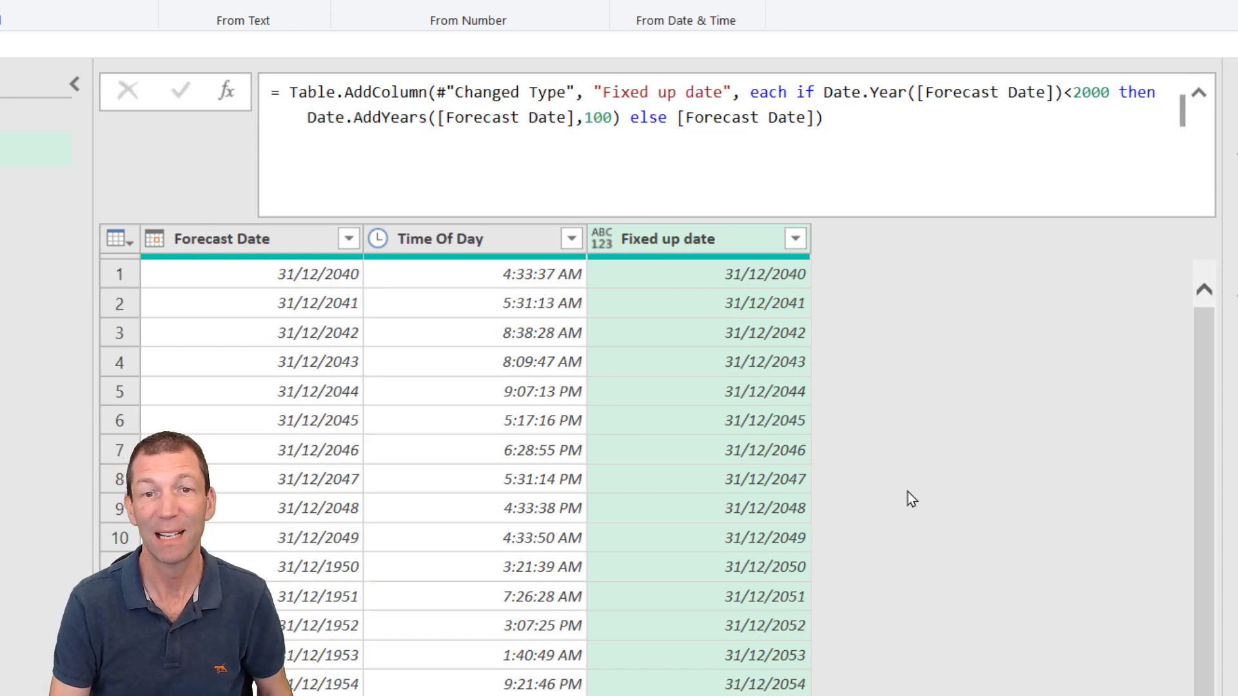
# Type Fixed up date as Date and remove the original Forecast Date column.
pyautogui.click(378, 238)
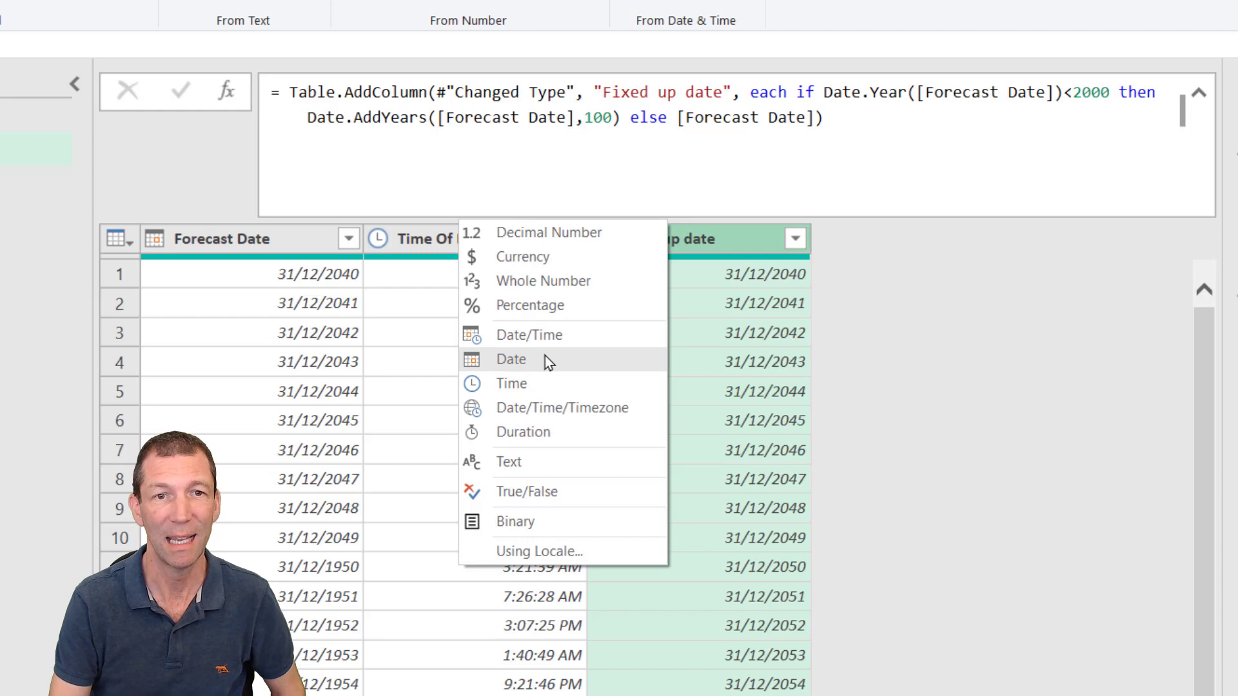
pyautogui.click(510, 360)
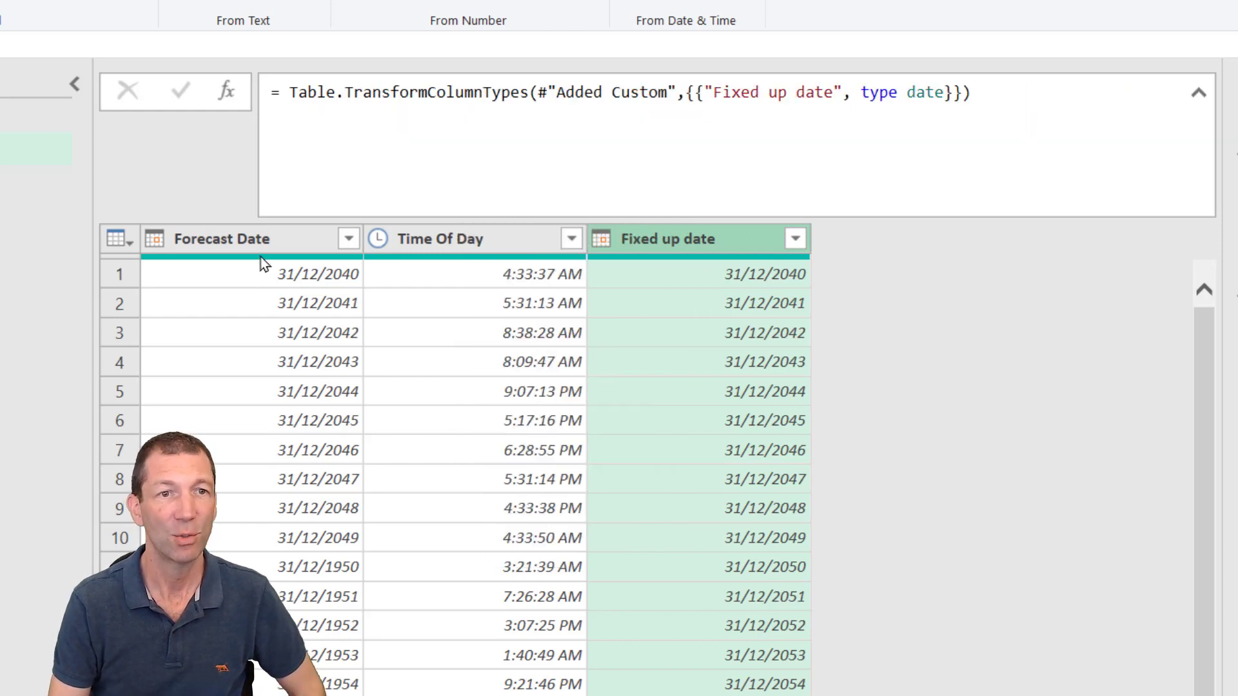
pyautogui.rightClick(220, 239)
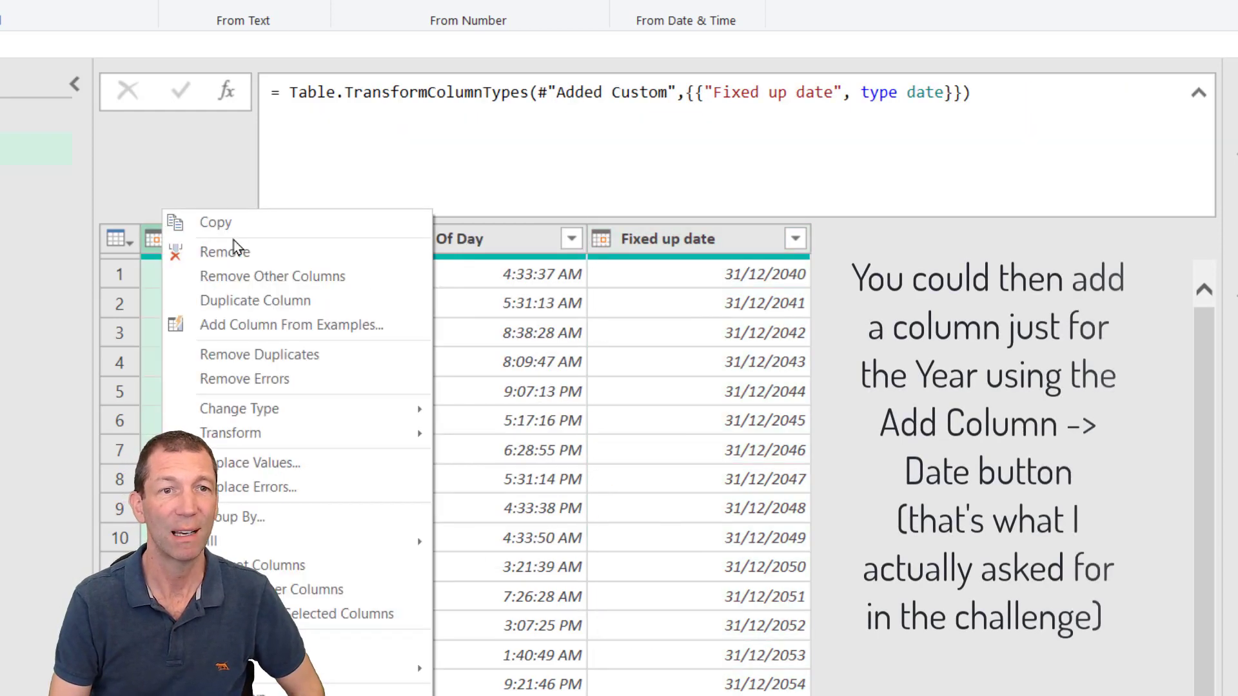
pyautogui.click(224, 252)
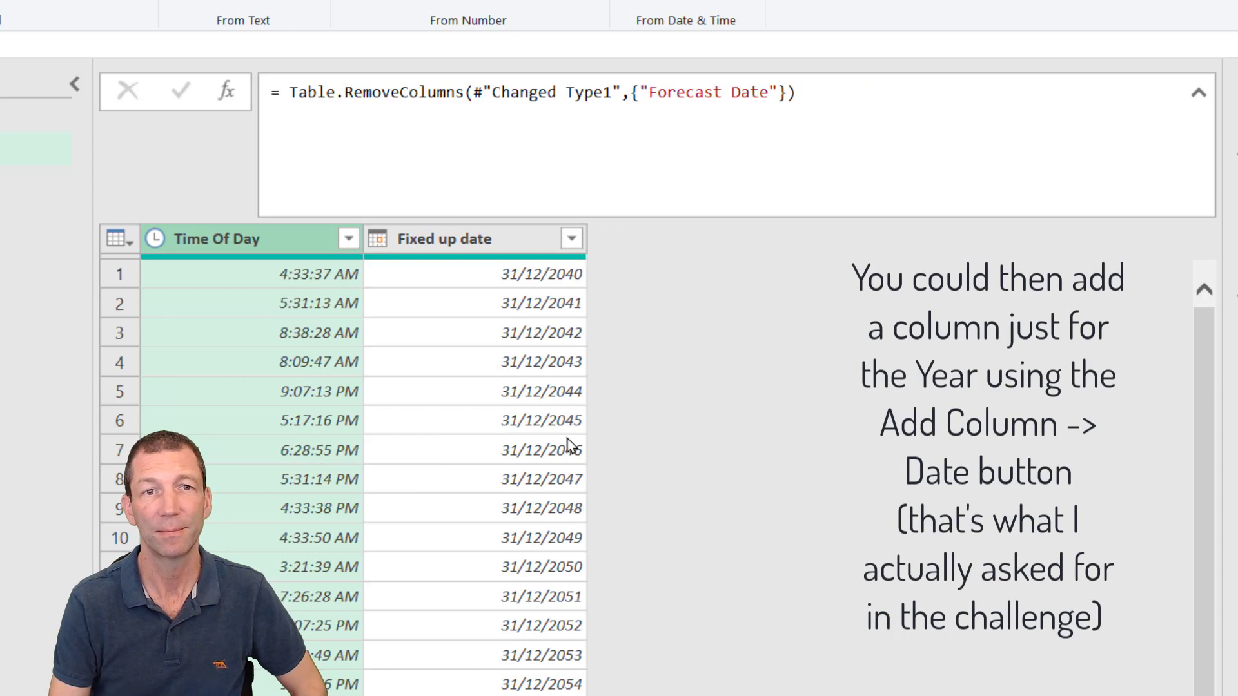
pyautogui.moveTo(468, 353)
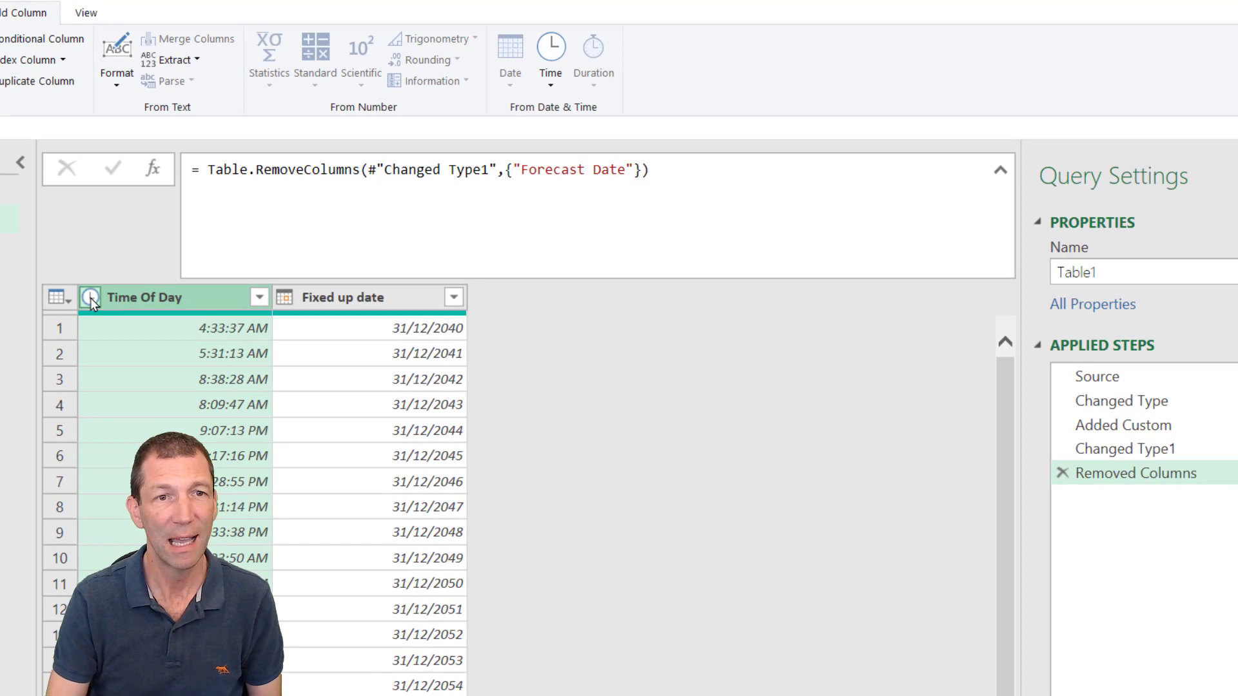
# Convert Time Of Day to Text then back to Time as a new step, dropping the seconds.
pyautogui.click(89, 298)
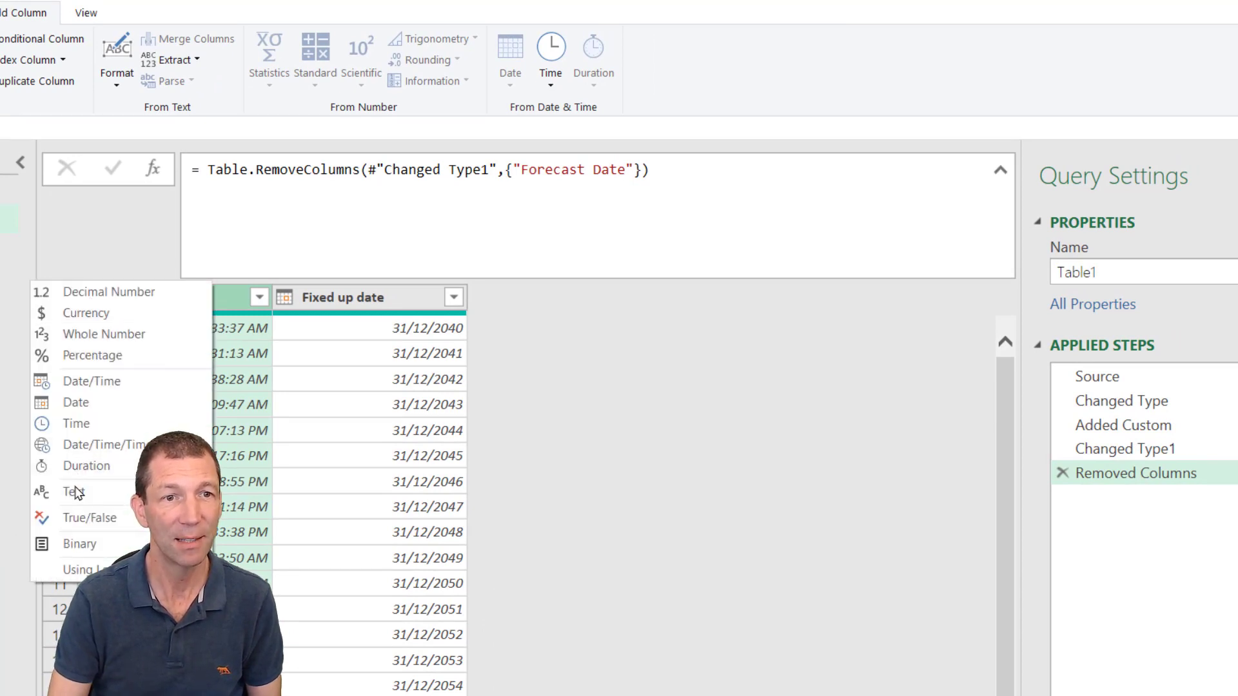
pyautogui.click(73, 491)
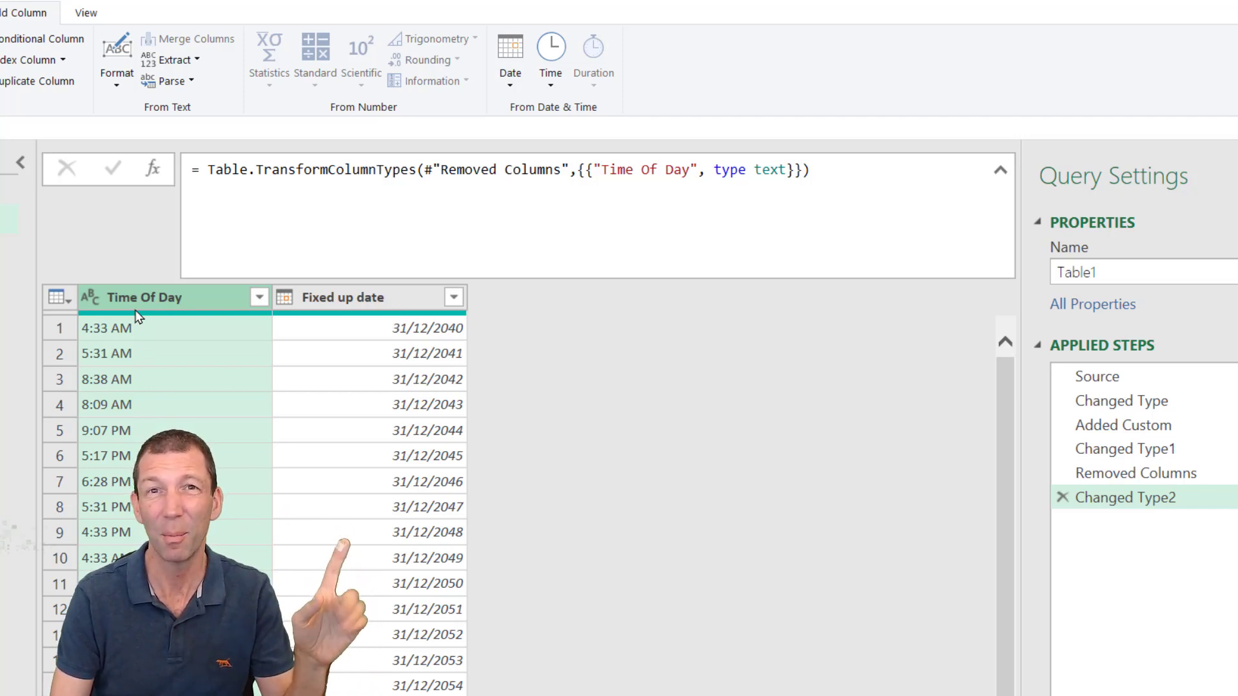
pyautogui.moveTo(122, 326)
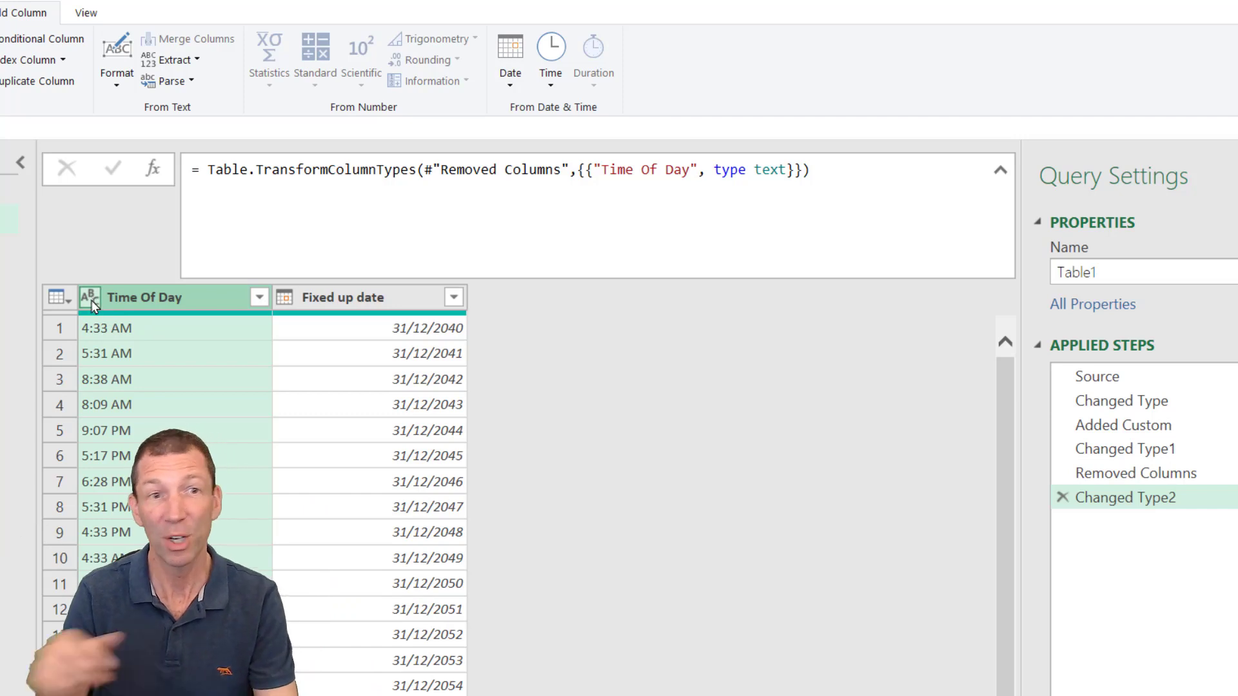
pyautogui.click(89, 296)
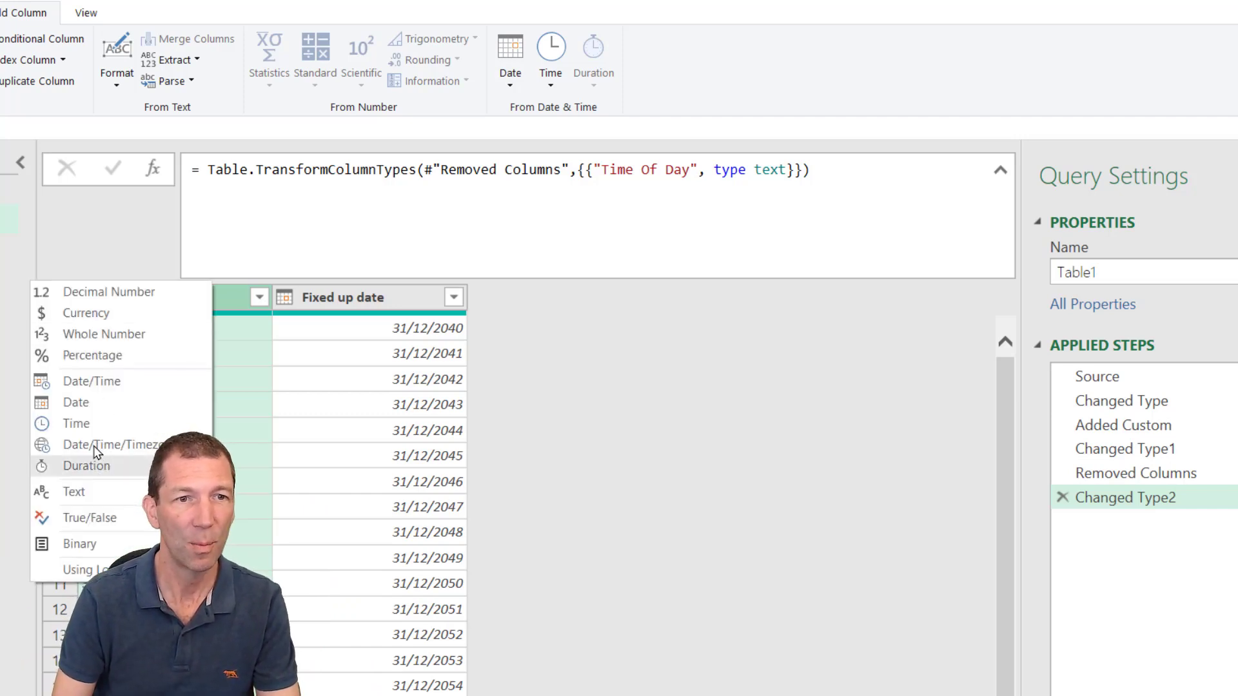
pyautogui.click(76, 422)
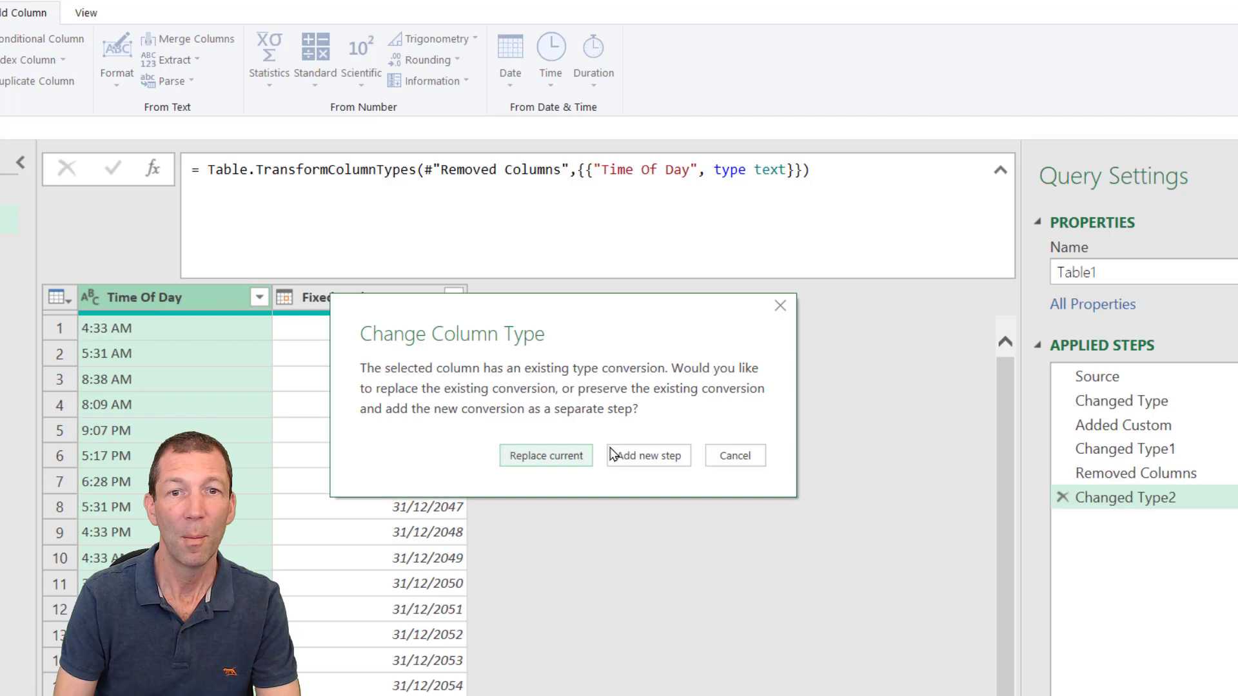
pyautogui.moveTo(647, 455)
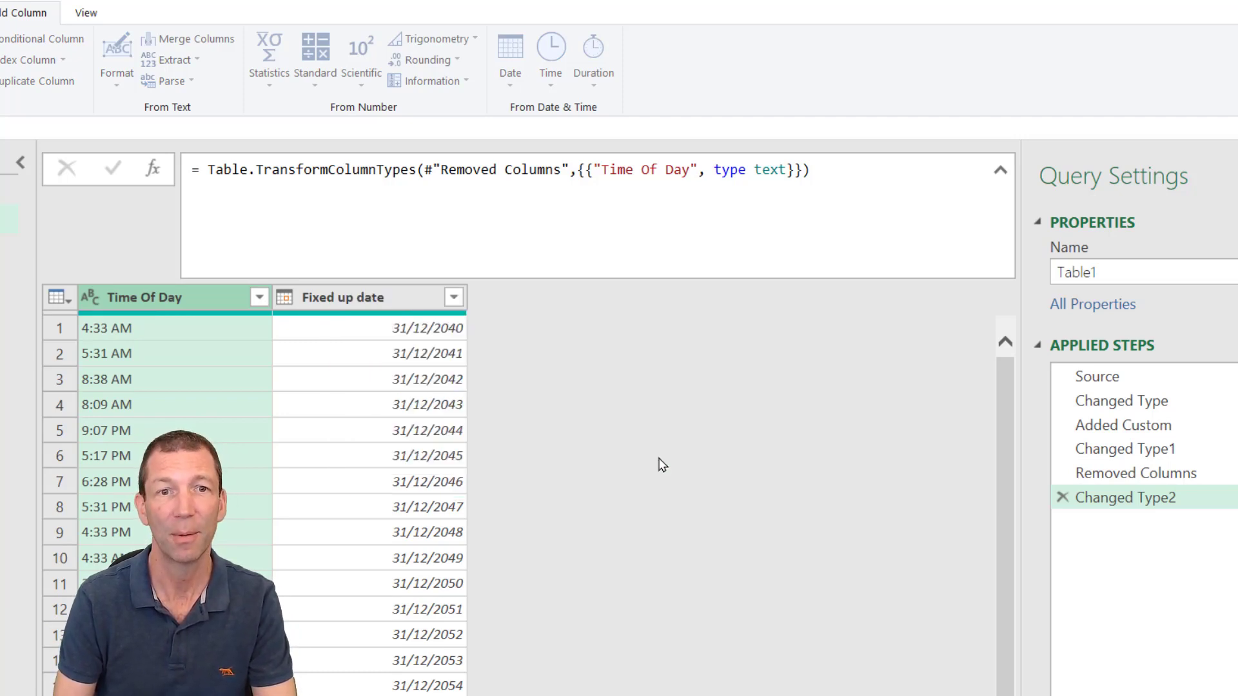
pyautogui.click(550, 47)
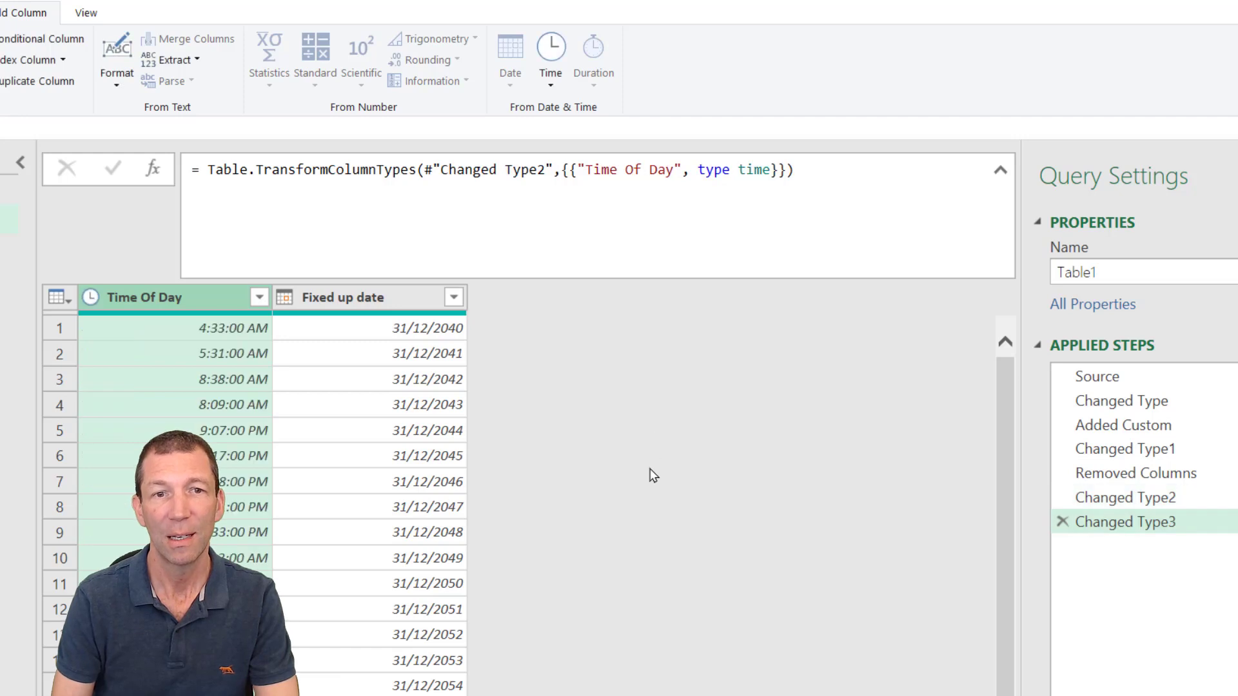
pyautogui.moveTo(839, 331)
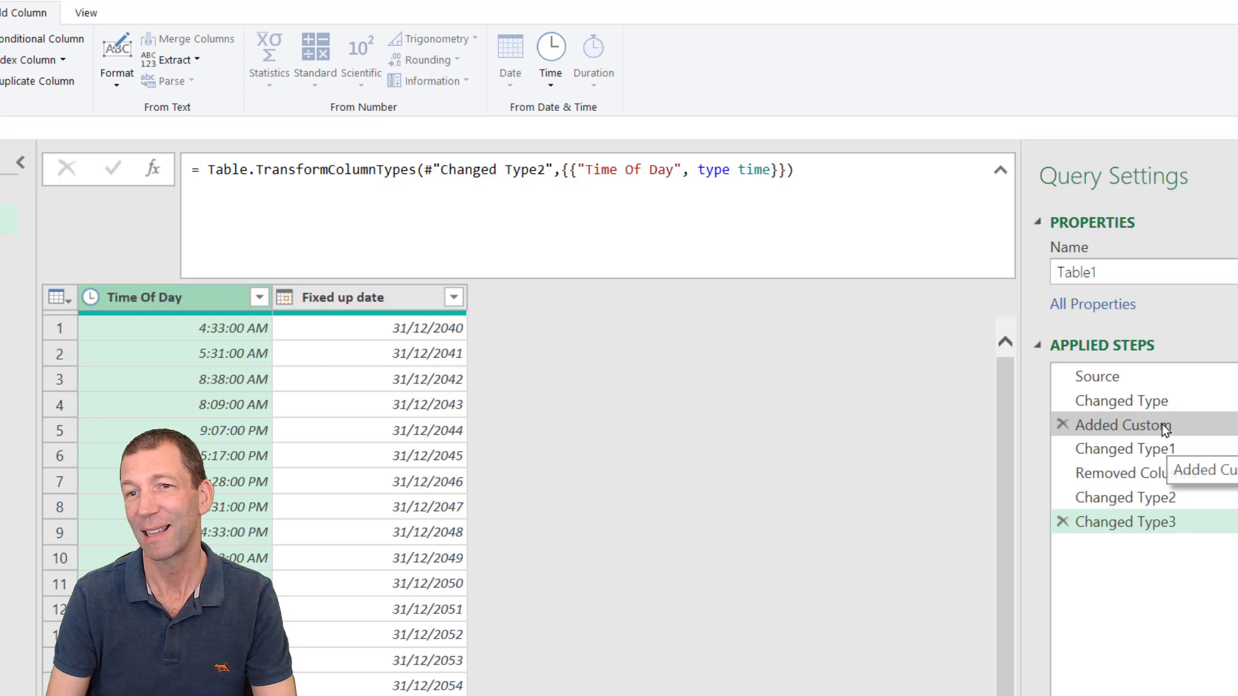
# Add a description to the Fixed up 2049 bug step's properties, then select Changed Type3.
pyautogui.rightClick(1122, 424)
pyautogui.write('Fixed up 2049 bug')
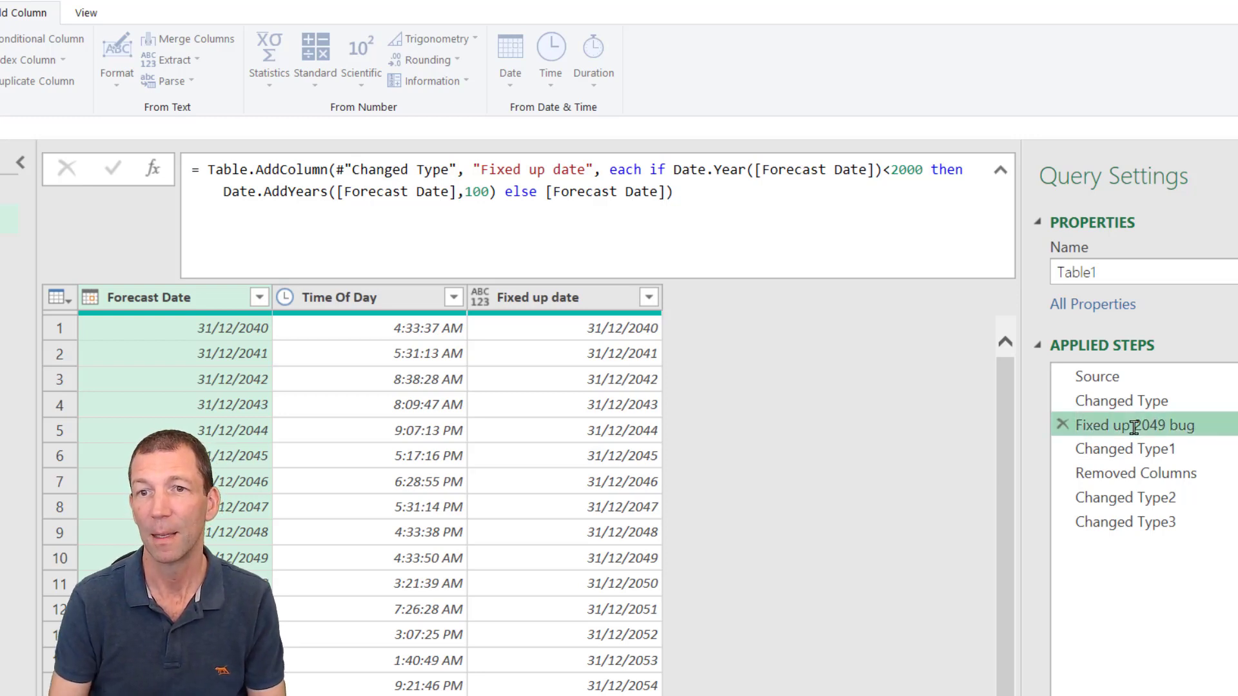
pyautogui.moveTo(1134, 424)
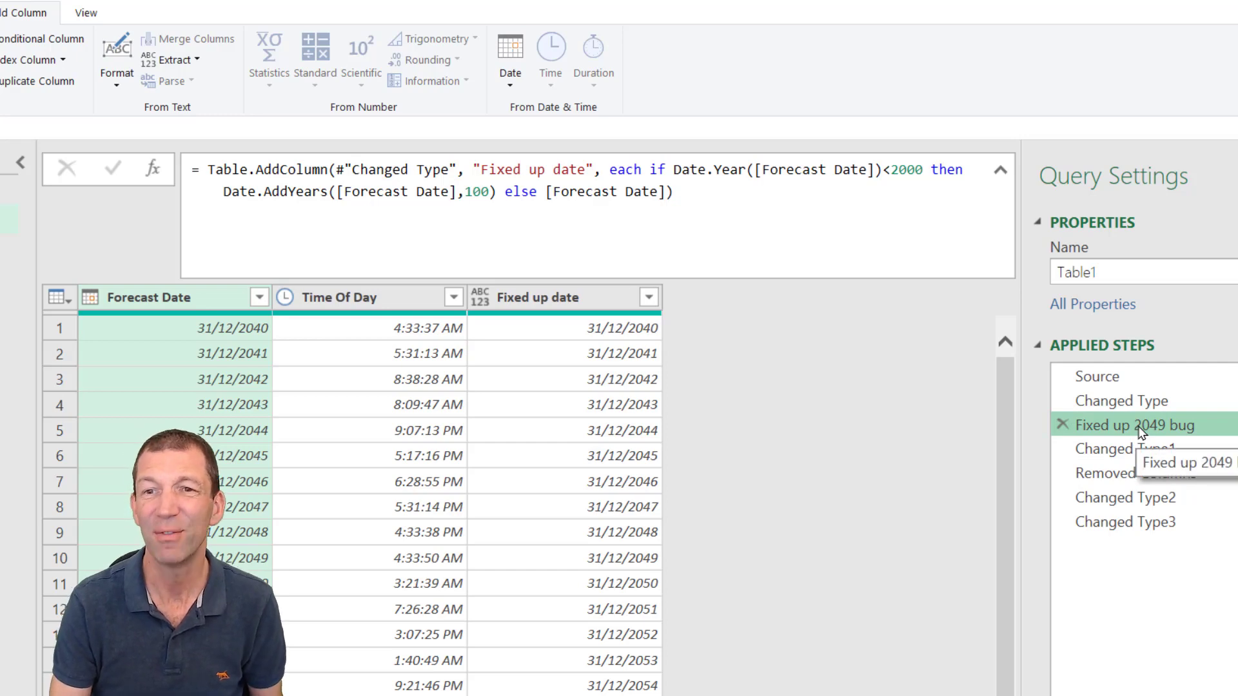
pyautogui.rightClick(1137, 424)
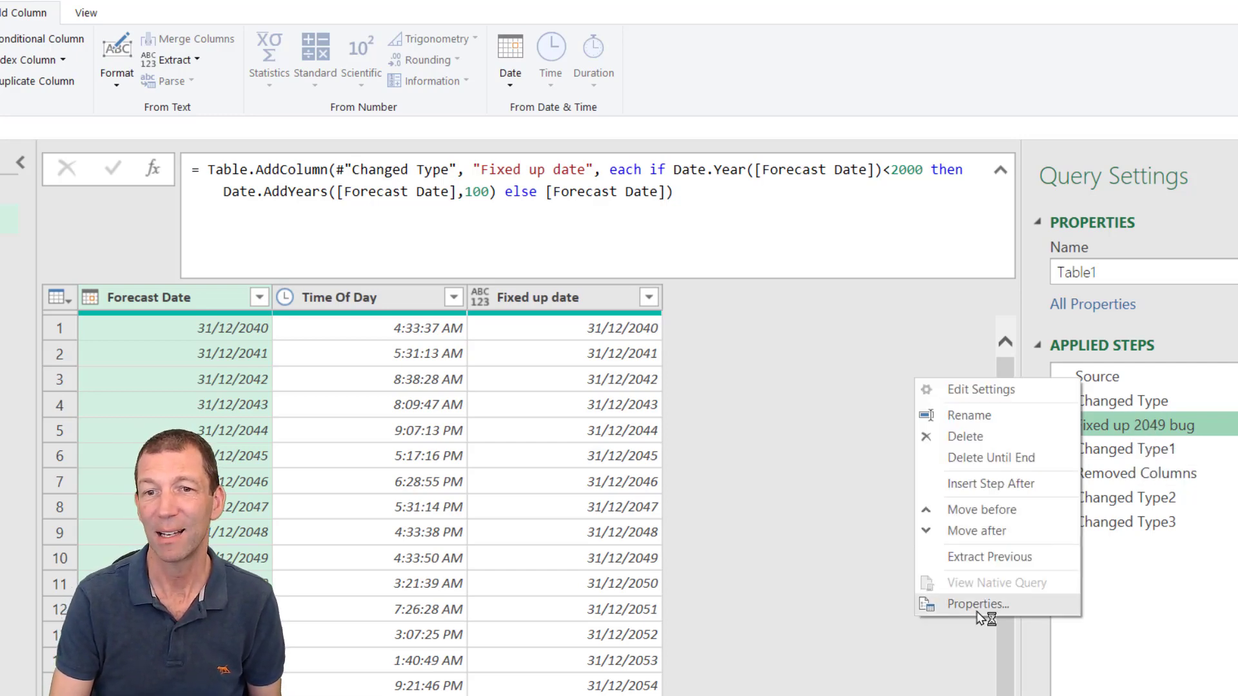
pyautogui.click(977, 603)
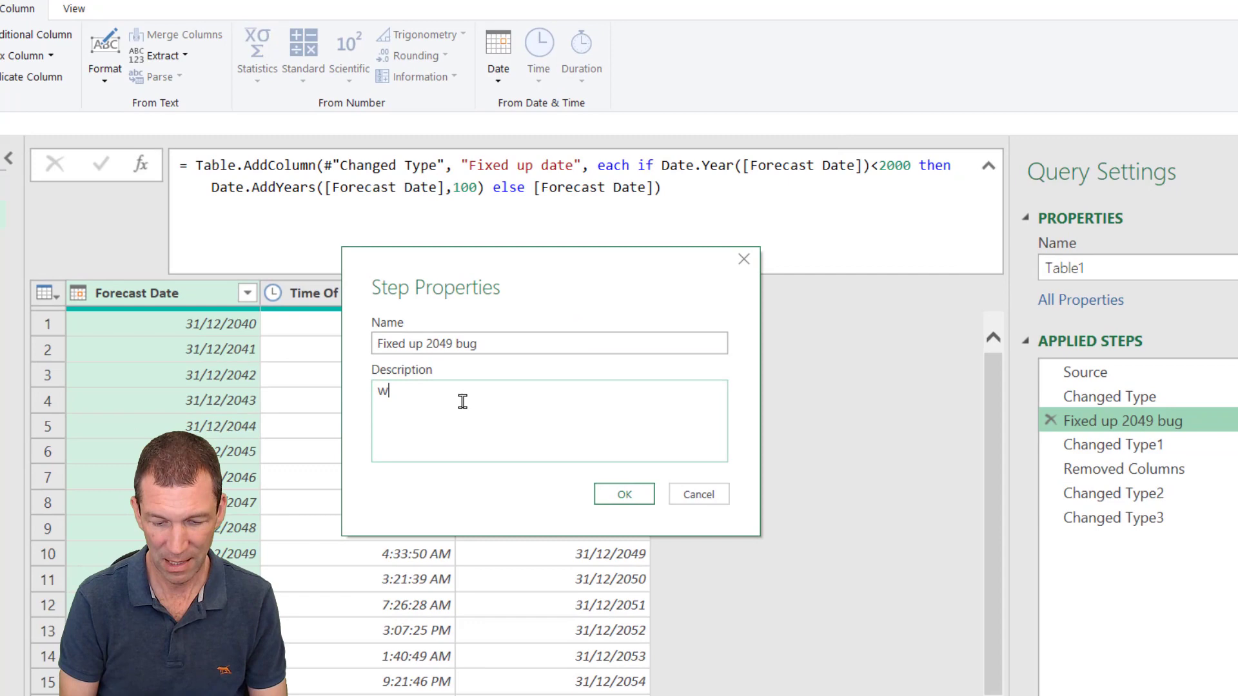
pyautogui.write('hy...')
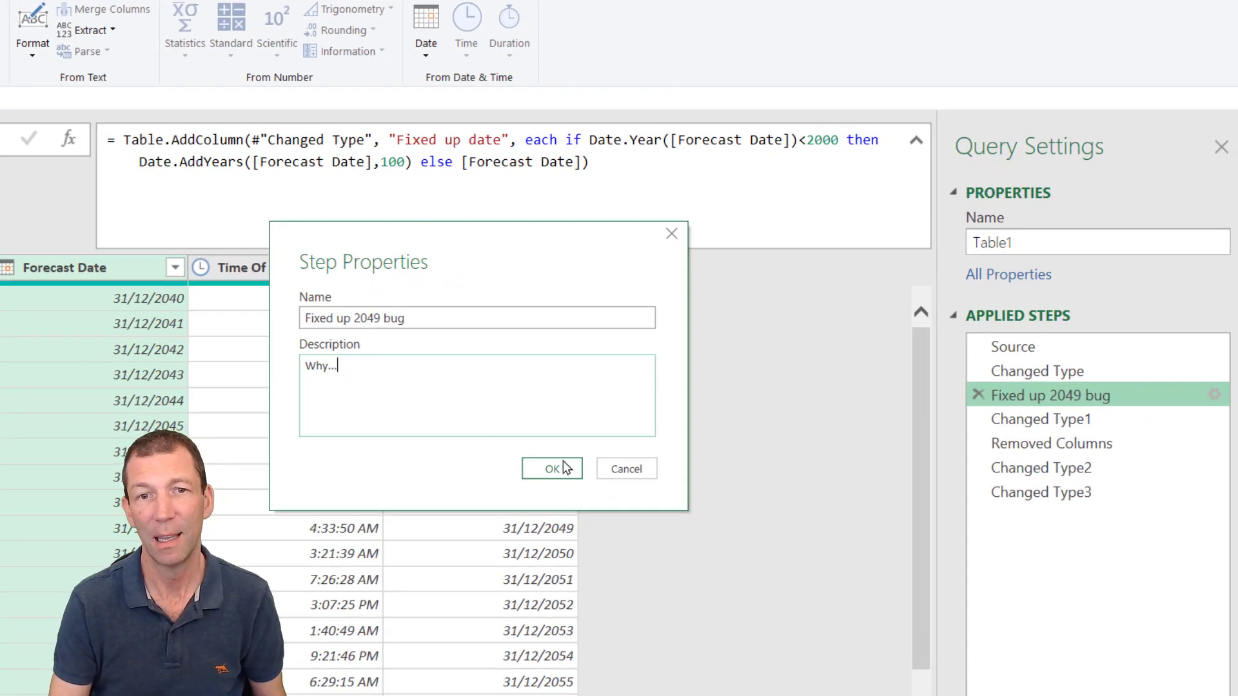
pyautogui.click(552, 468)
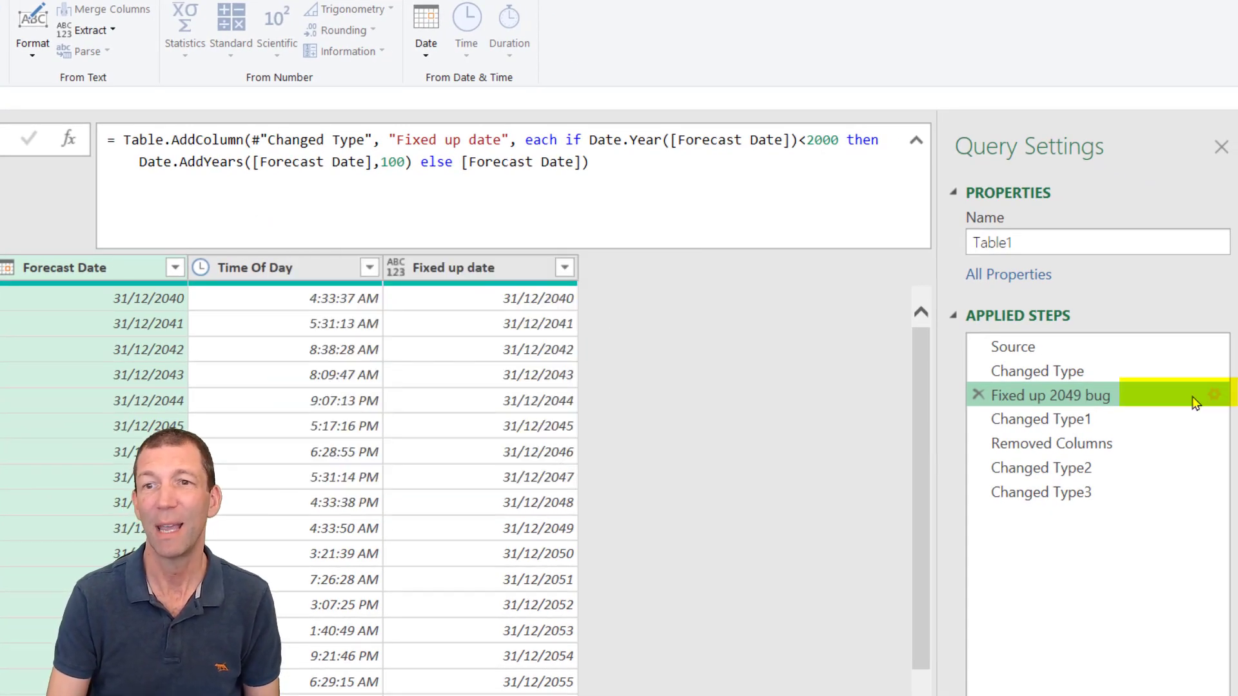
pyautogui.moveTo(1130, 394)
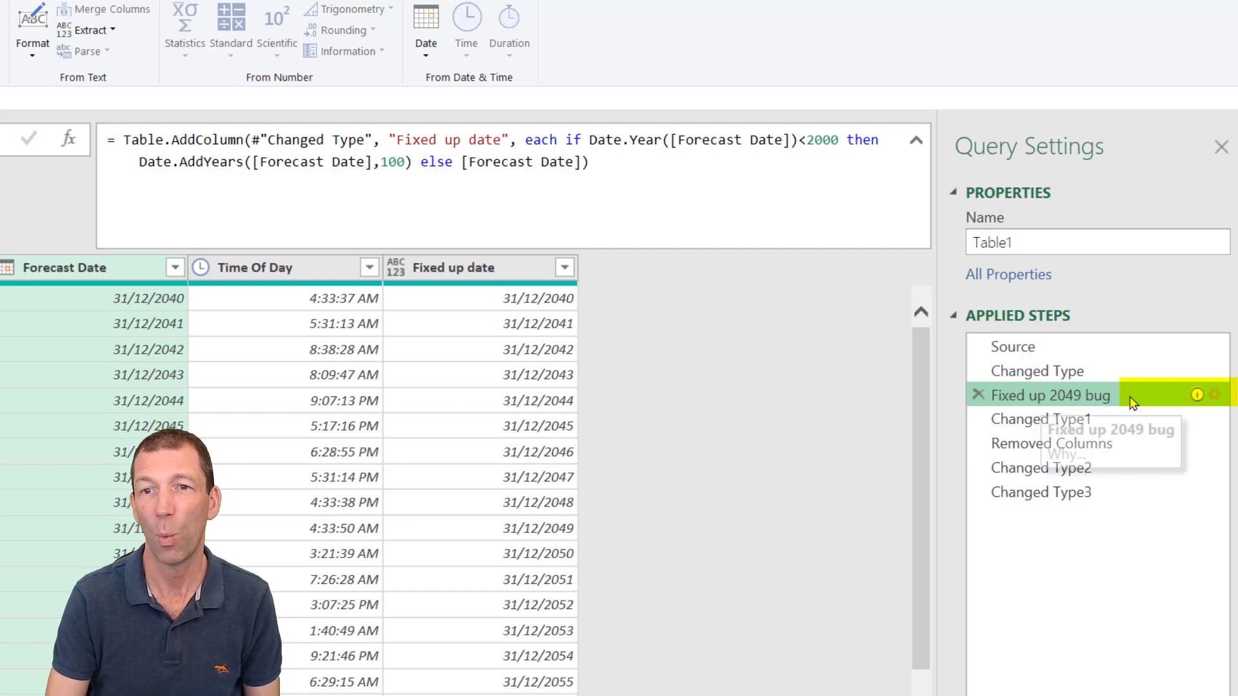
pyautogui.click(1041, 491)
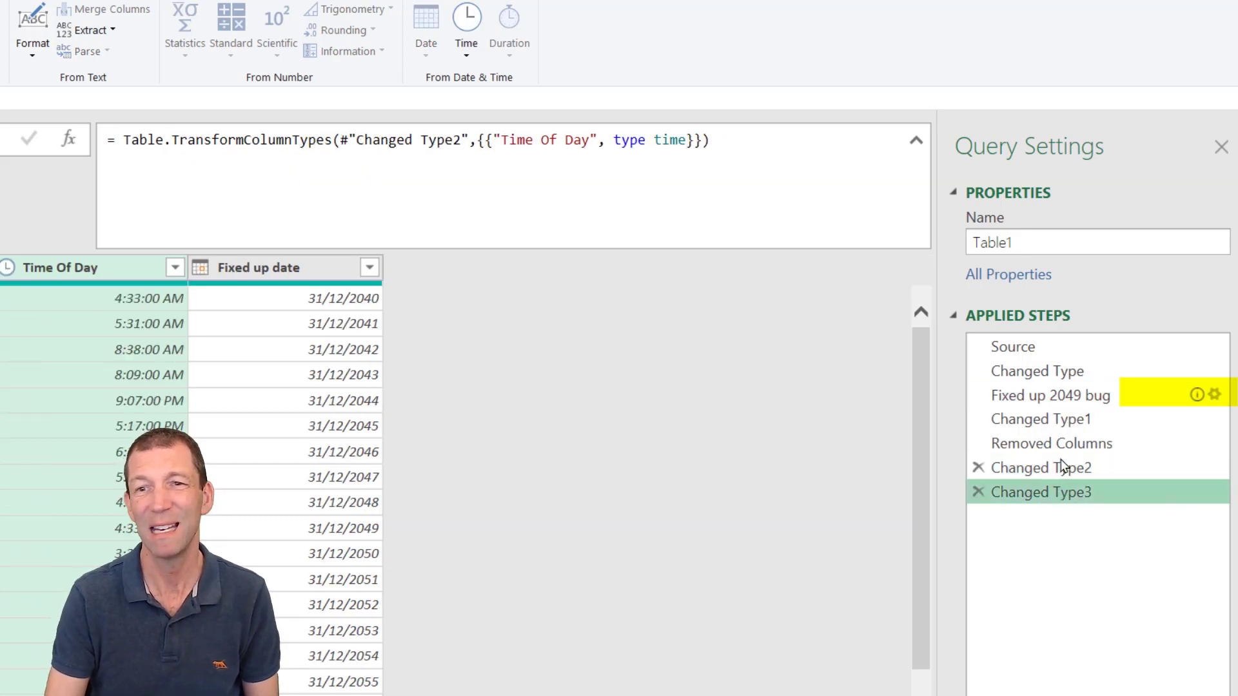
pyautogui.moveTo(1040, 467)
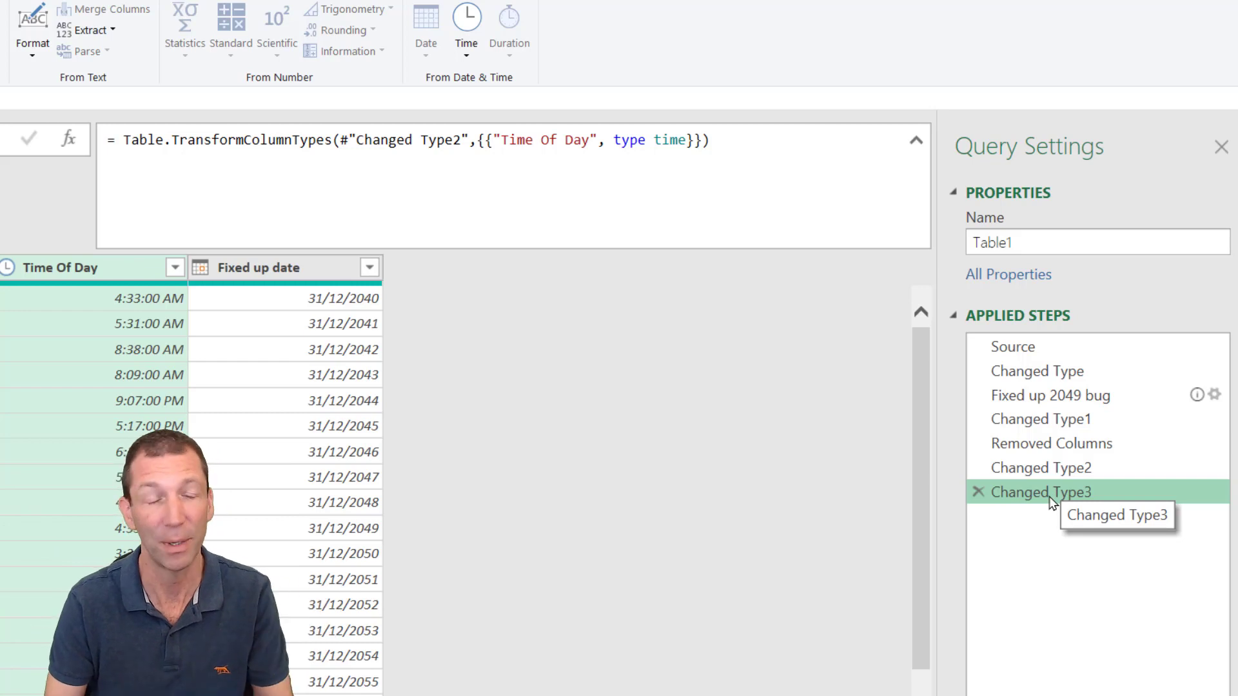
pyautogui.moveTo(271, 297)
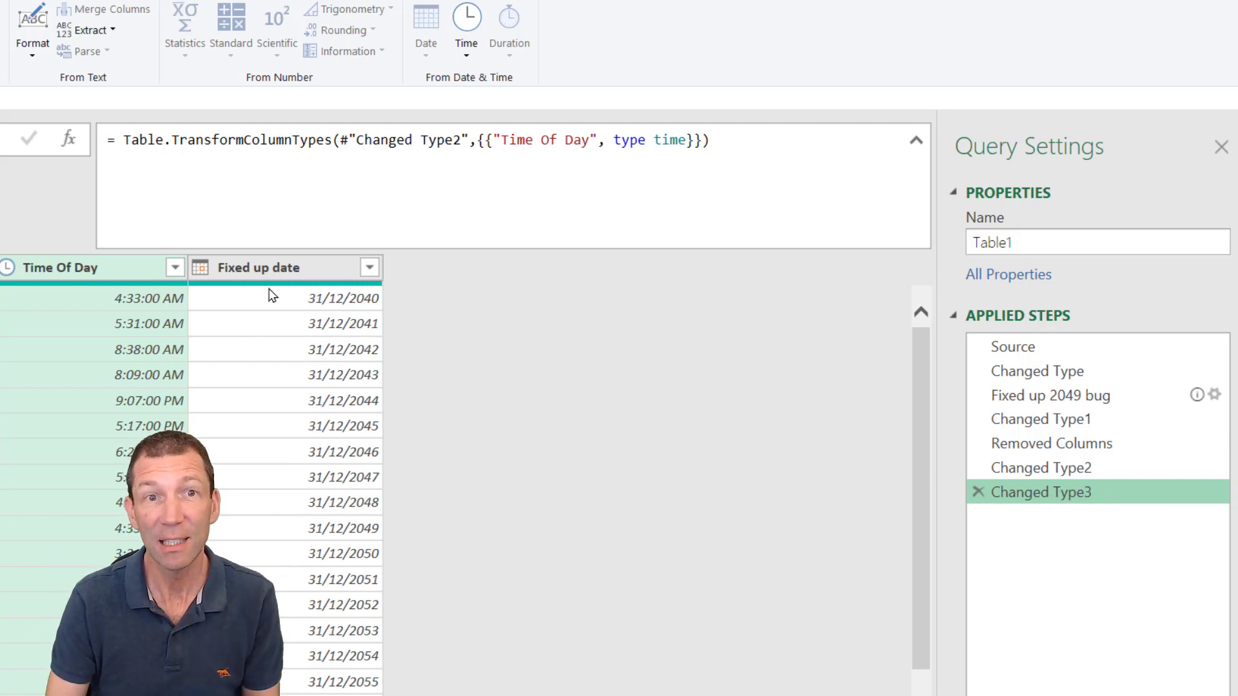
pyautogui.moveTo(301, 406)
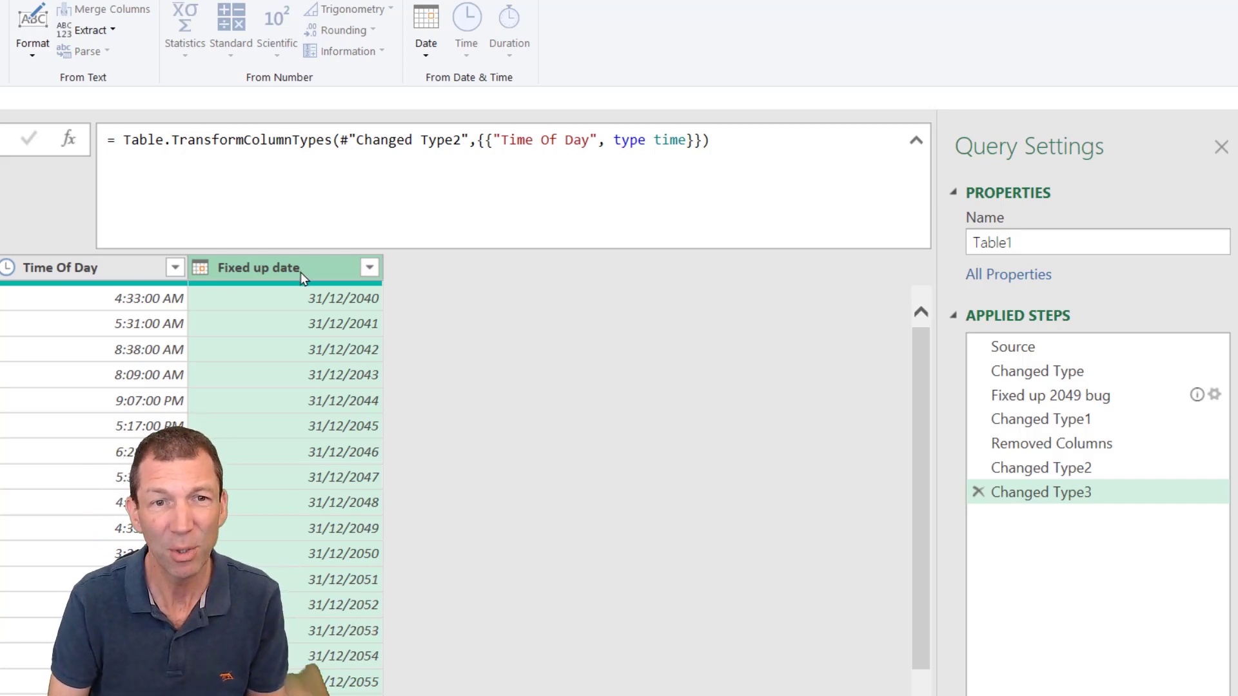
pyautogui.moveTo(311, 289)
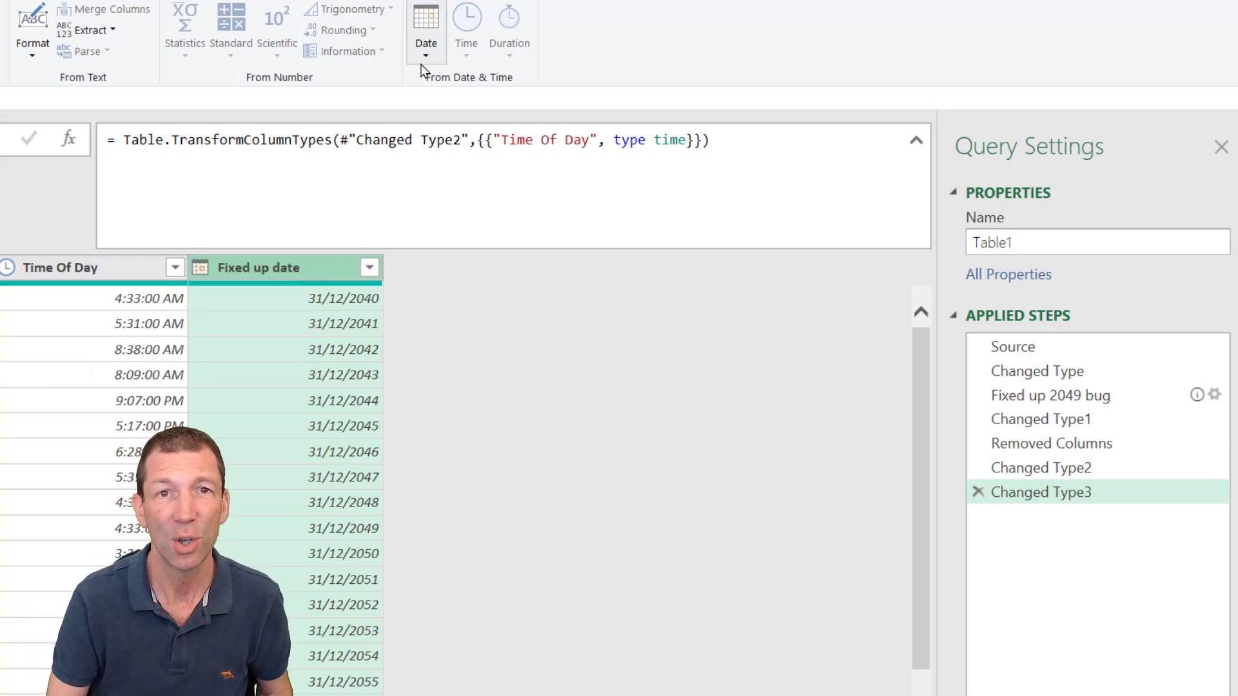
# Add a Start of Week column from Fixed up date via Date > Week > Start of Week.
pyautogui.click(427, 36)
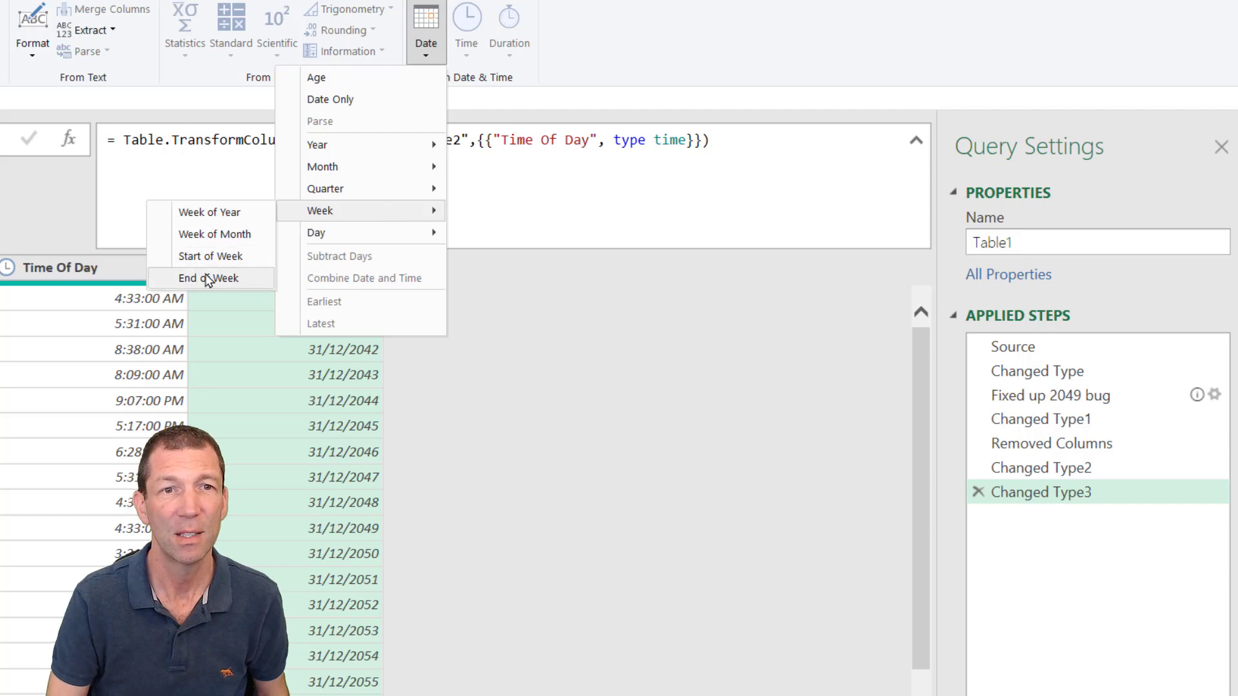
pyautogui.click(210, 256)
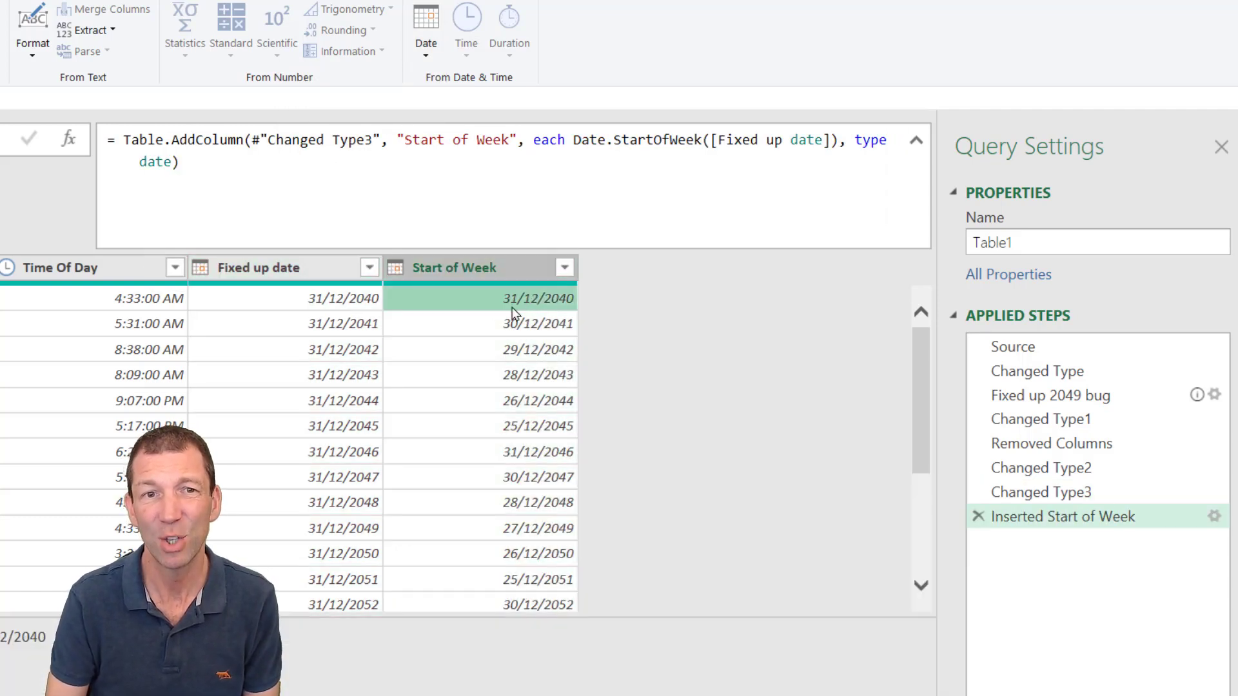
pyautogui.click(342, 297)
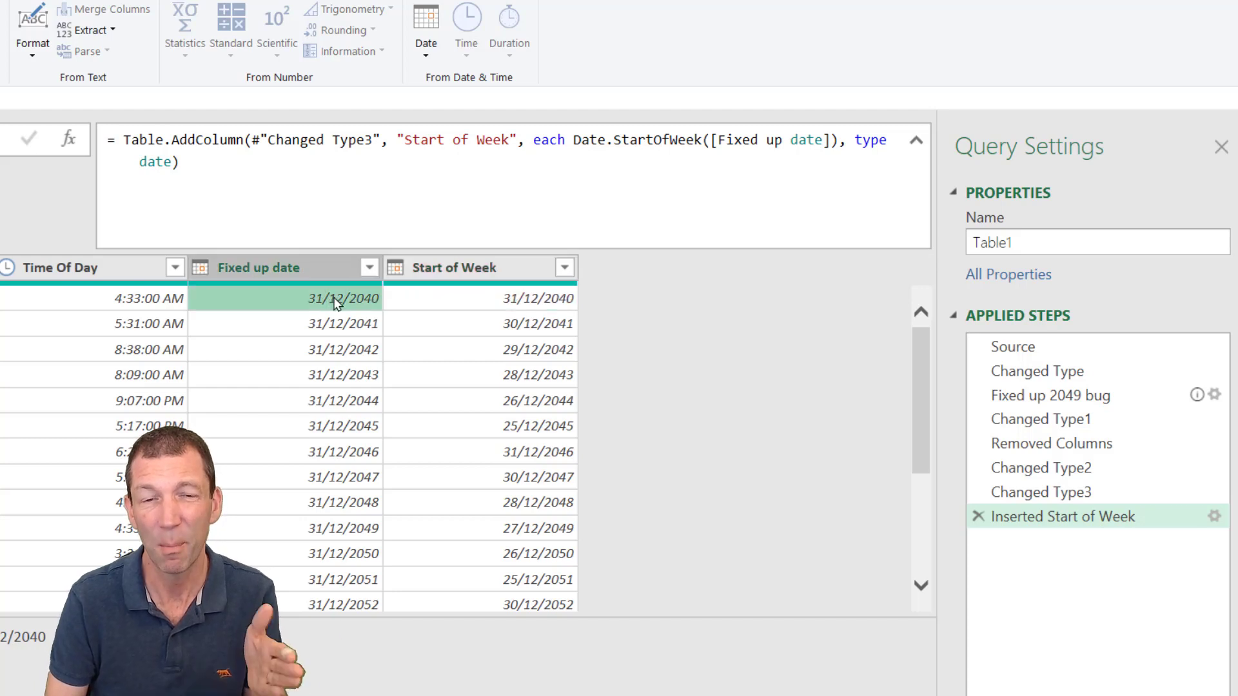
pyautogui.moveTo(464, 297)
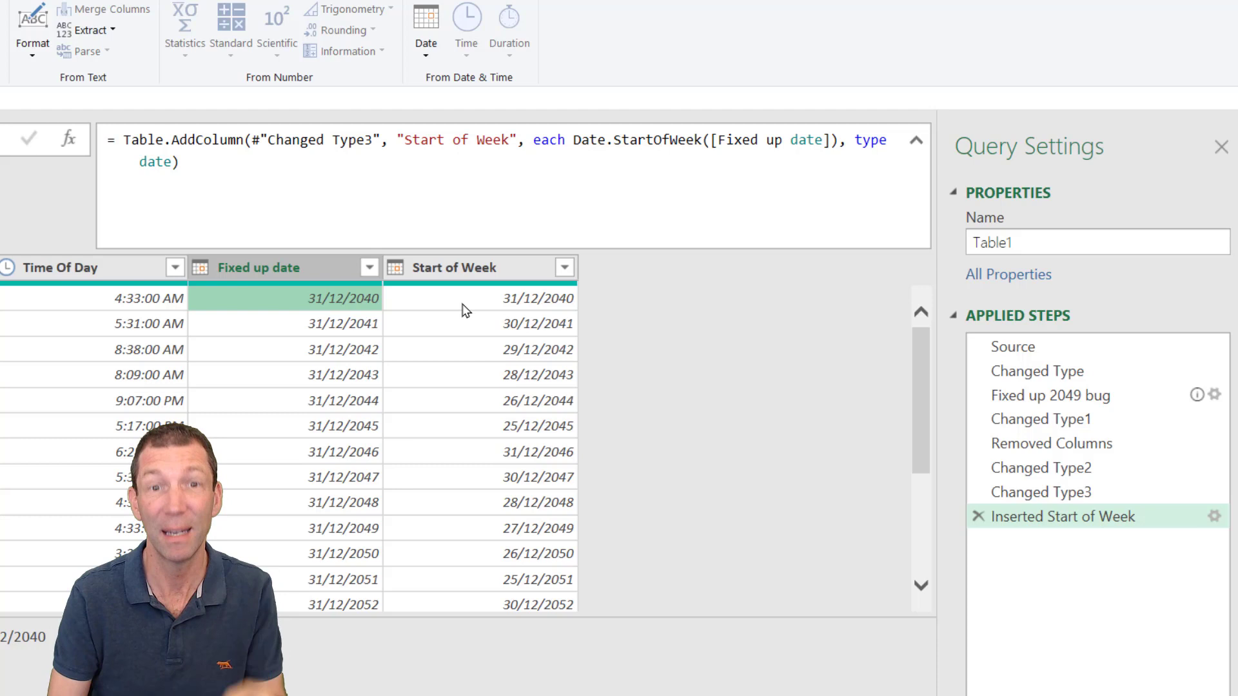
pyautogui.click(477, 322)
pyautogui.write(',')
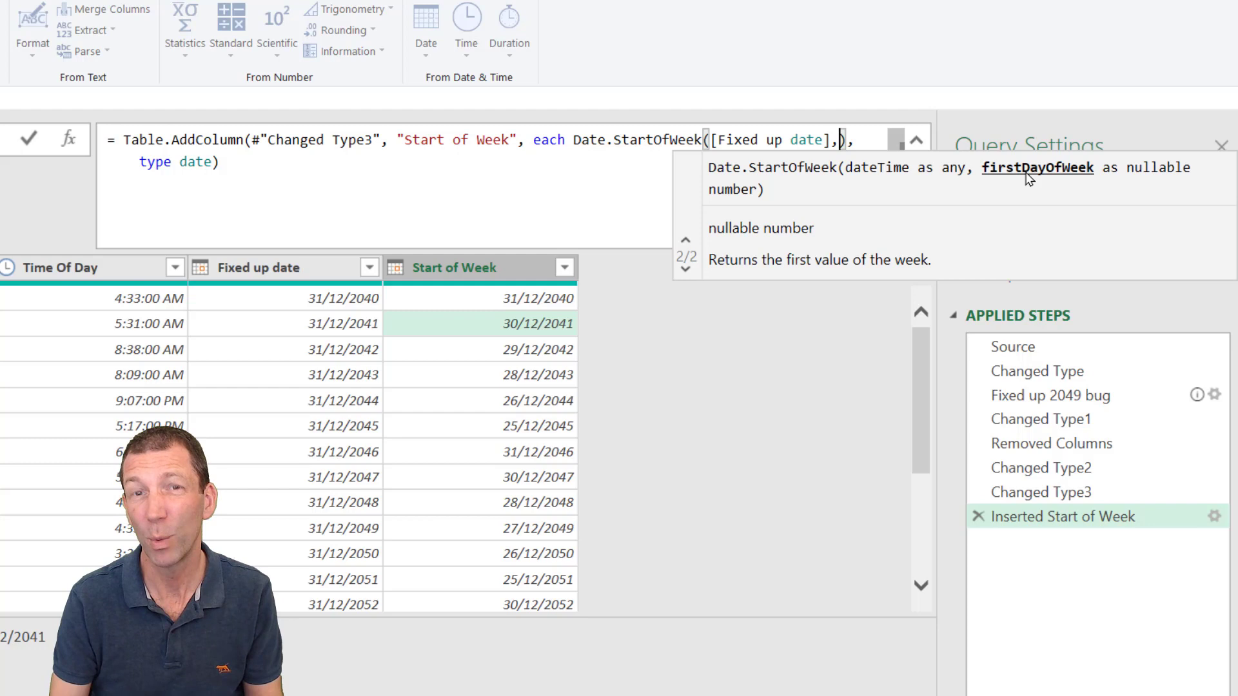
# Begin a second Date.StartOfWeek argument with Day. after [Fixed up date].
pyautogui.write('Day.')
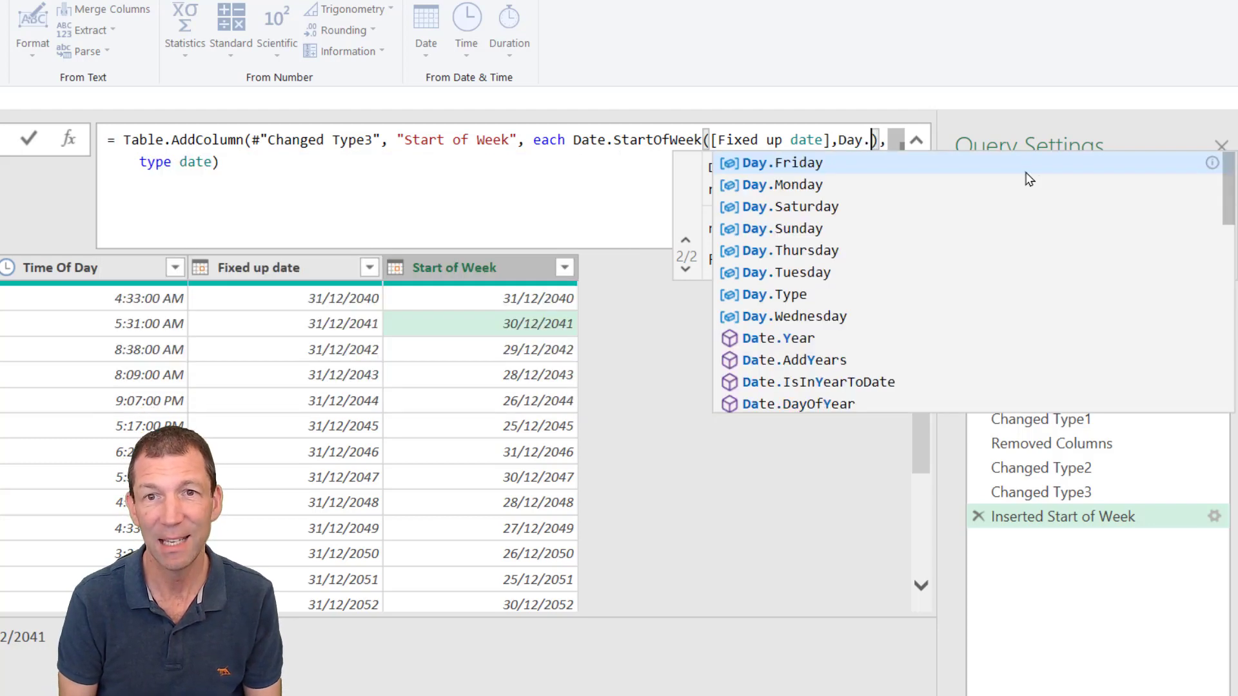
pyautogui.moveTo(786, 166)
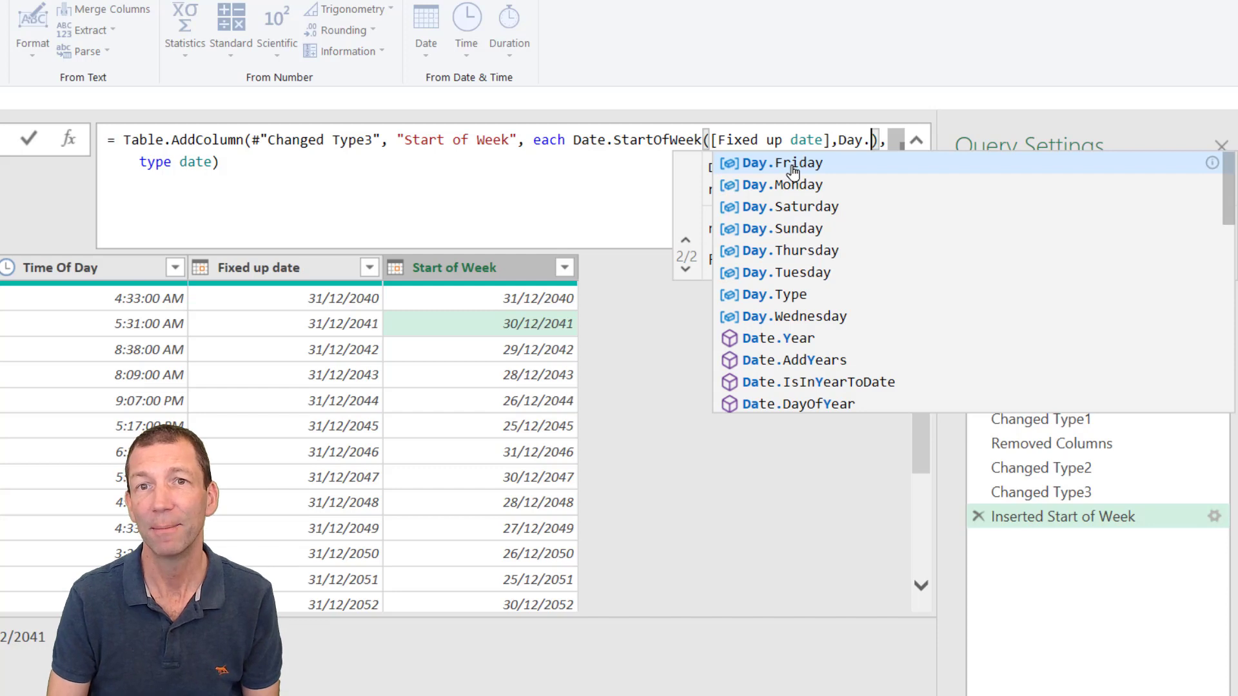
# Choose Day.Friday so Start of Week shows each row's preceding Friday.
pyautogui.click(770, 163)
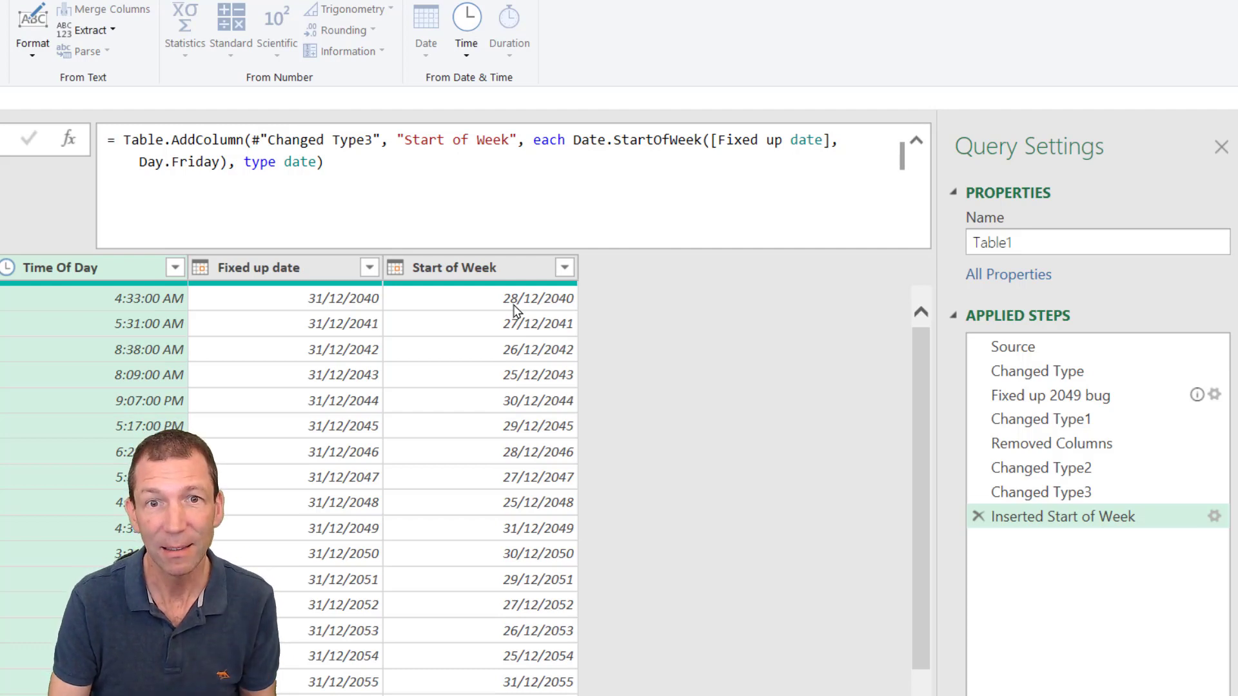
pyautogui.moveTo(336, 305)
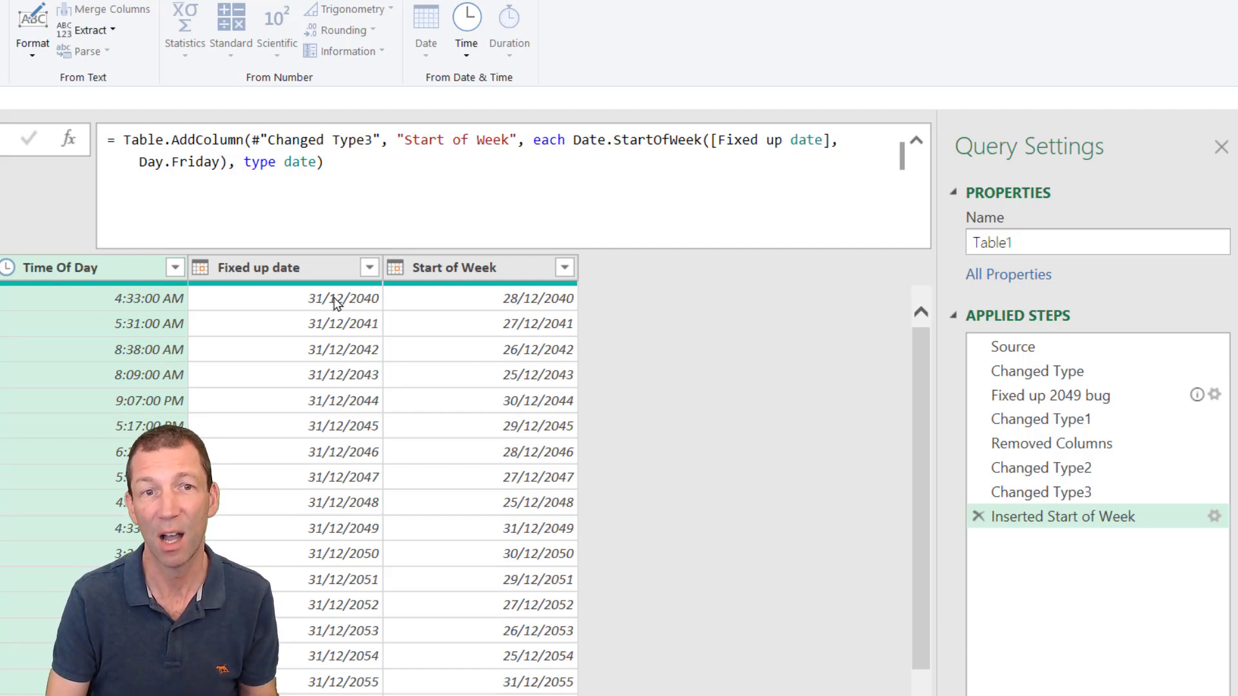
pyautogui.click(537, 324)
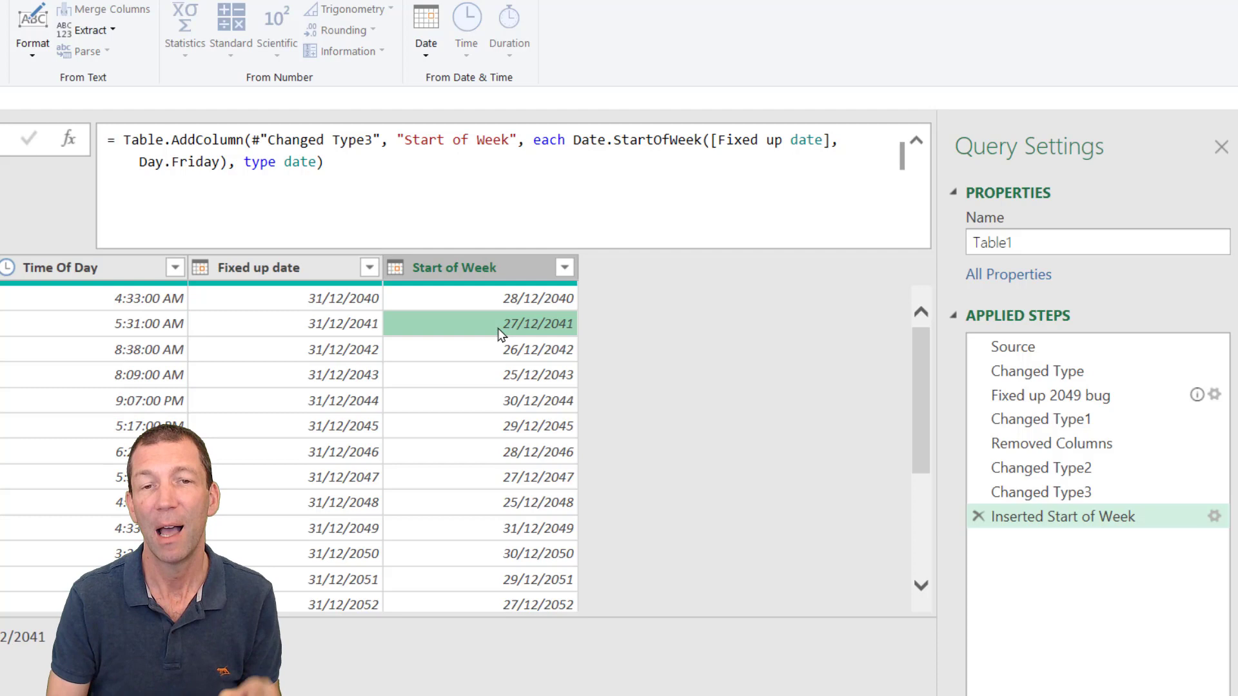
pyautogui.moveTo(337, 323)
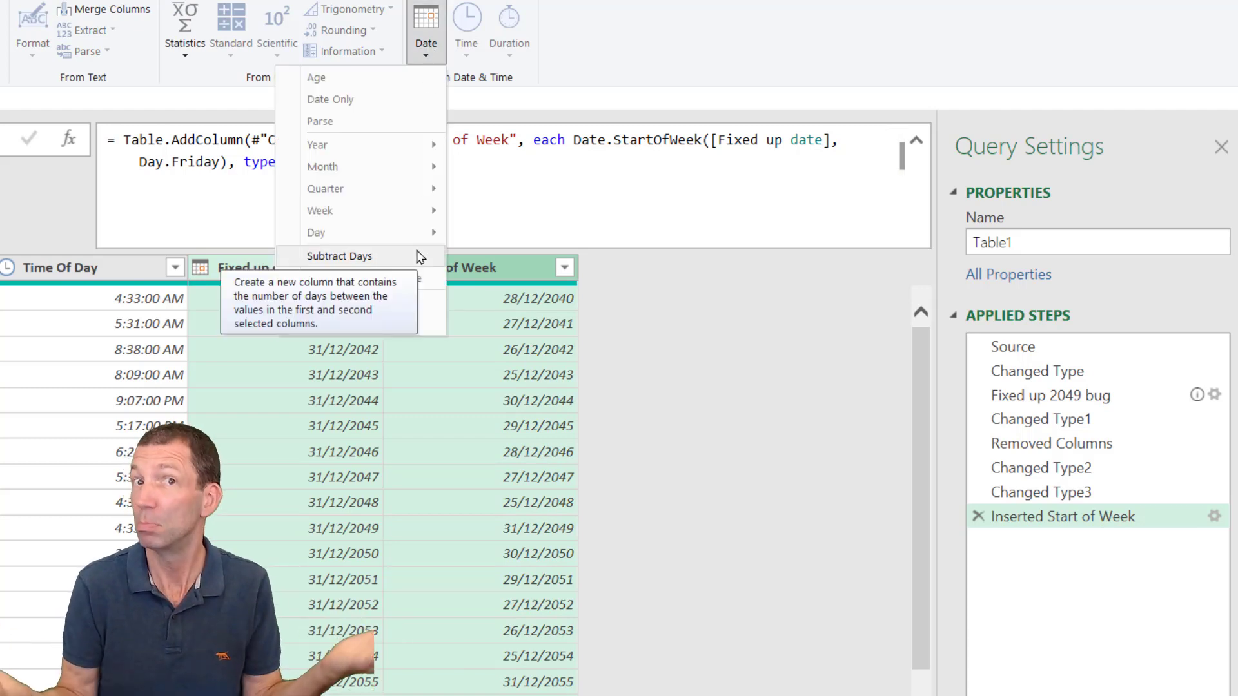
# Add a Subtract Days column between the dates and name it 'Days from Friday'.
pyautogui.click(340, 255)
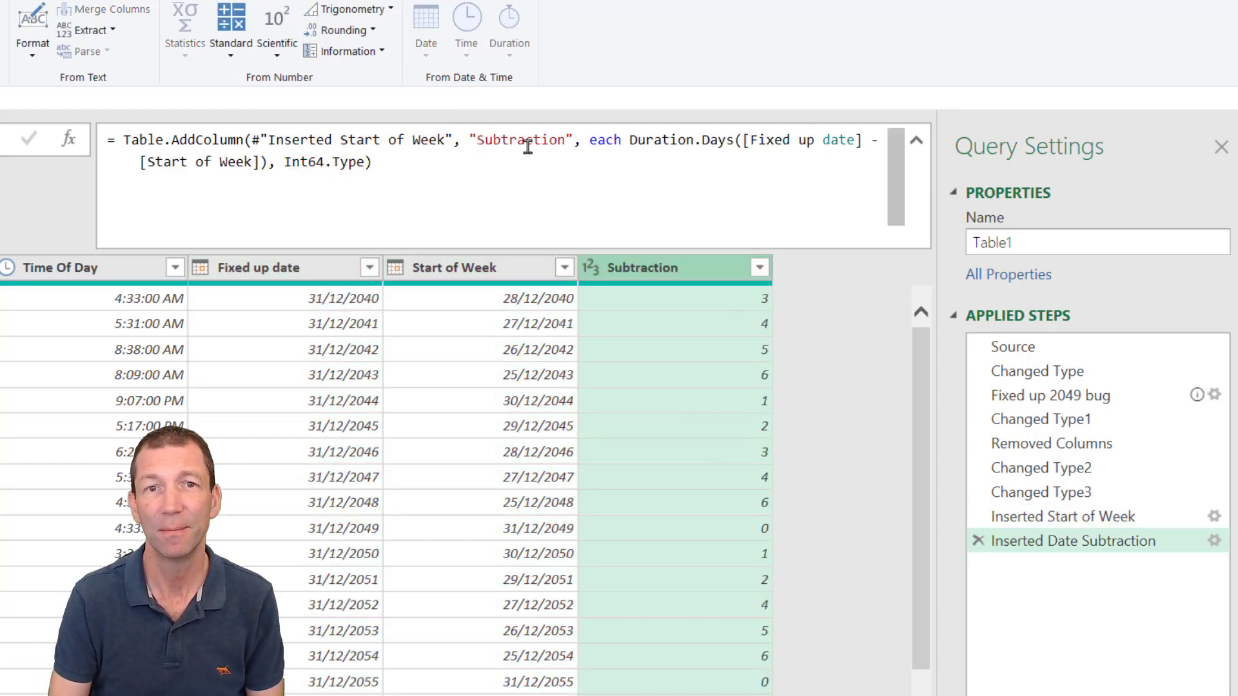
pyautogui.write('Days')
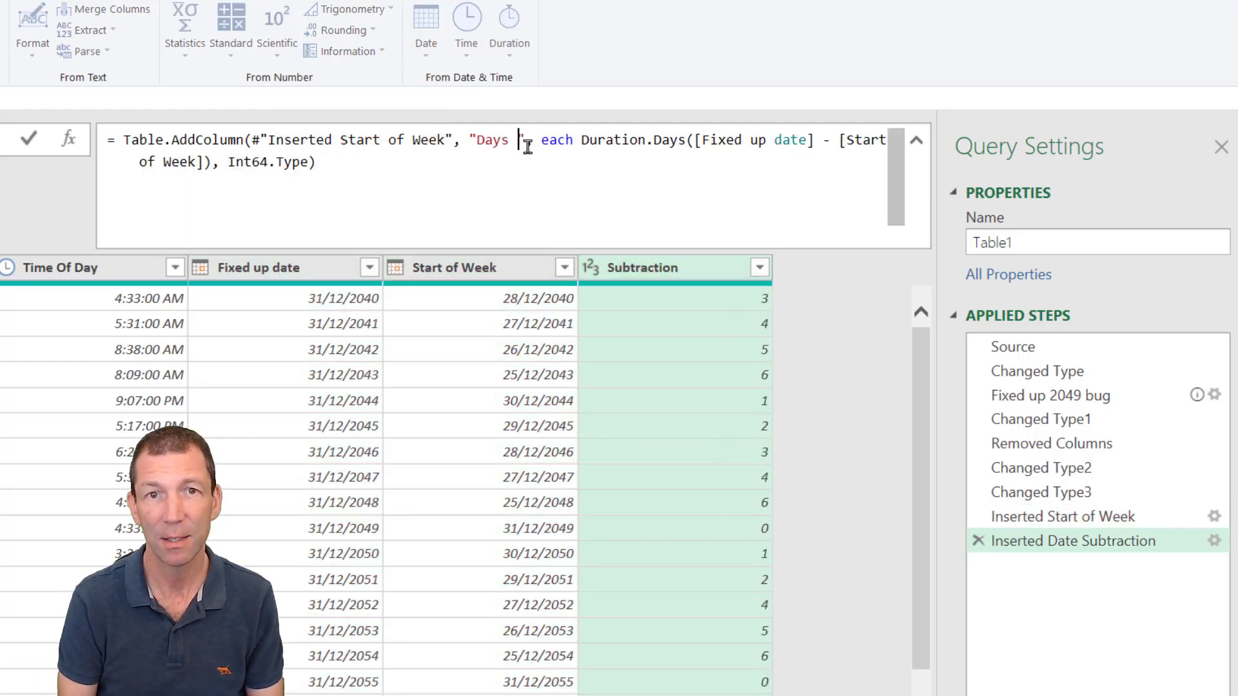
pyautogui.write('from Friday')
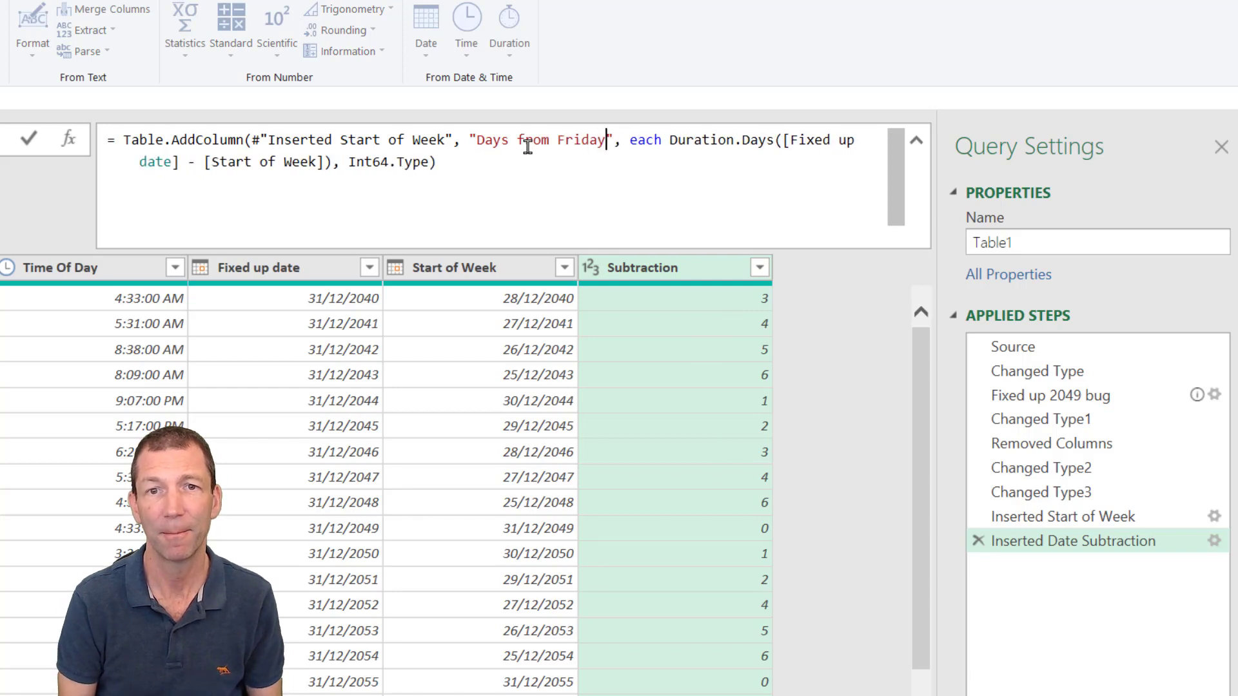
pyautogui.click(27, 138)
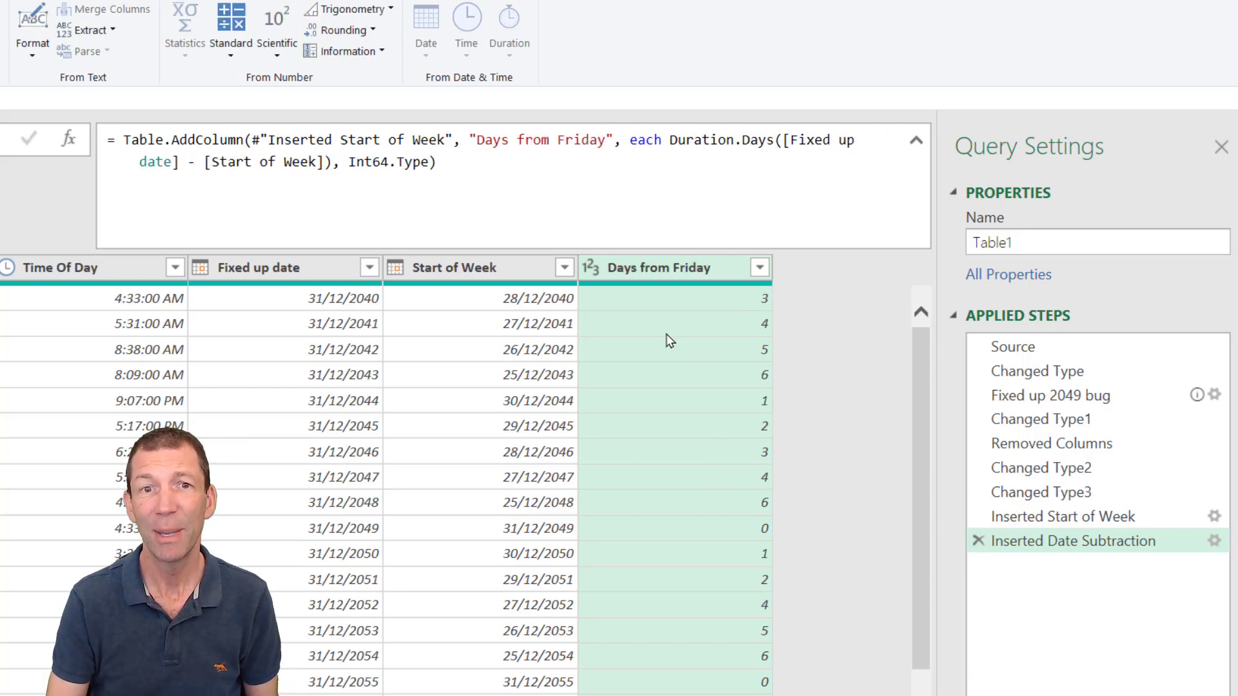
pyautogui.moveTo(596, 298)
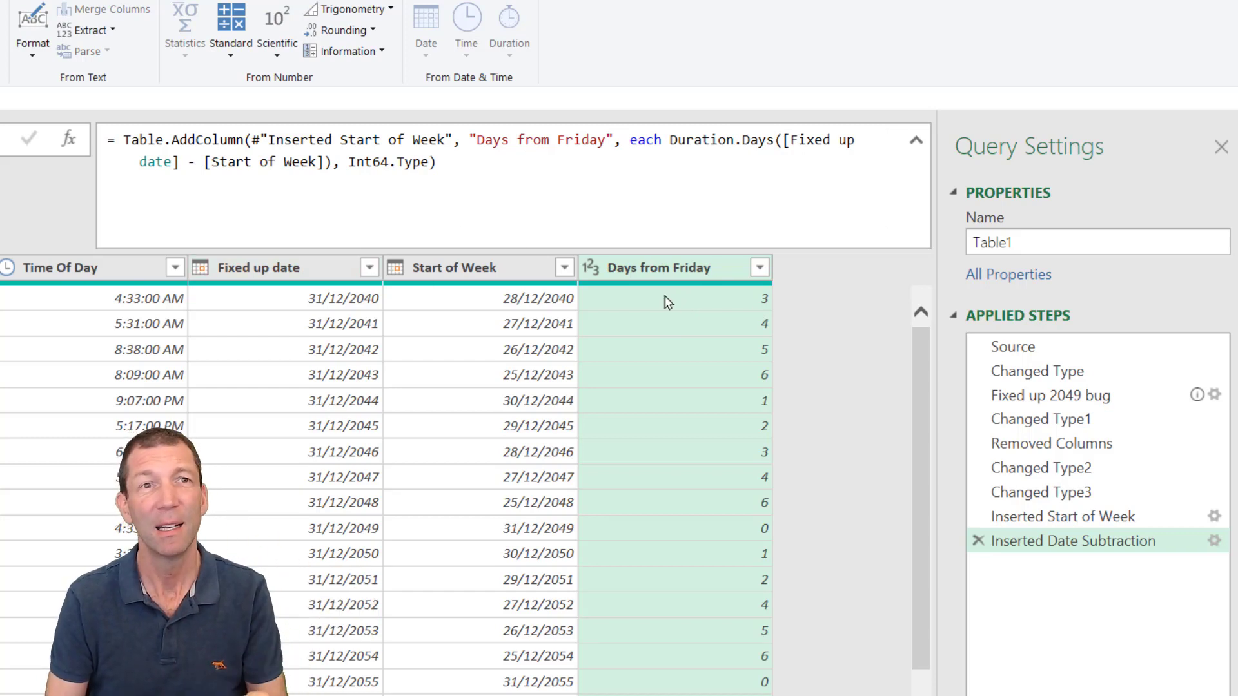
pyautogui.moveTo(989, 558)
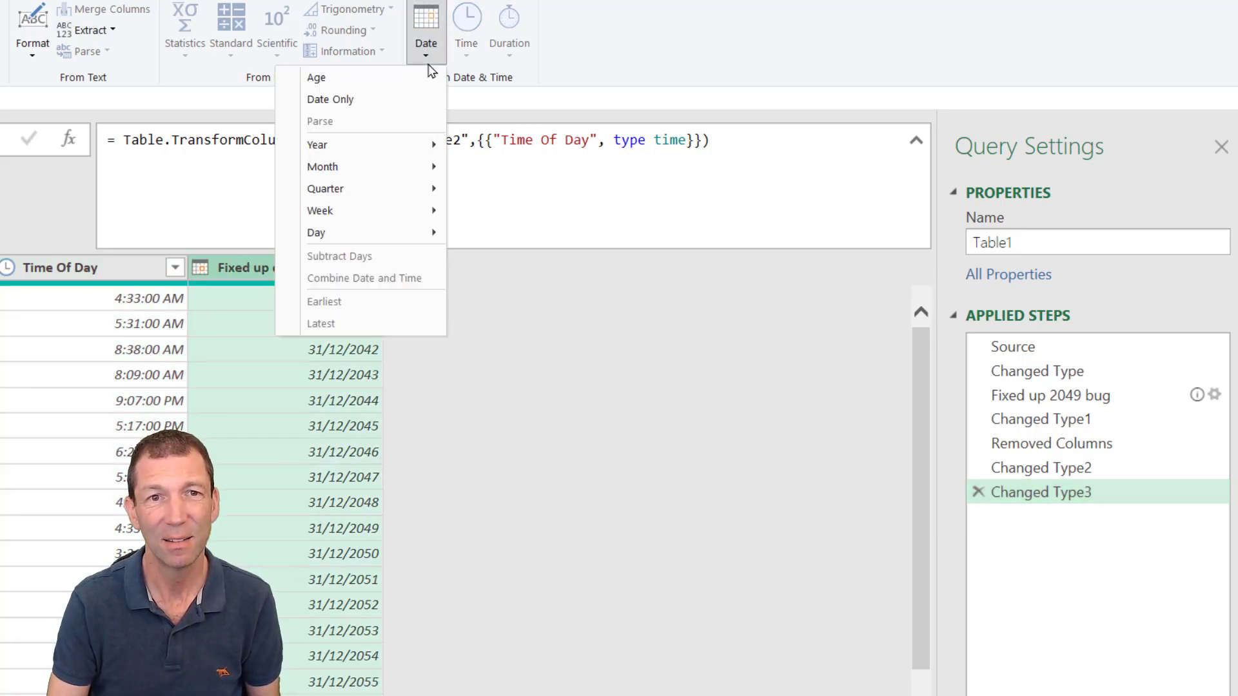
pyautogui.moveTo(320, 210)
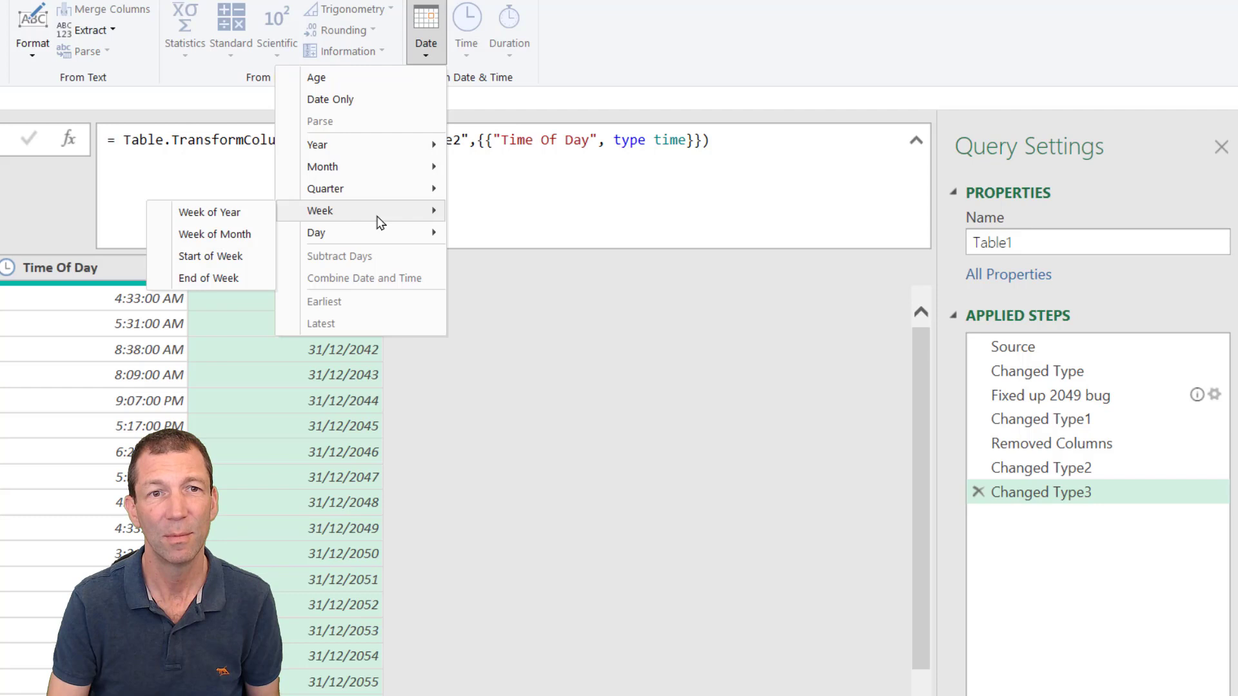
pyautogui.moveTo(210, 255)
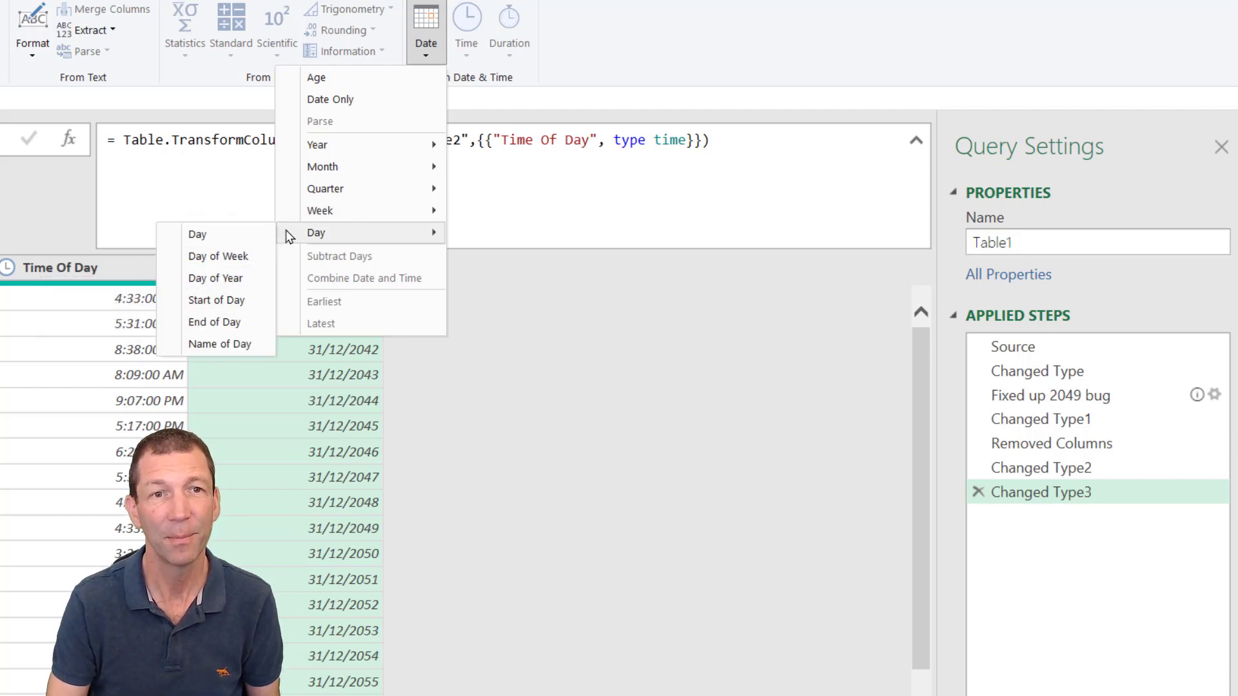
pyautogui.moveTo(218, 256)
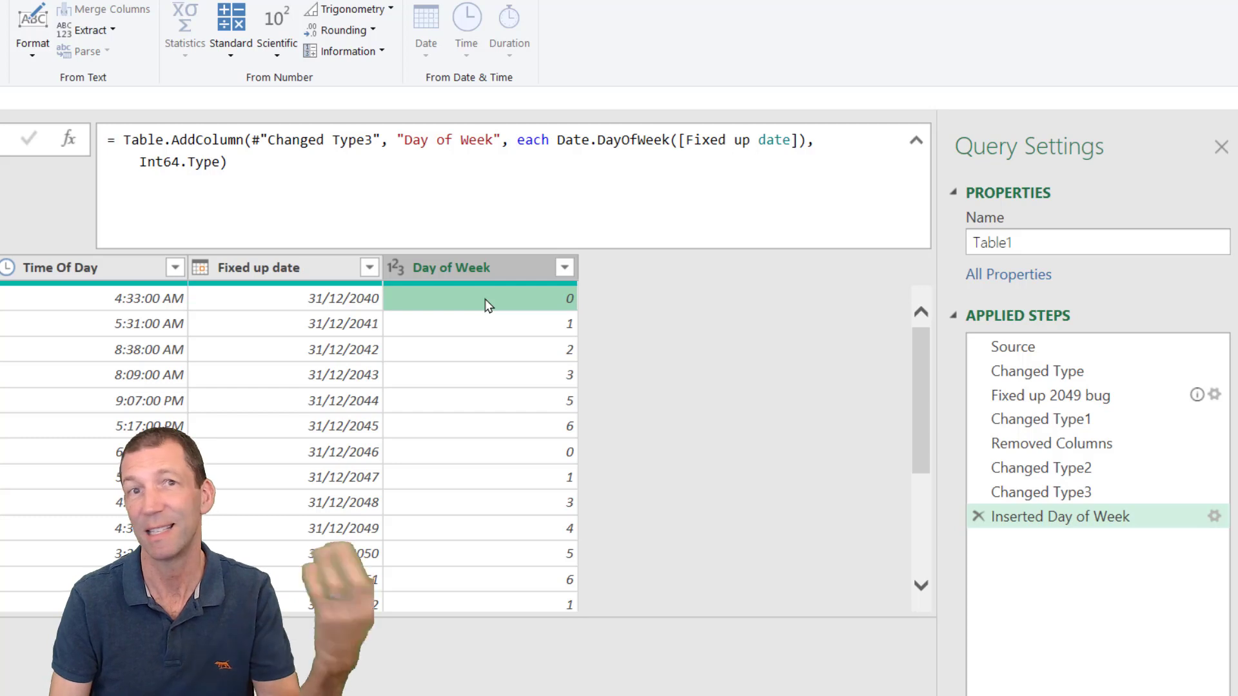
# Begin editing the Day of Week column's formula in the formula bar.
pyautogui.click(792, 139)
pyautogui.write(',')
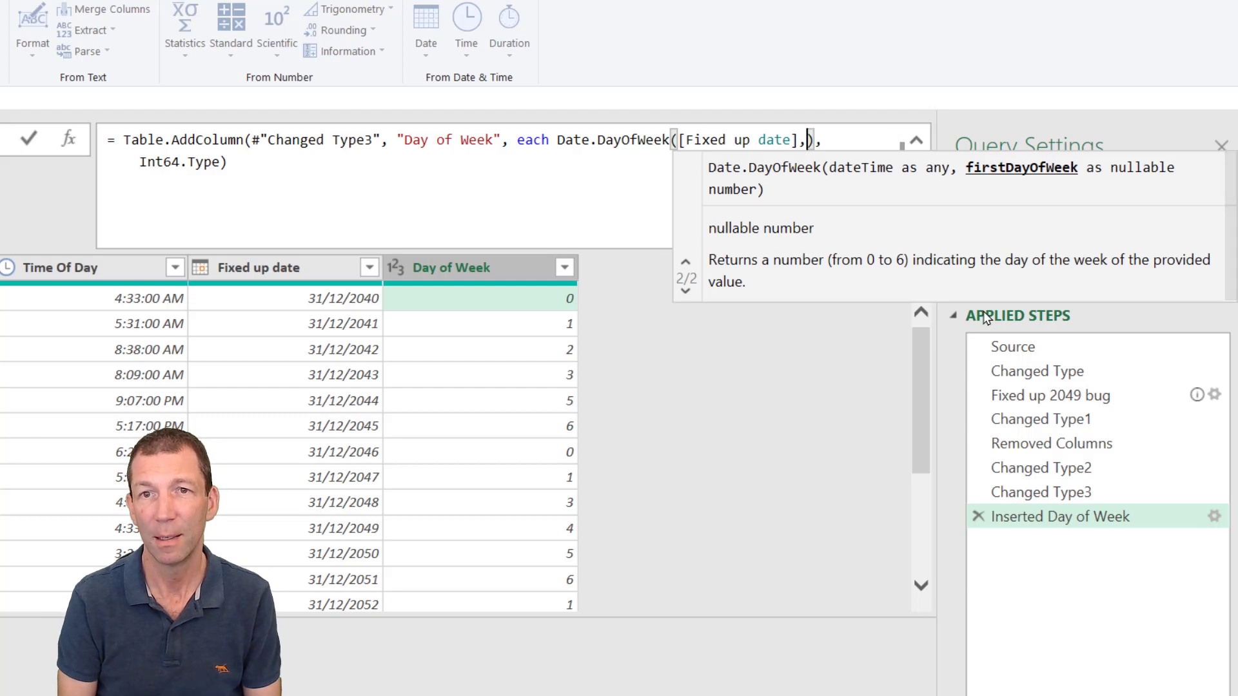
# Make Date.DayOfWeek use Day.Friday as first day and check Friday dates show 0.
pyautogui.write('day')
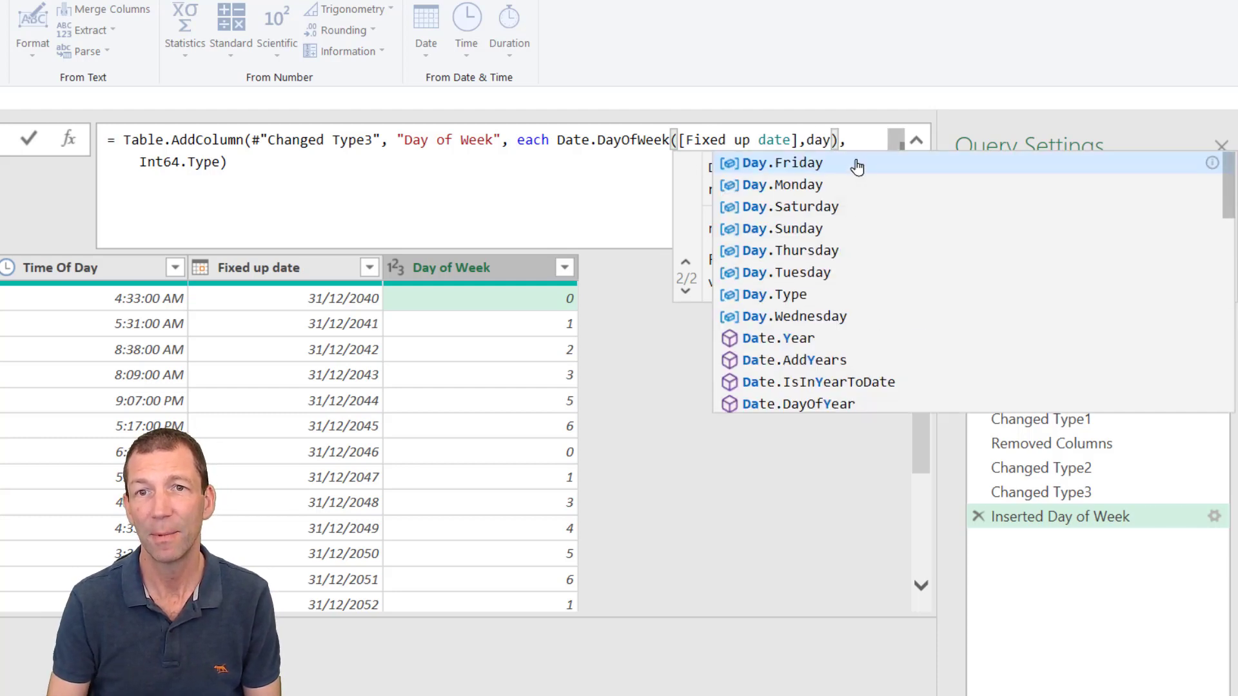
pyautogui.click(781, 163)
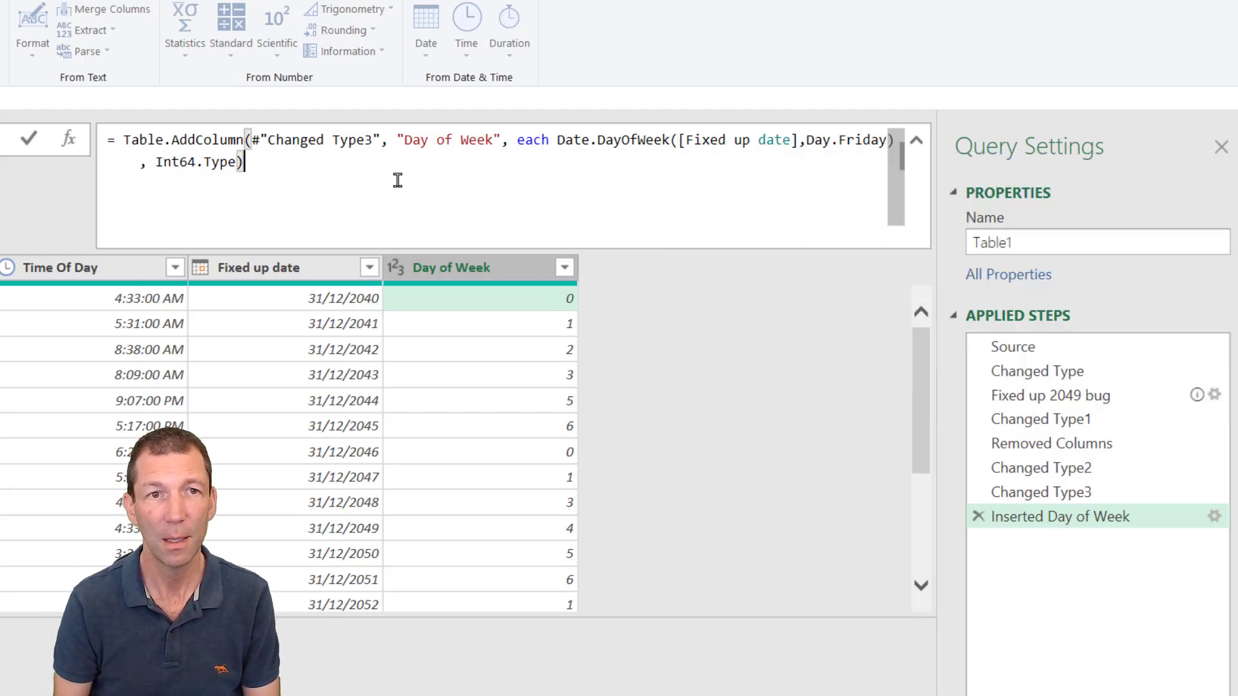
pyautogui.click(27, 138)
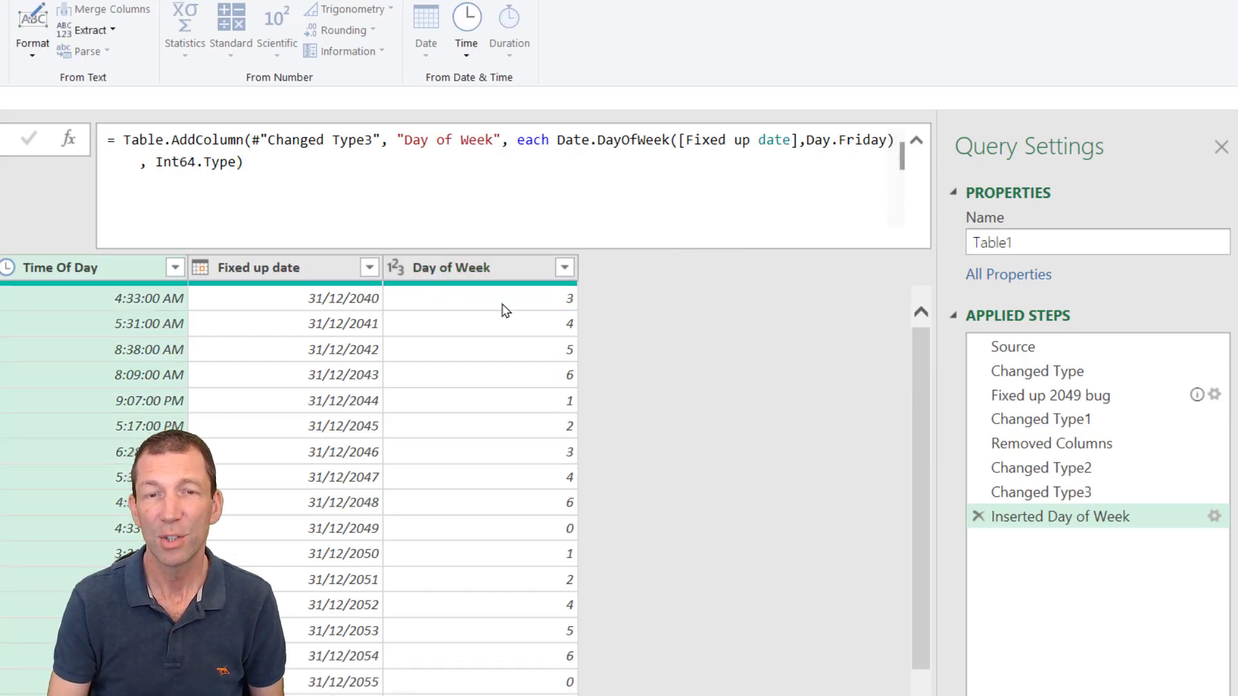
pyautogui.moveTo(497, 311)
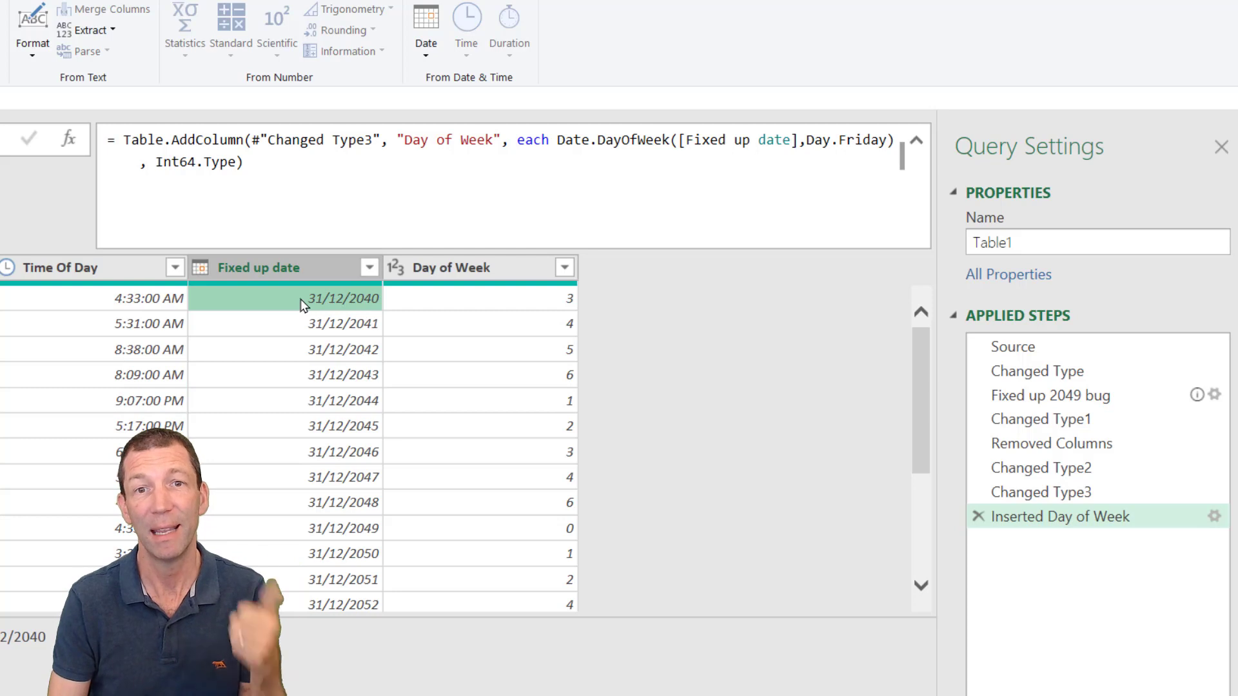
pyautogui.click(341, 322)
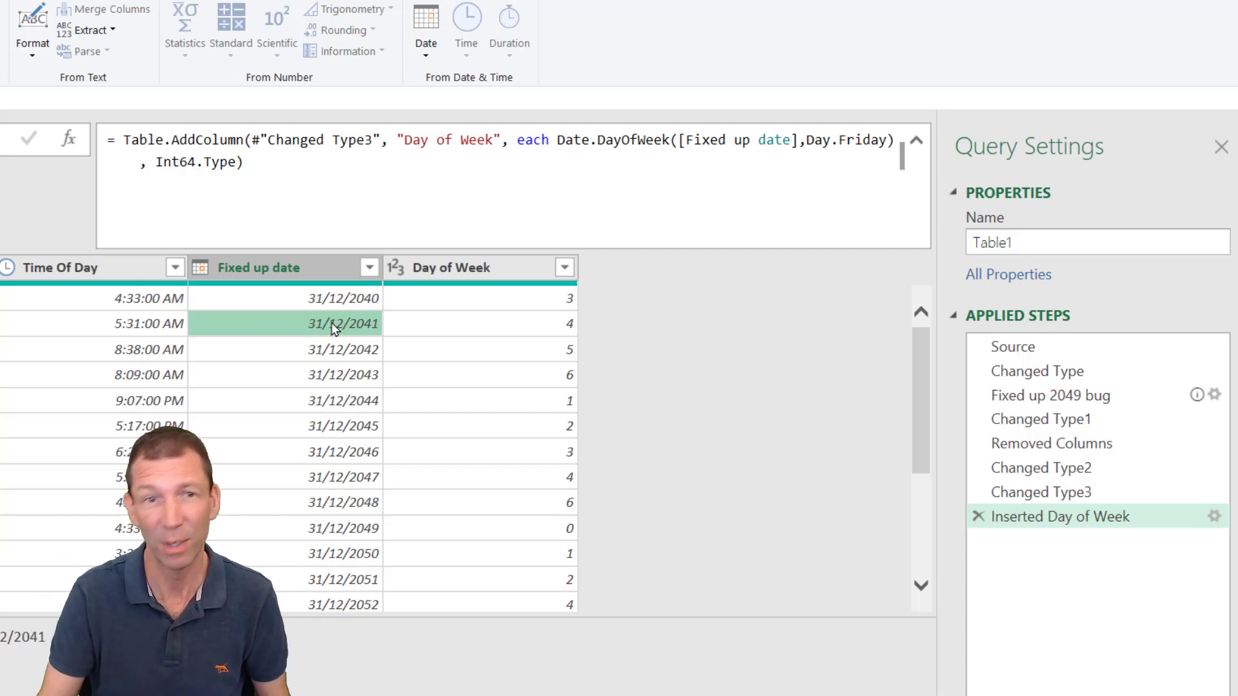
pyautogui.moveTo(494, 328)
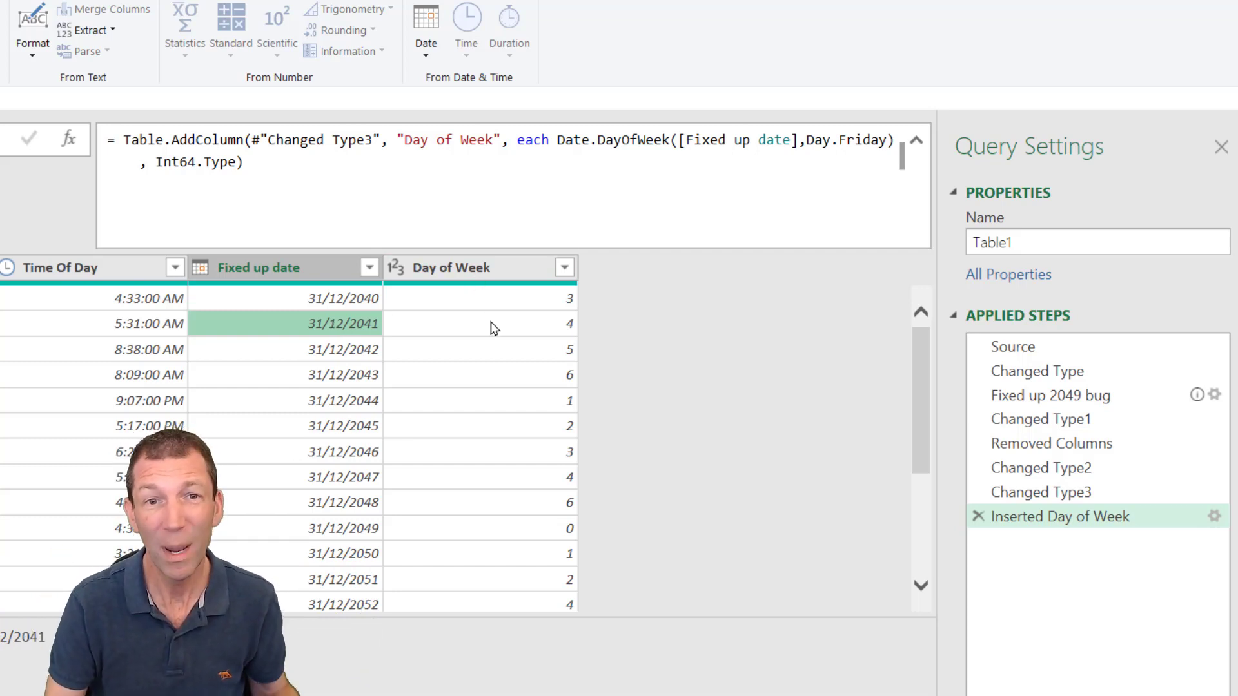
pyautogui.click(451, 267)
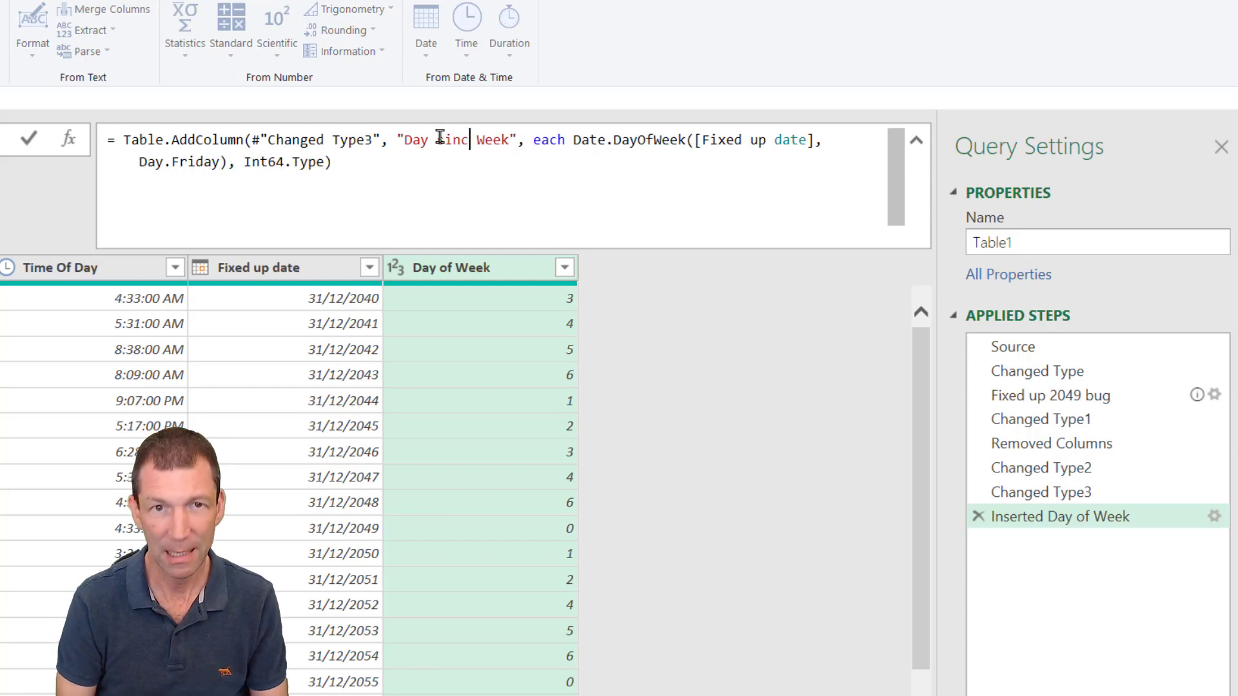
# Rename the column 'Day since Friday' and the query 'Solution'.
pyautogui.write('Since Friday')
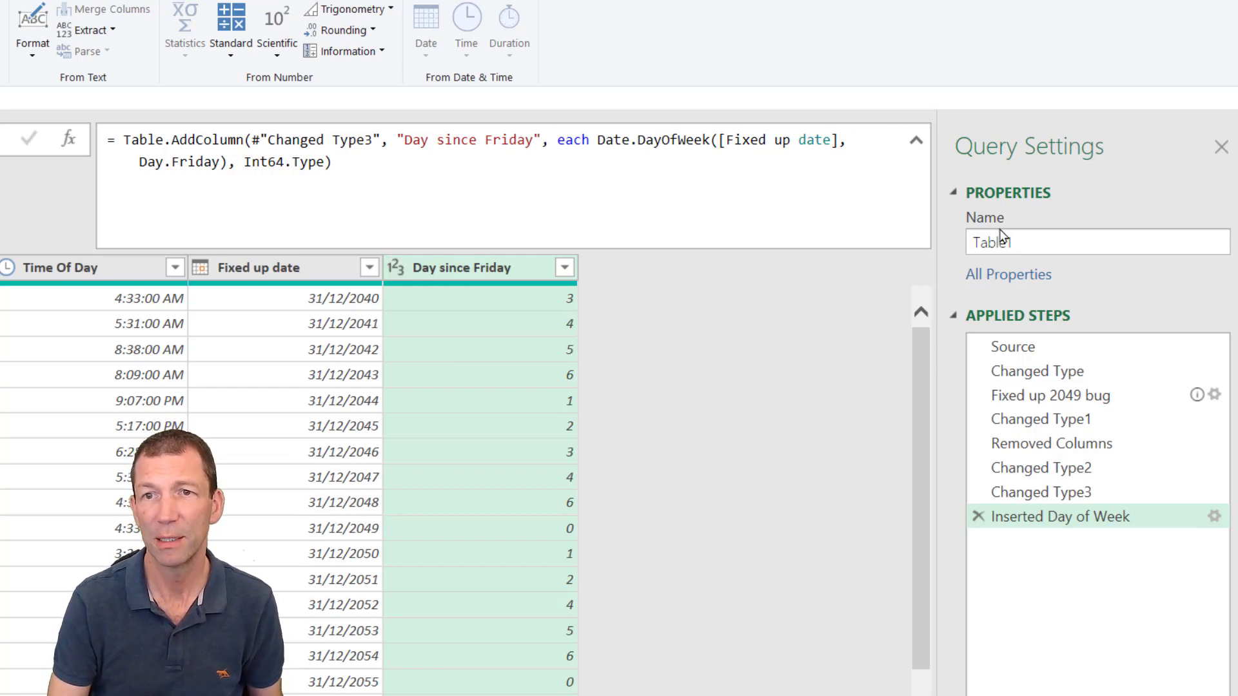
pyautogui.write('Solu')
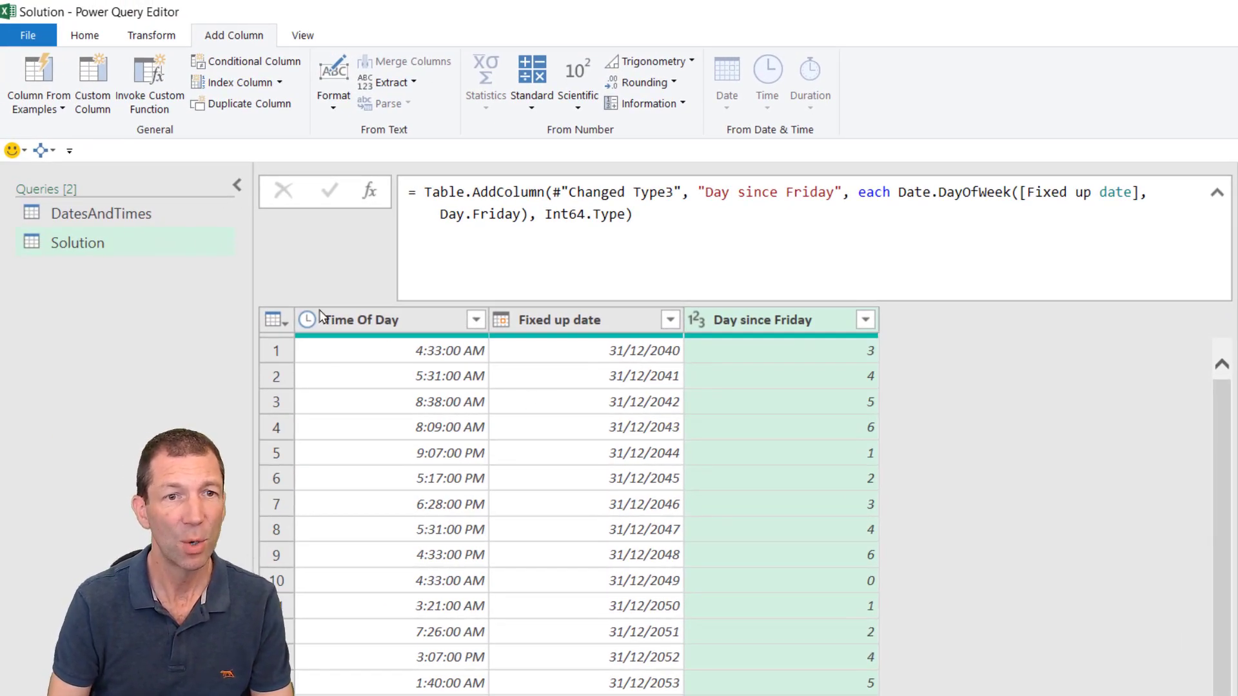
# Close & Load the Solution query as a table on the existing sheet at Sheet1!$L$10.
pyautogui.click(85, 35)
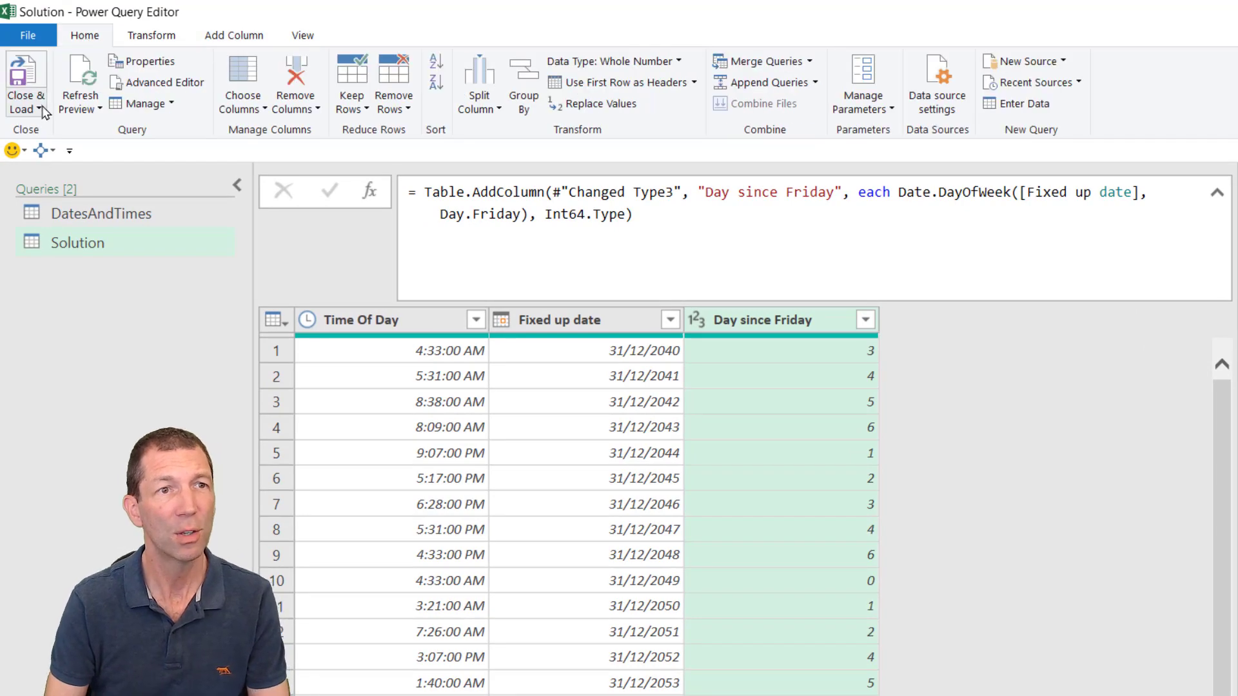
pyautogui.click(41, 109)
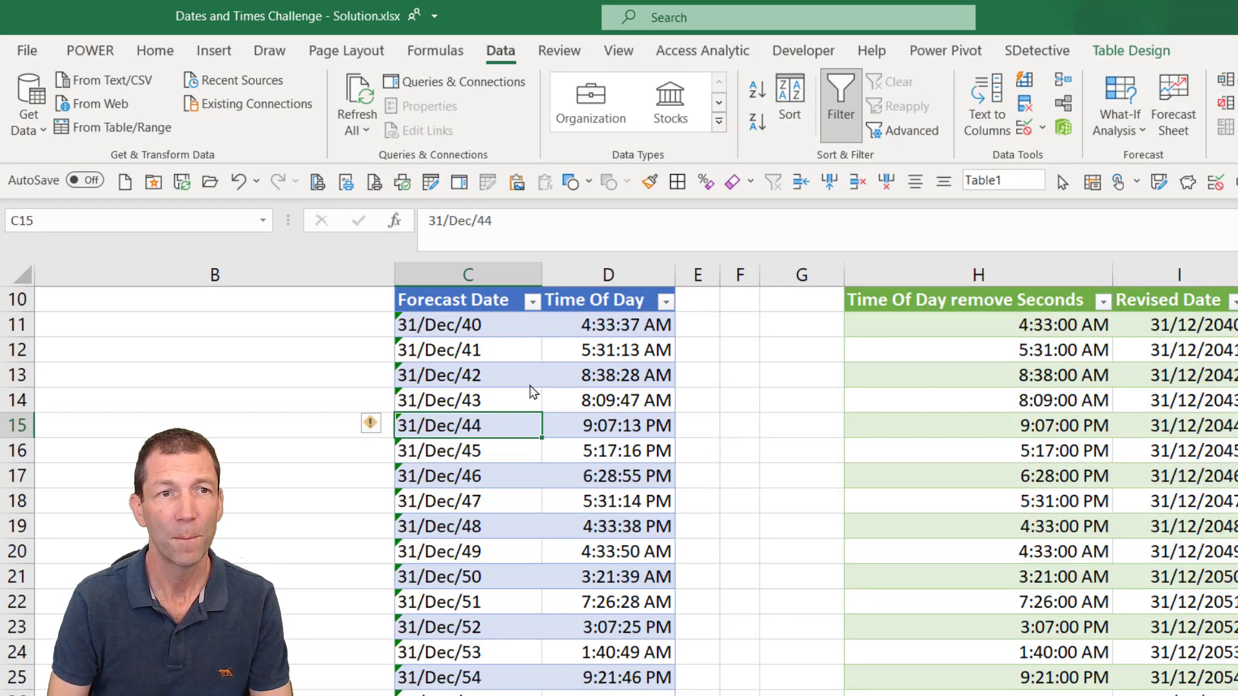
pyautogui.moveTo(810, 454)
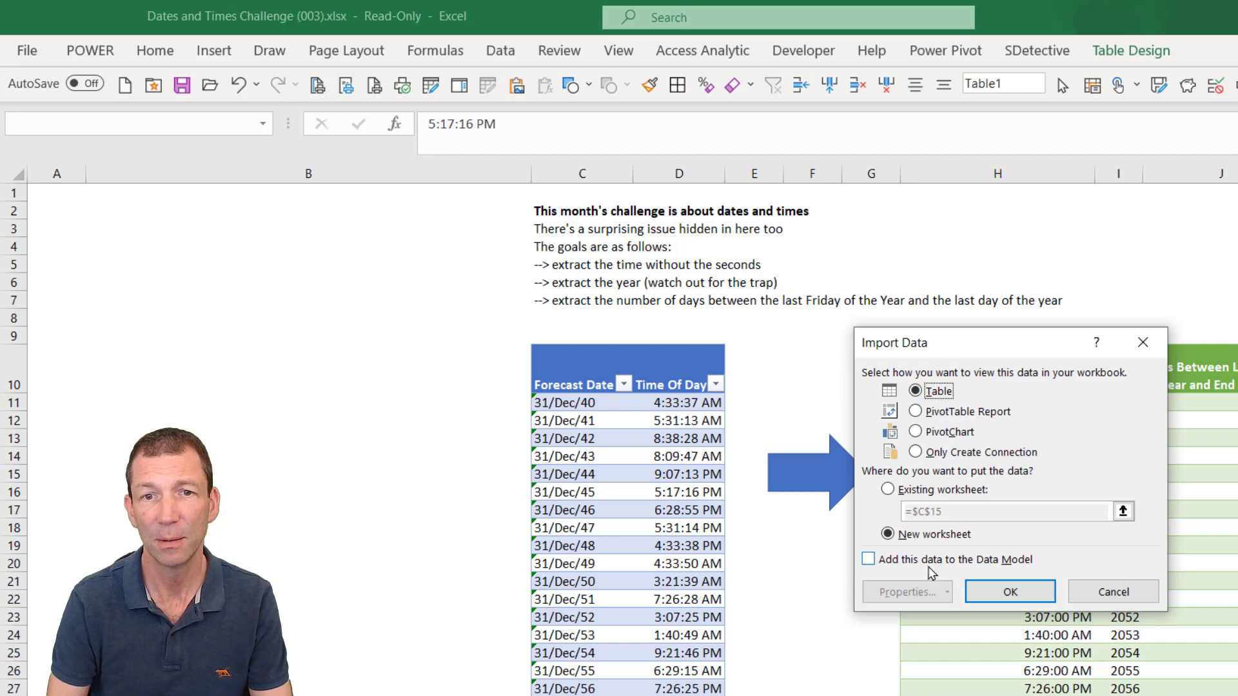
pyautogui.click(889, 490)
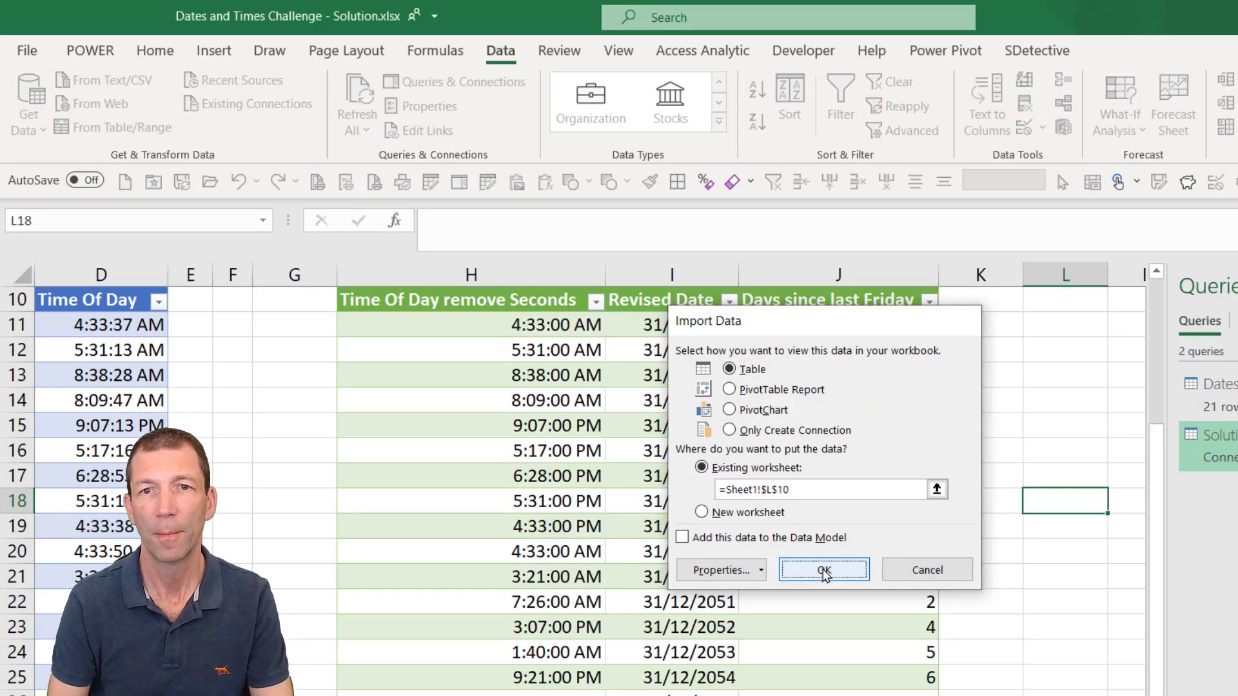
pyautogui.click(823, 570)
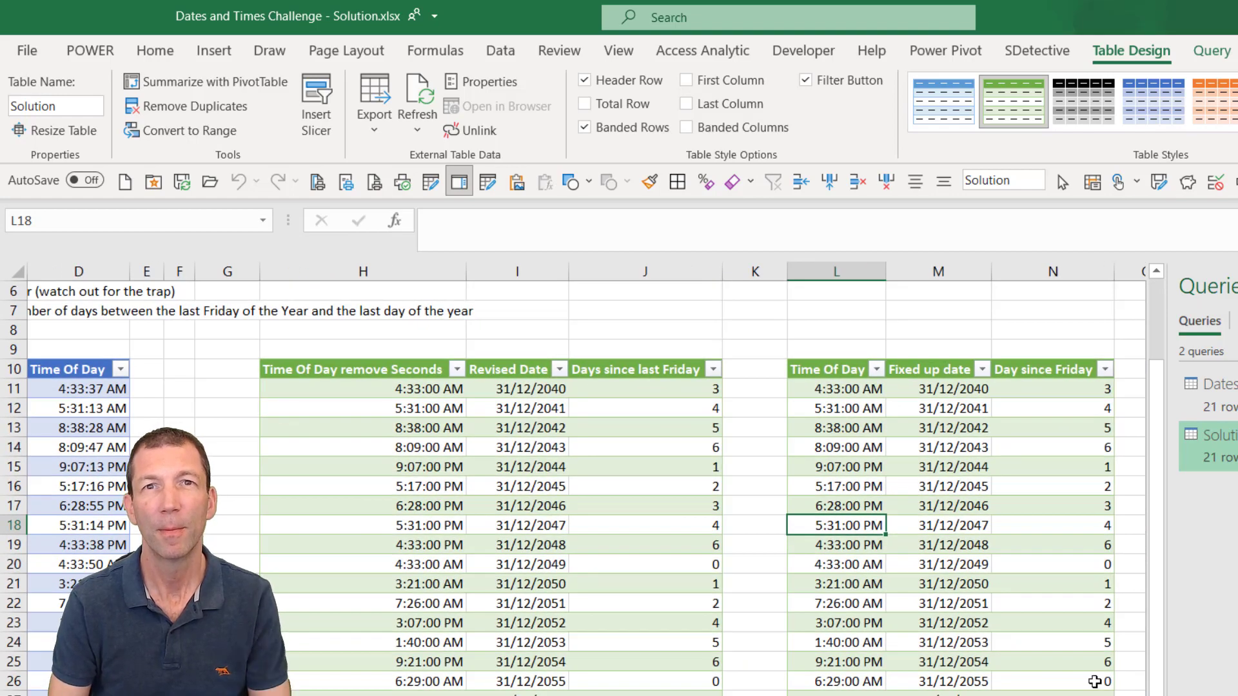
# Compare a loaded Solution value at L10 against the expected Days since last Friday result.
pyautogui.click(835, 426)
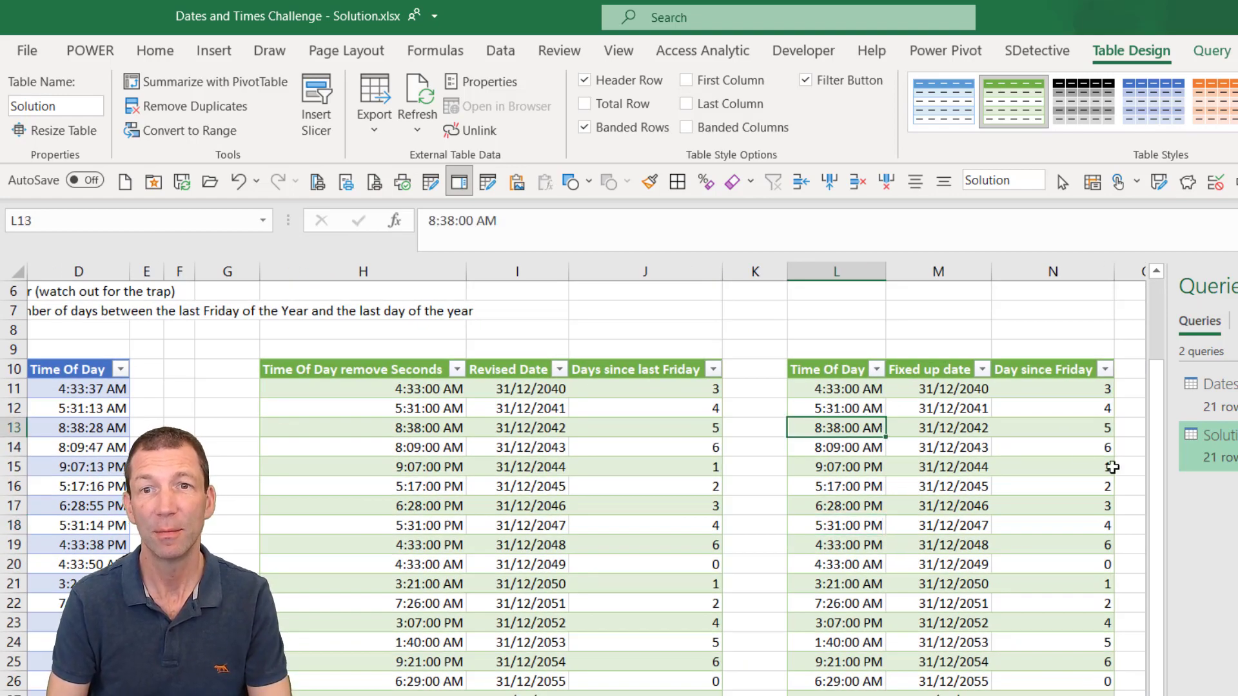
pyautogui.moveTo(1084, 452)
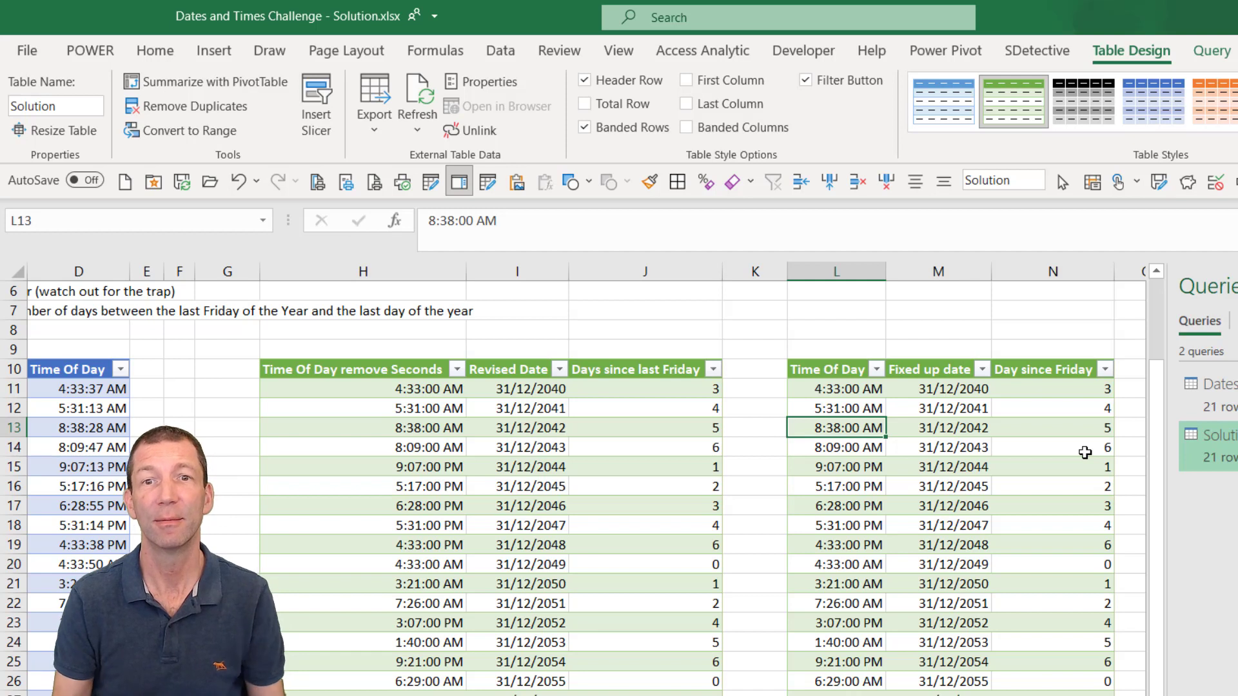